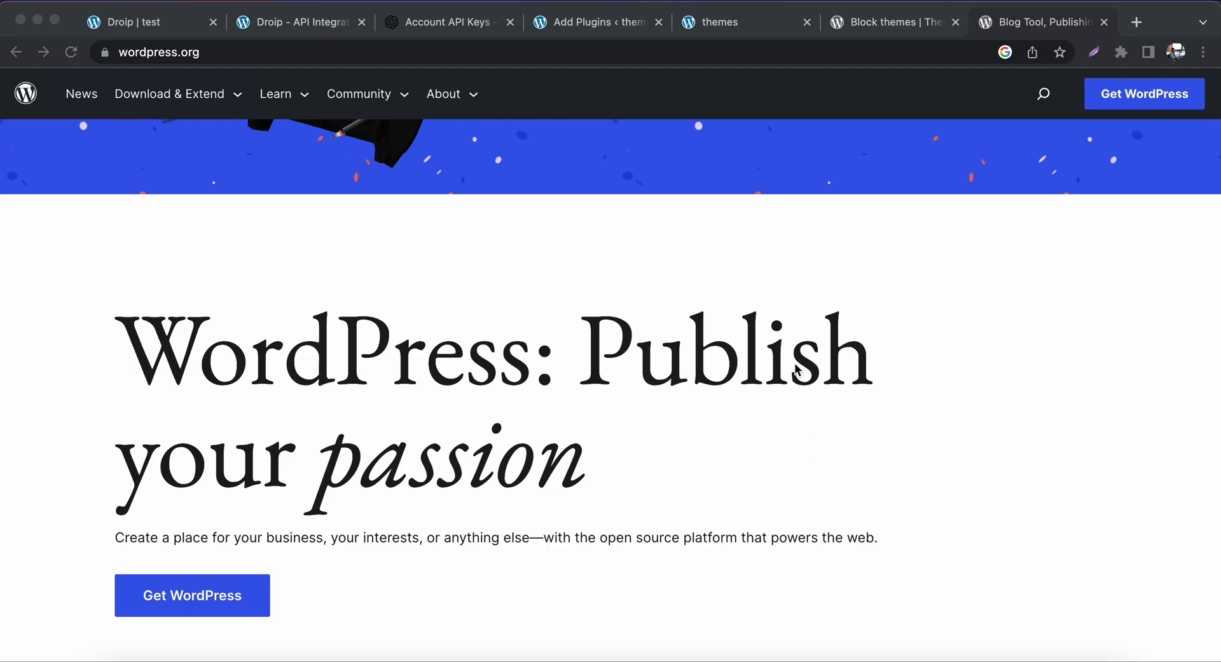
- Switch to the local themes site, then to the 'block theme create' plugin search results
click(743, 22)
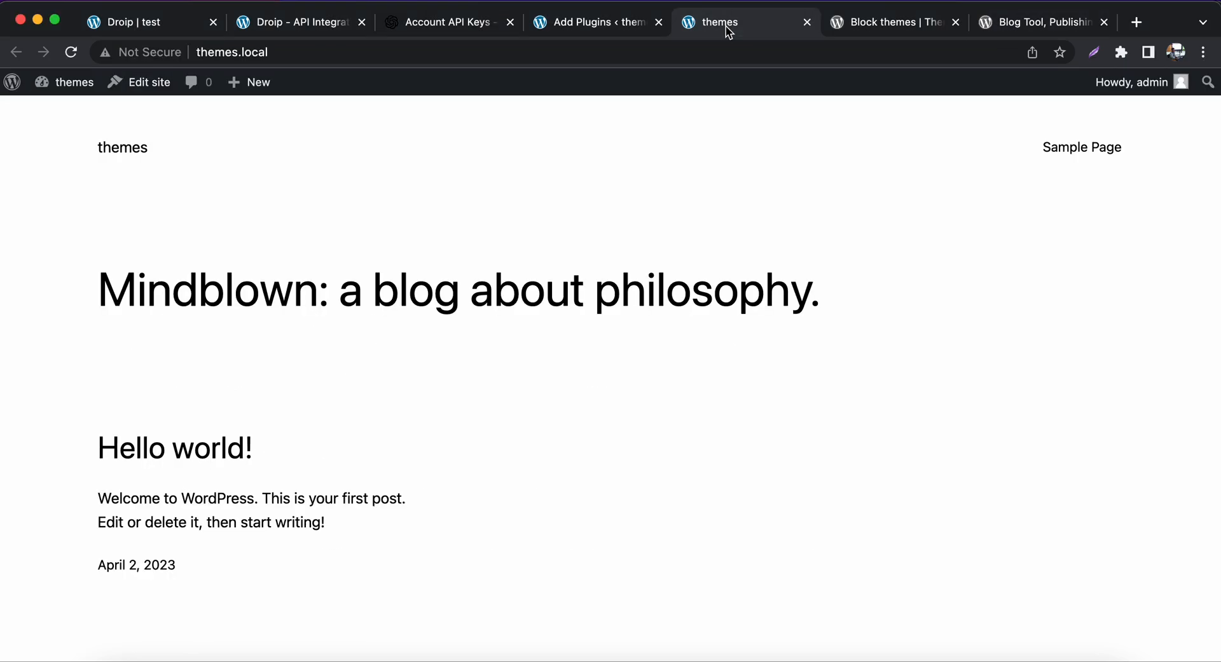
click(595, 22)
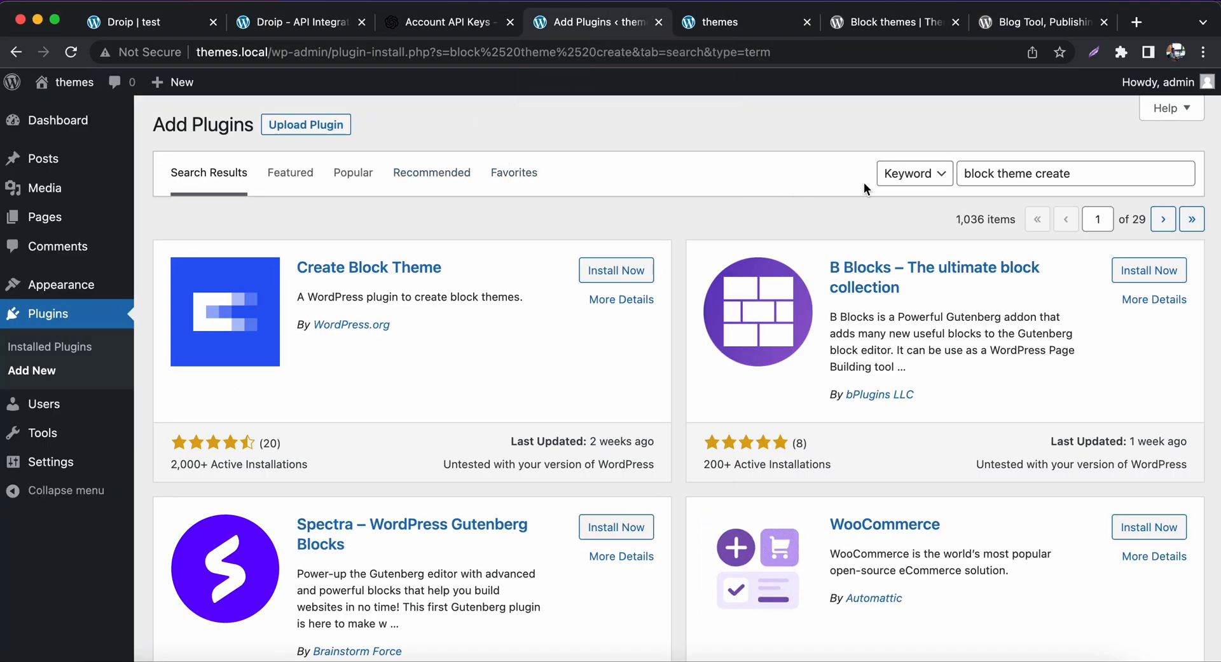
- Install the Create Block Theme plugin and activate it once installed
click(1074, 173)
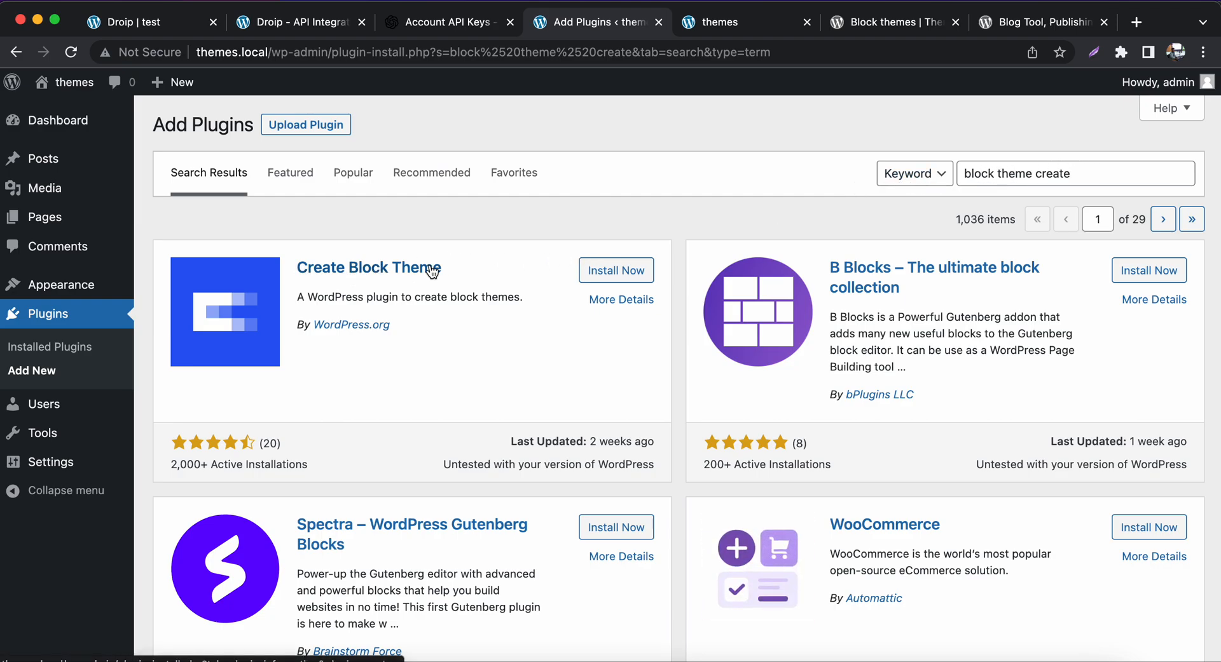
mouse_move(381, 335)
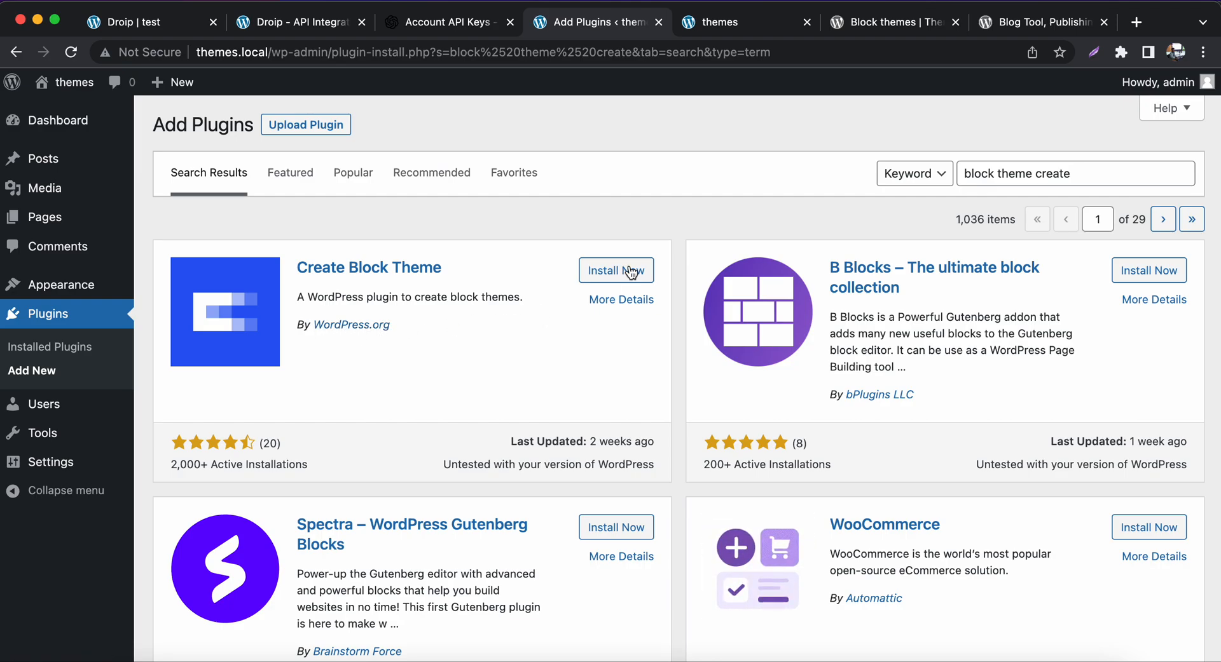
click(616, 270)
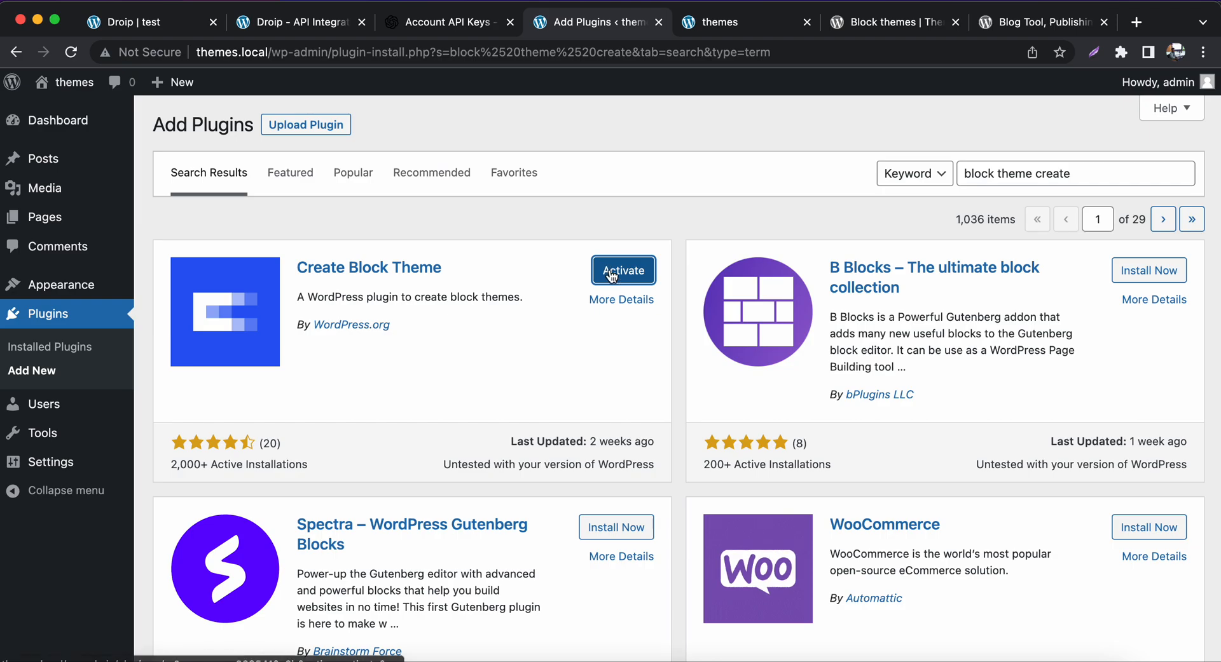
click(623, 270)
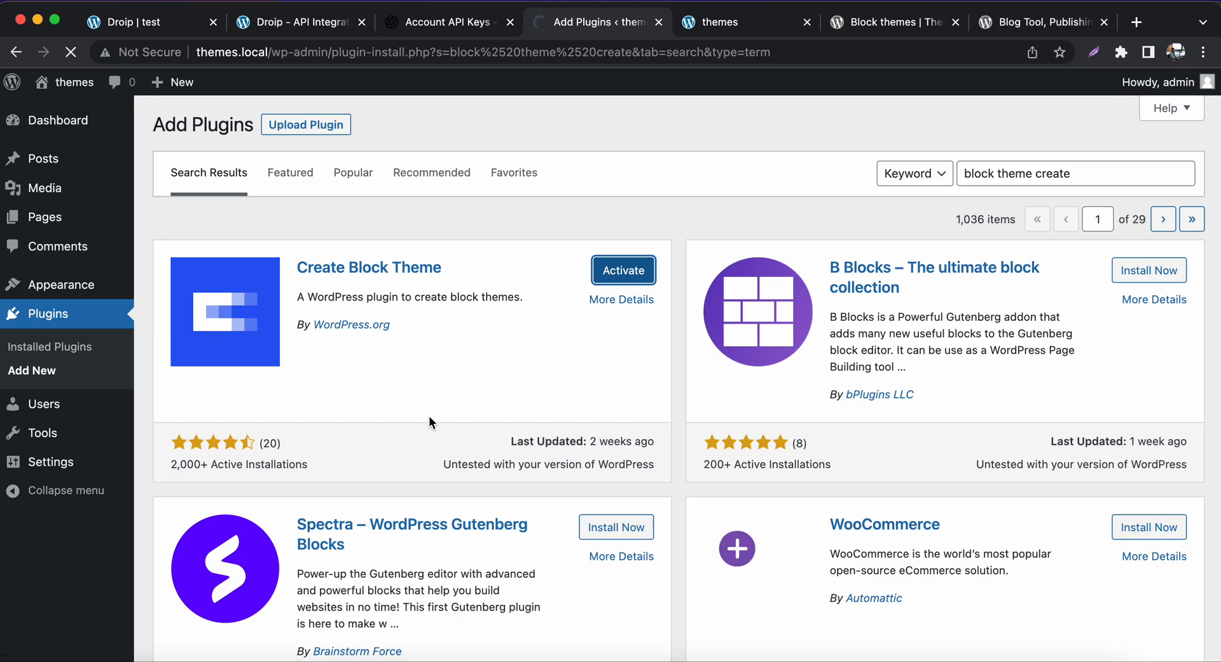
click(623, 271)
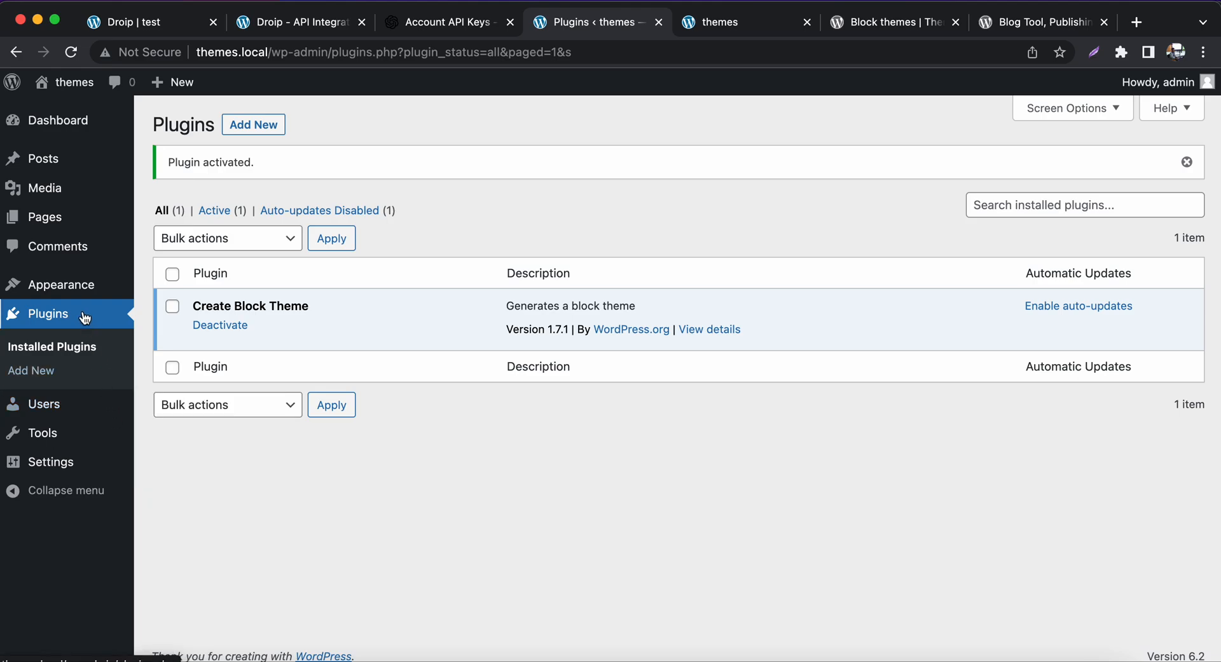
- Open Appearance to view Twenty Twenty-Three and the other installed themes
click(60, 284)
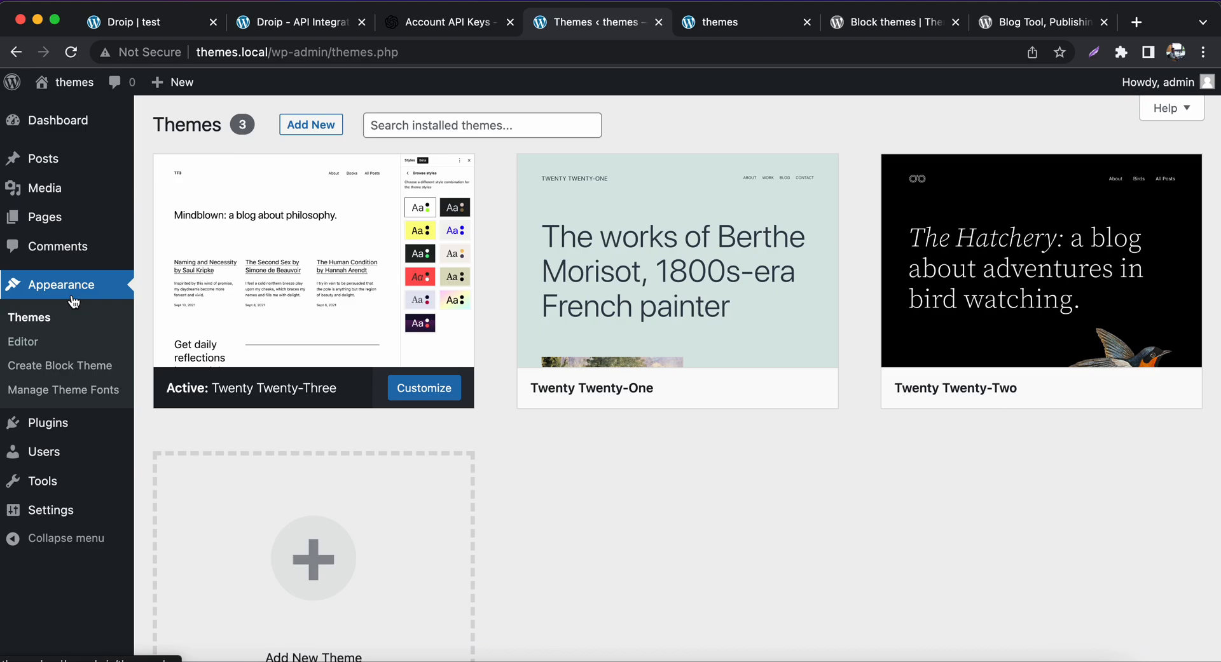
mouse_move(61, 365)
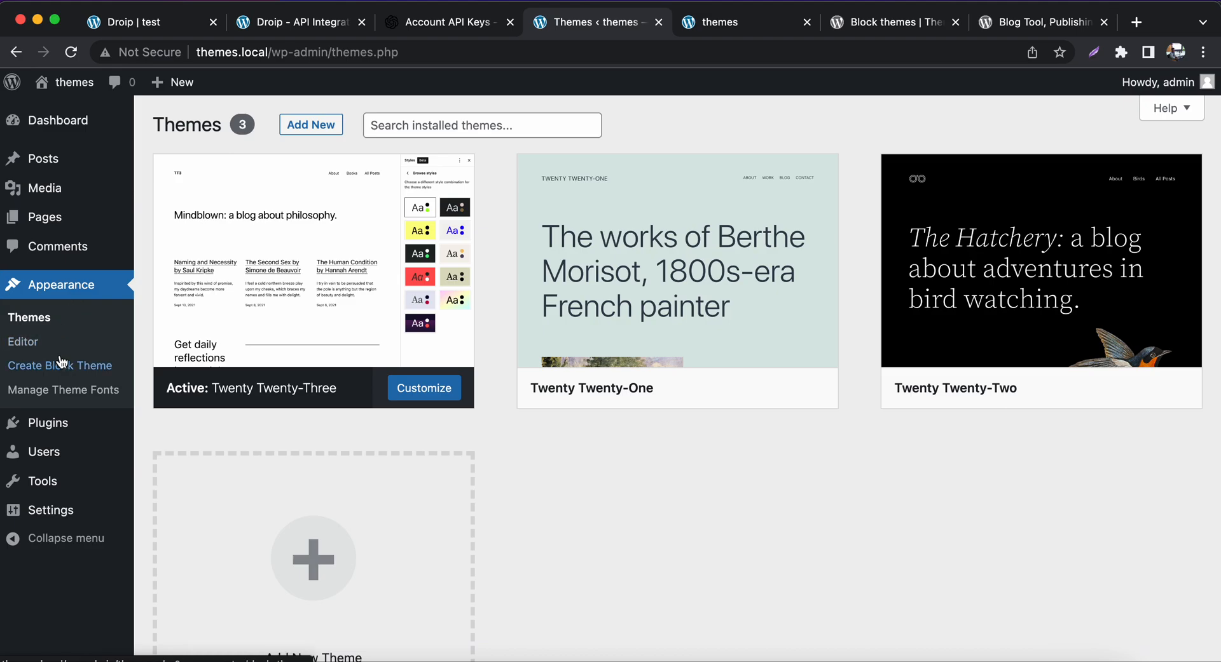
mouse_move(66, 298)
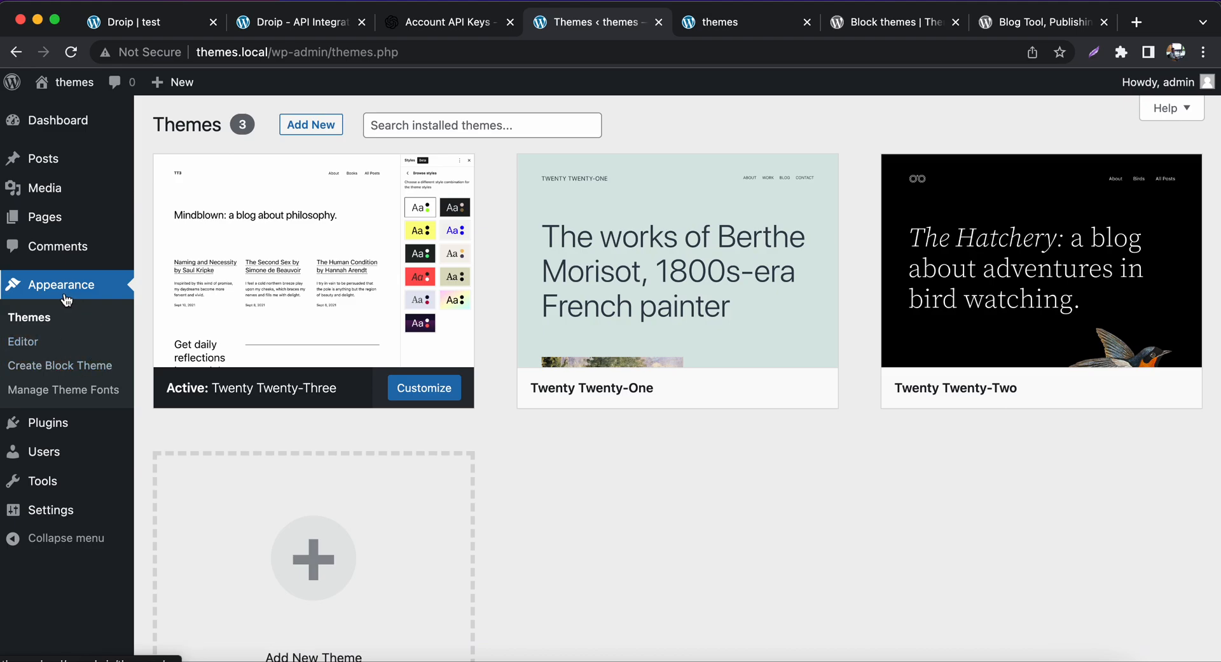
mouse_move(59, 365)
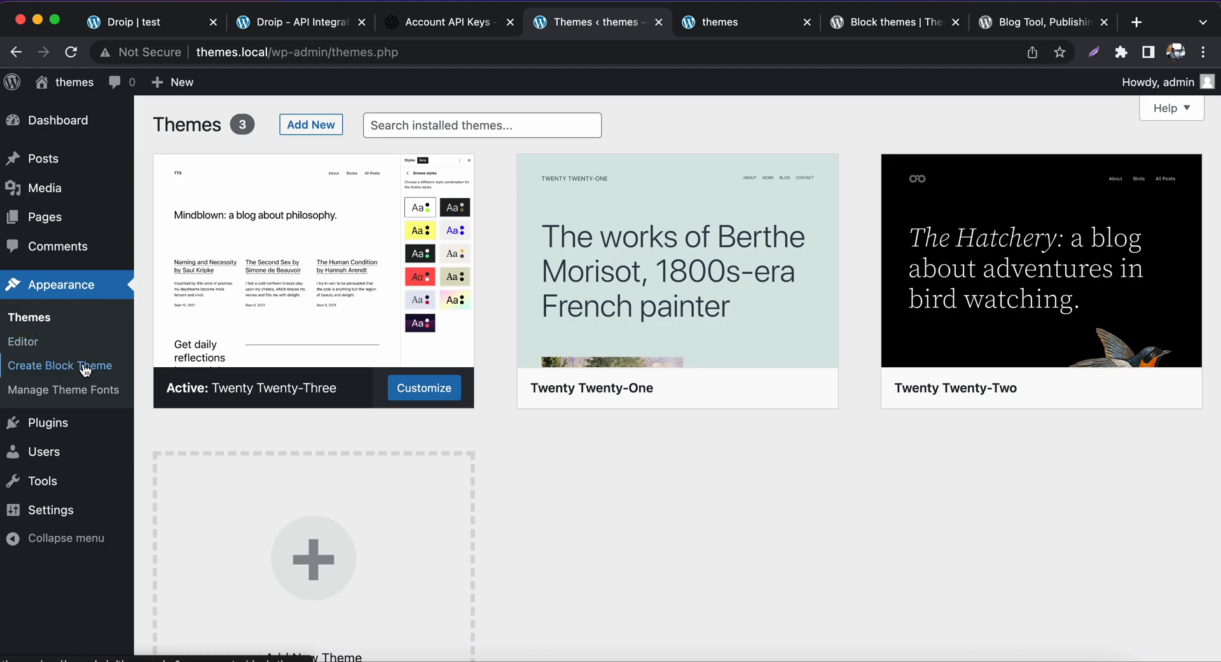
mouse_move(107, 368)
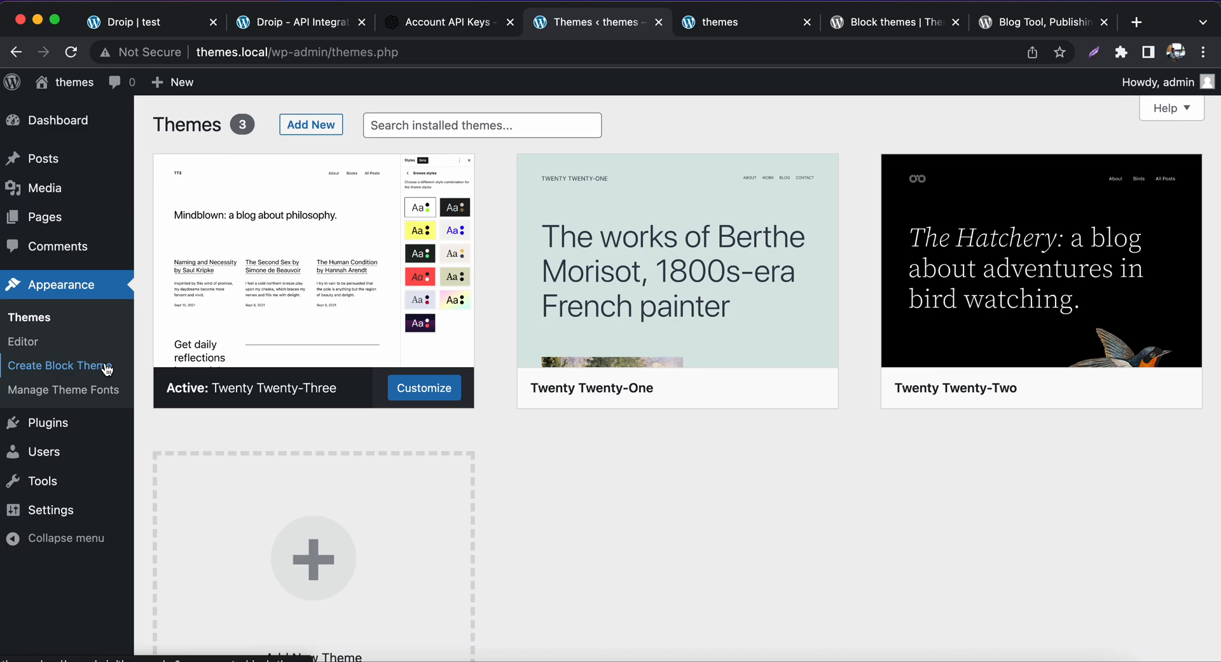
- Open Appearance > Create Block Theme and choose the 'Create blank theme' option
click(60, 365)
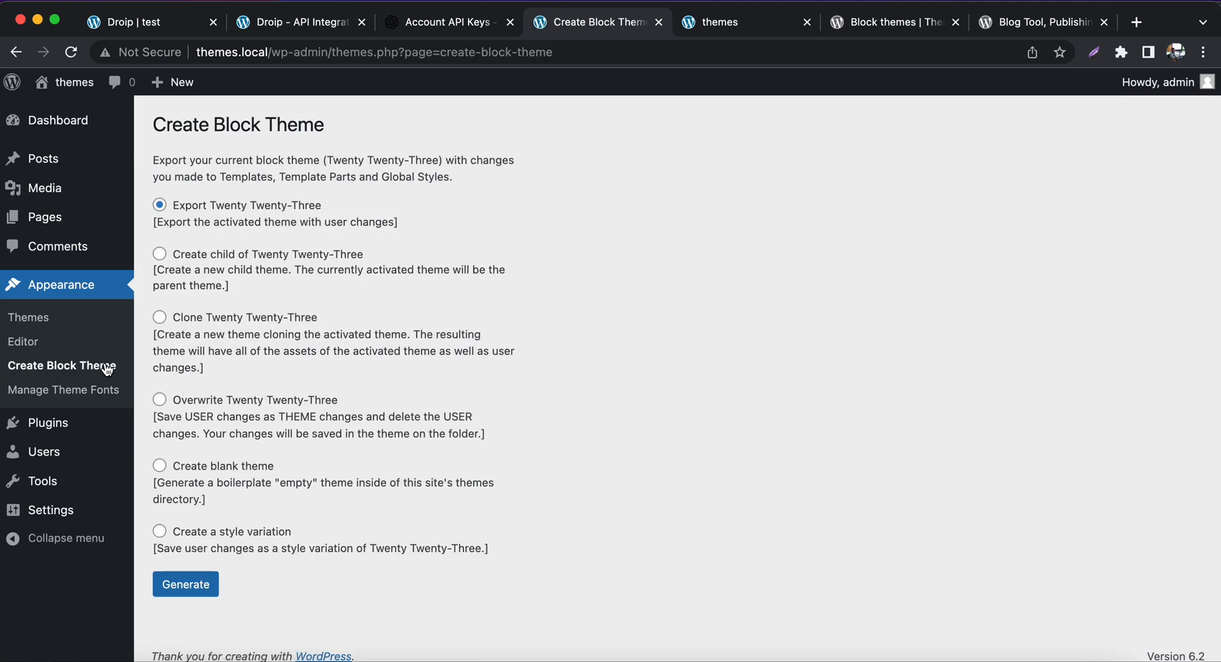
mouse_move(382, 397)
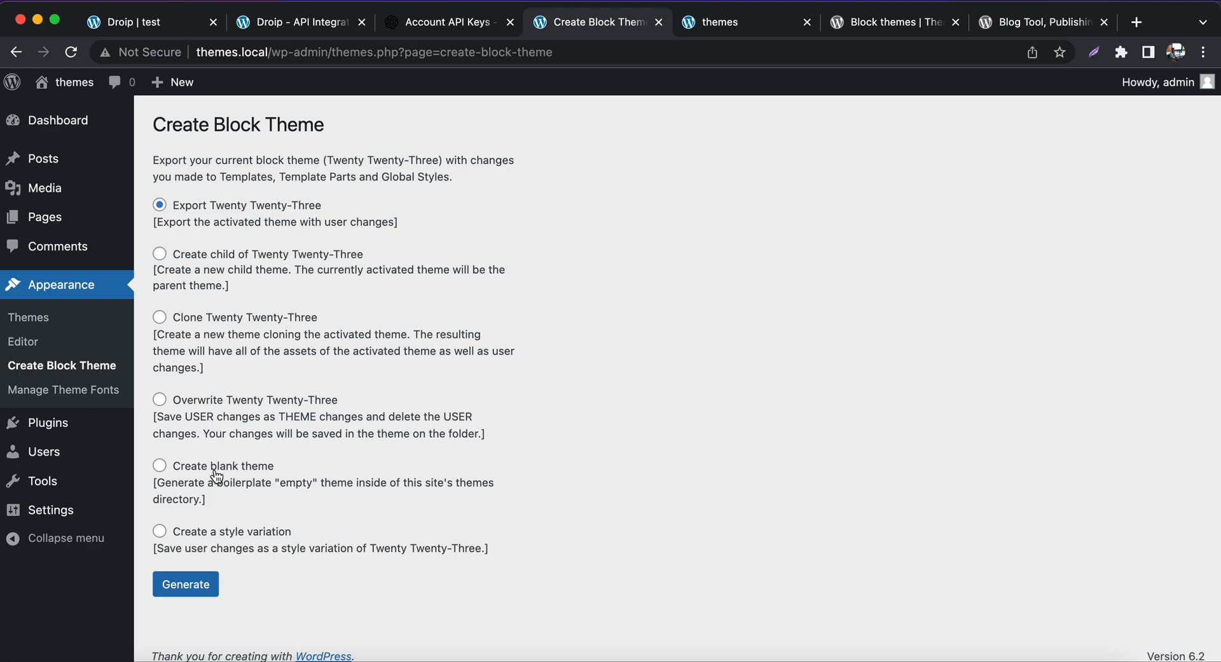
click(159, 466)
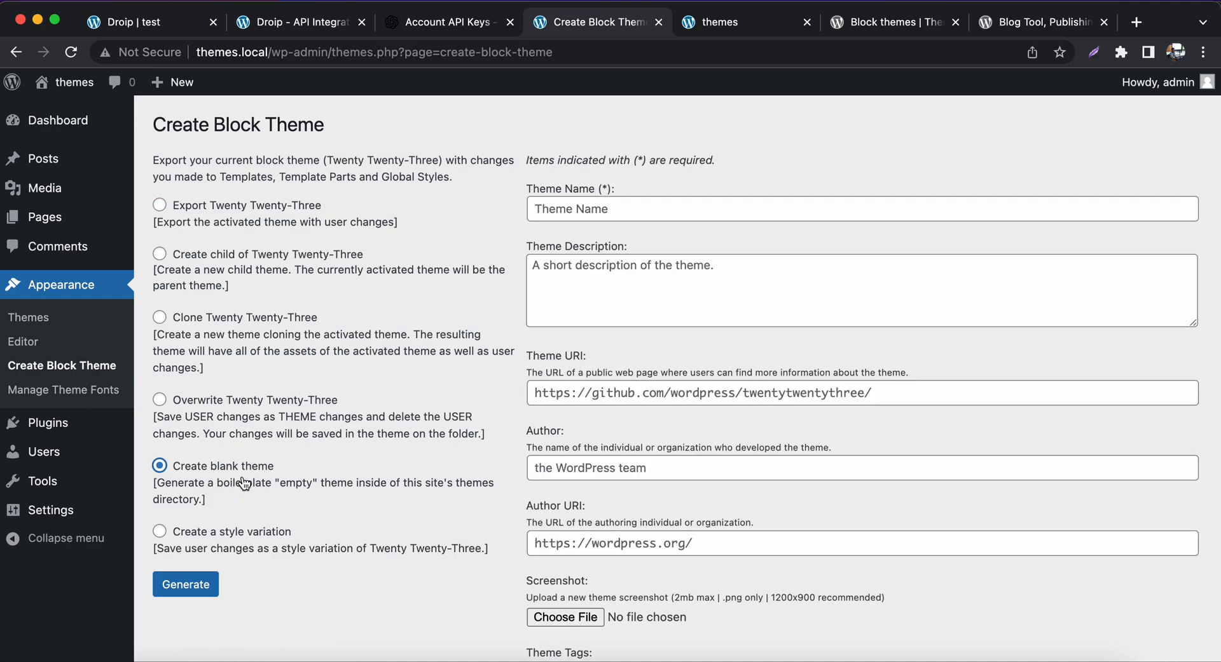
scroll(down, 3)
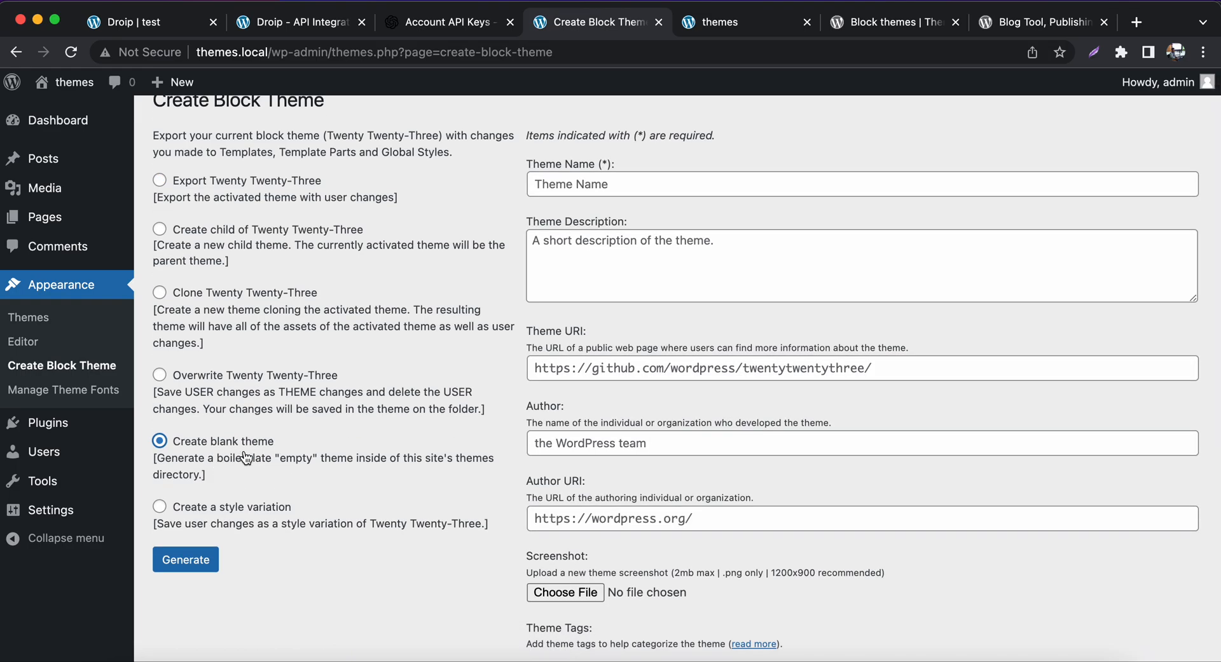
mouse_move(252, 450)
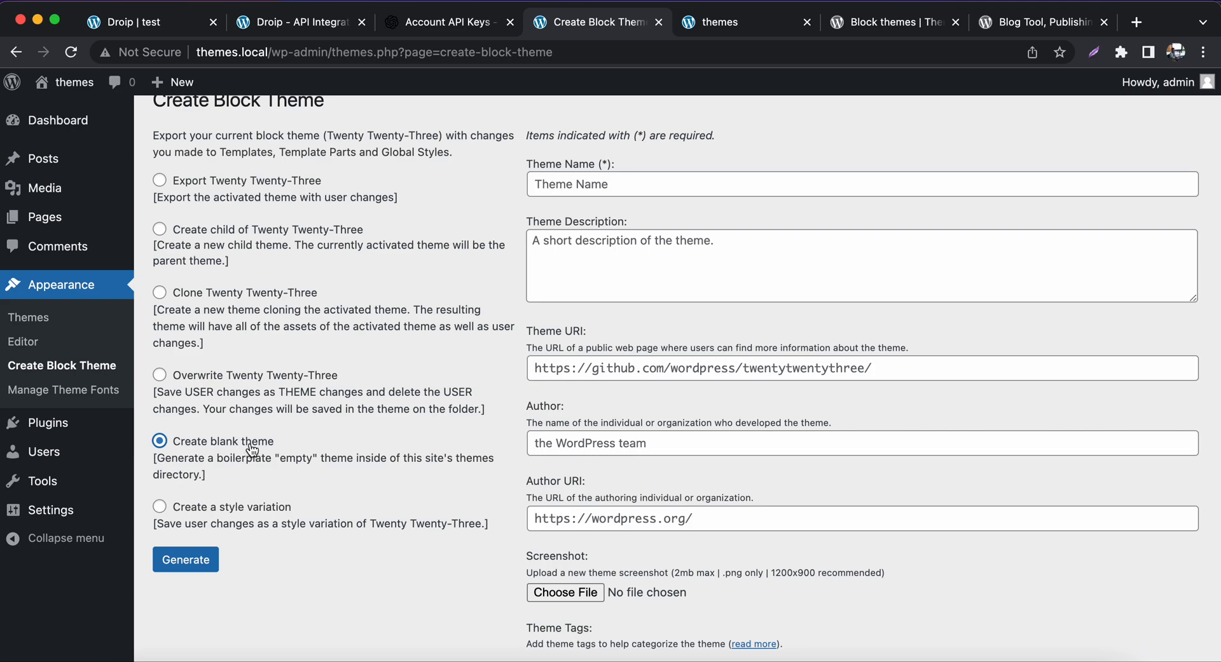
mouse_move(242, 450)
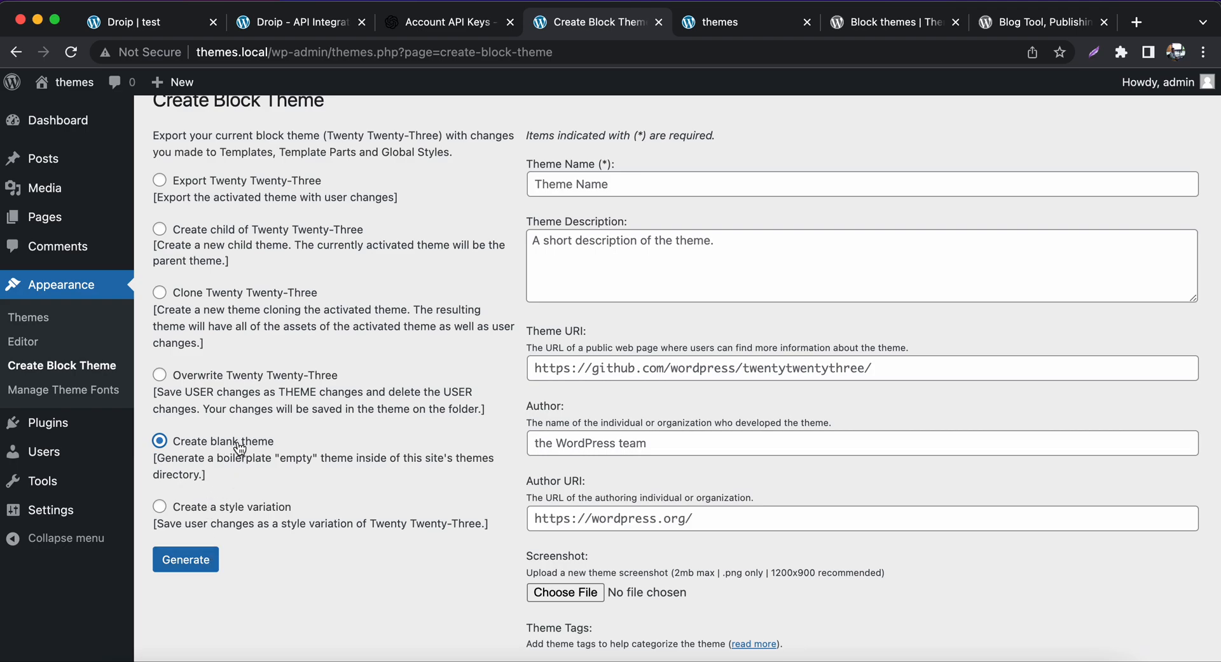
mouse_move(662, 212)
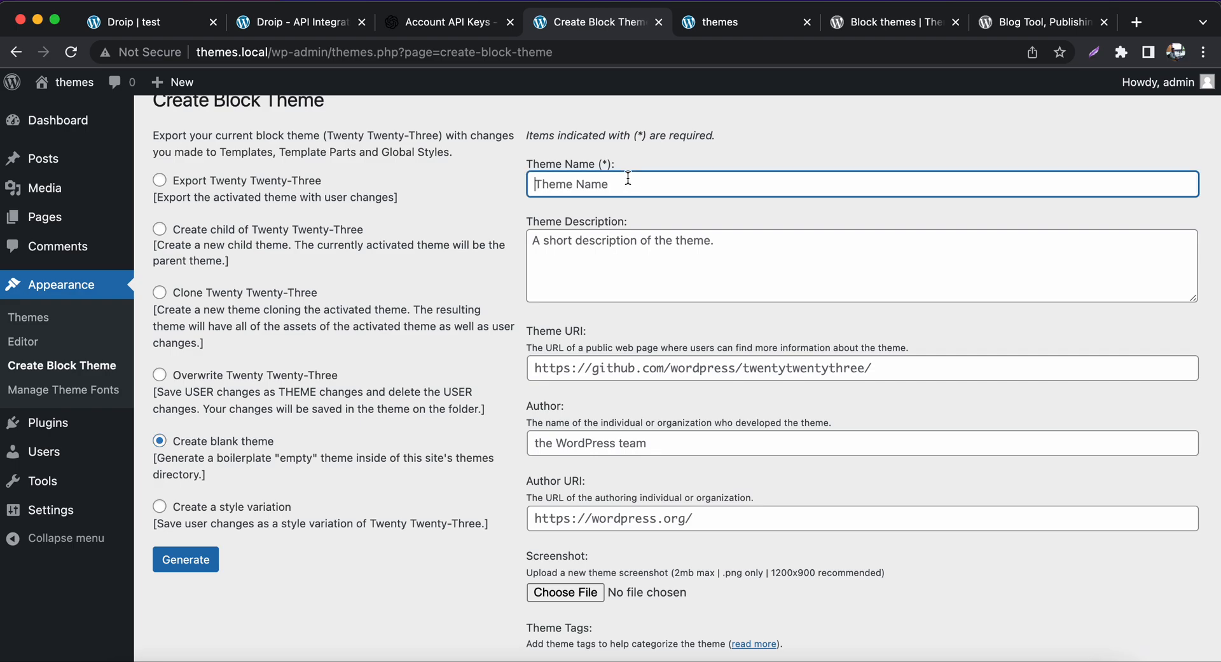
- Name the theme 'Starter' and describe it as a basic theme
text(Starter)
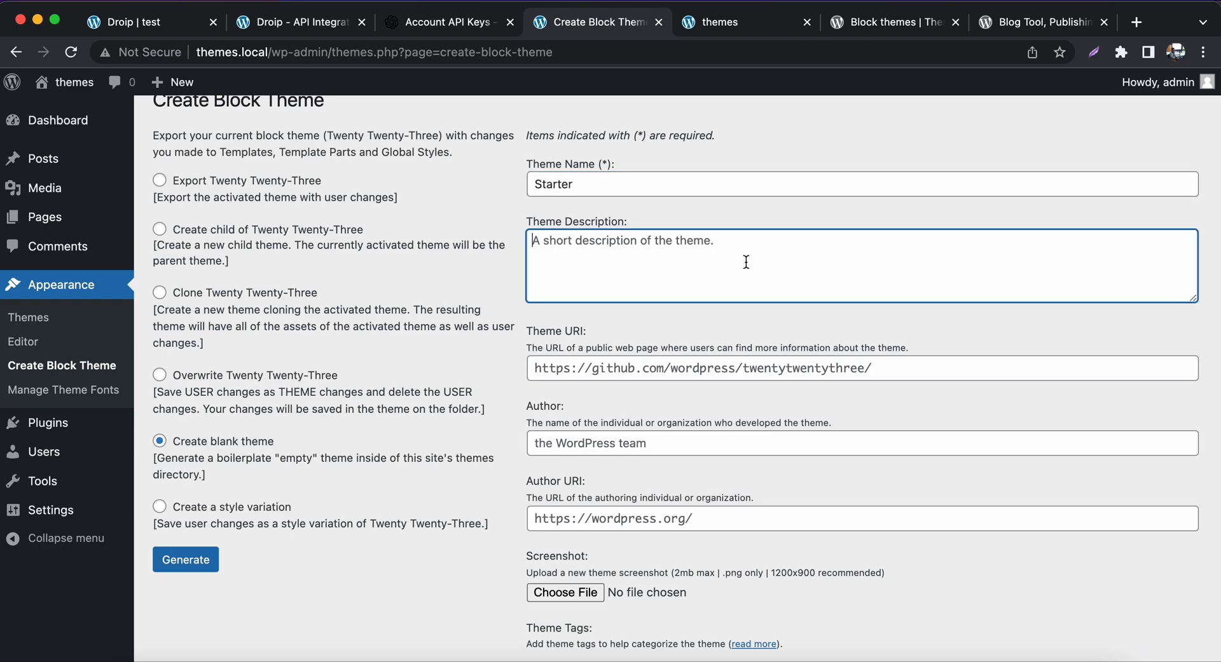
text(It iu)
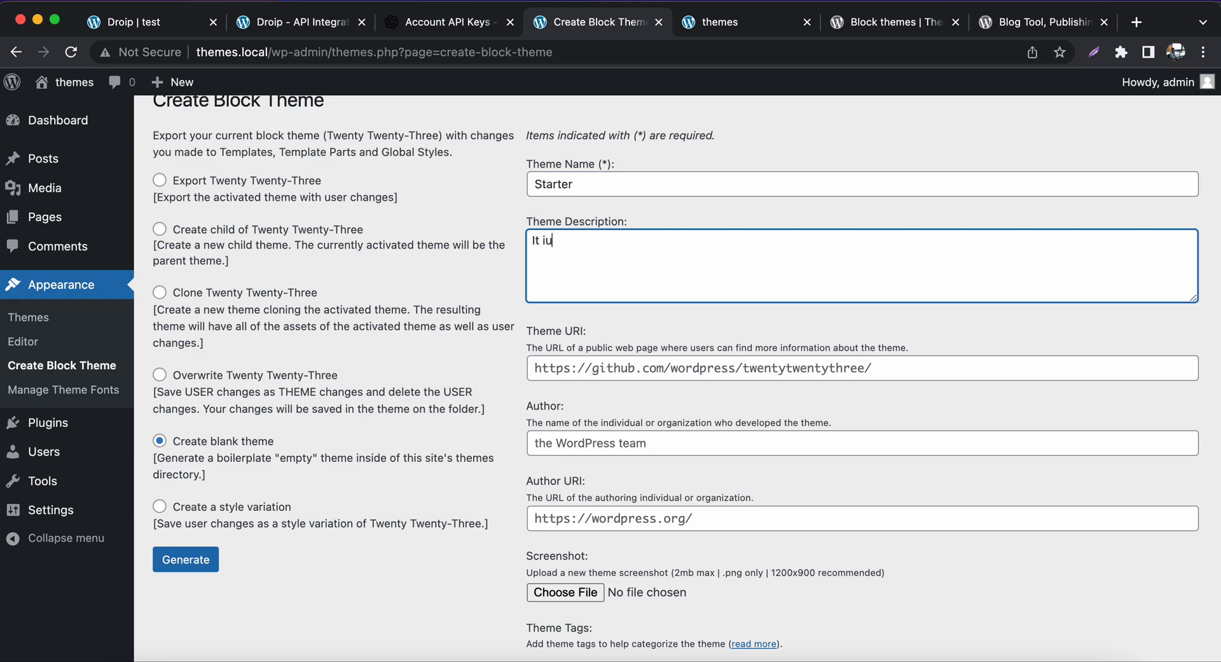
text(s)
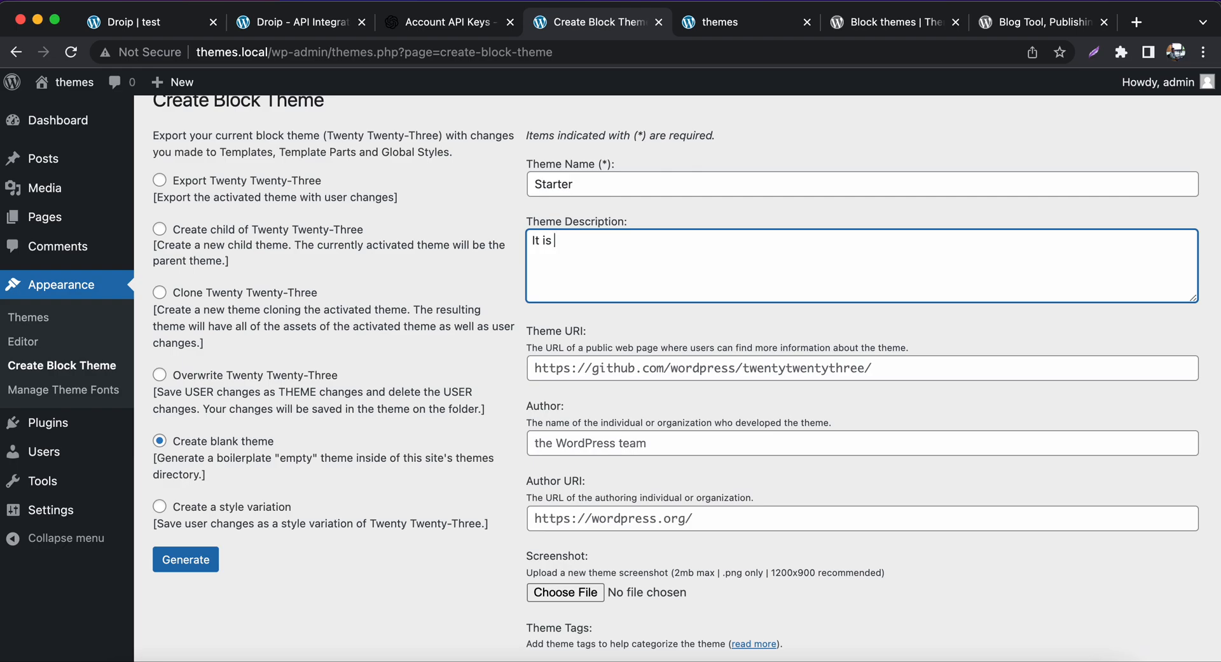
text(basic)
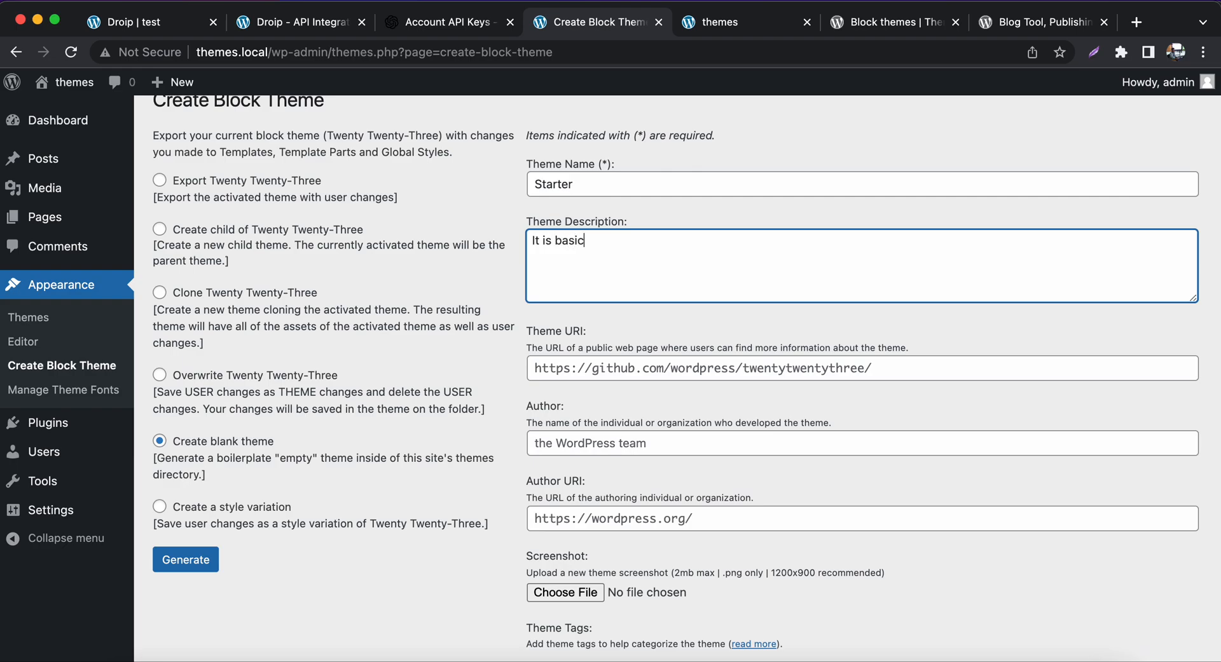
text(theme)
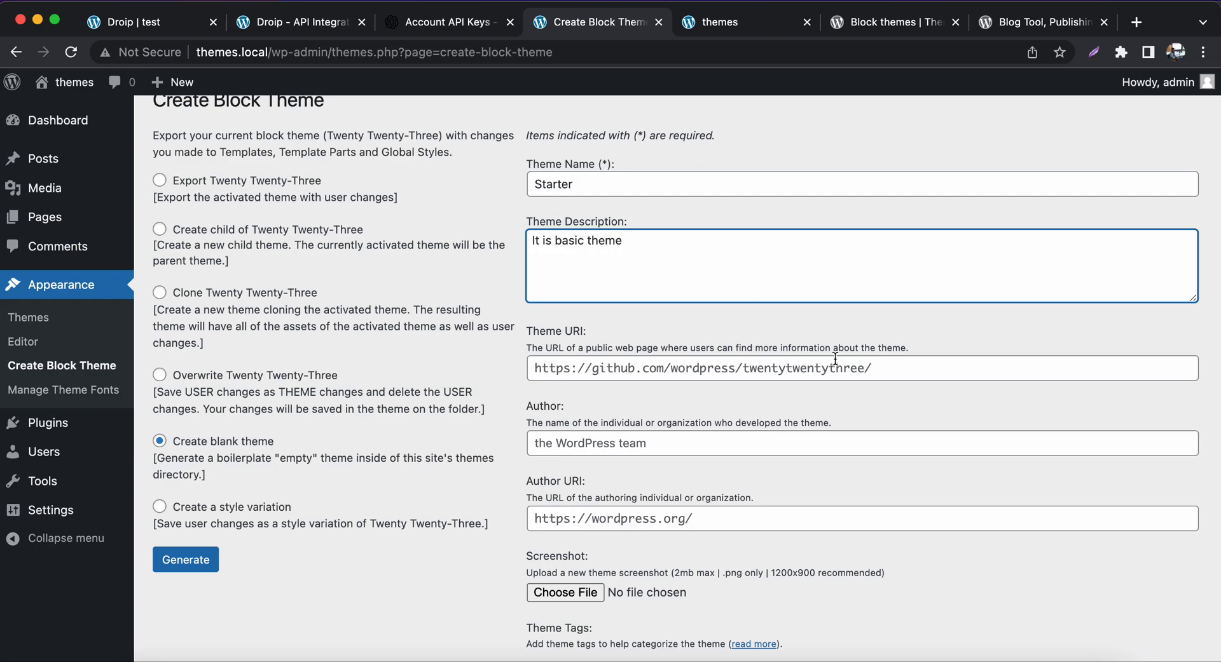
- Set Theme URI and Author URI to '#' and begin entering the author
click(856, 368)
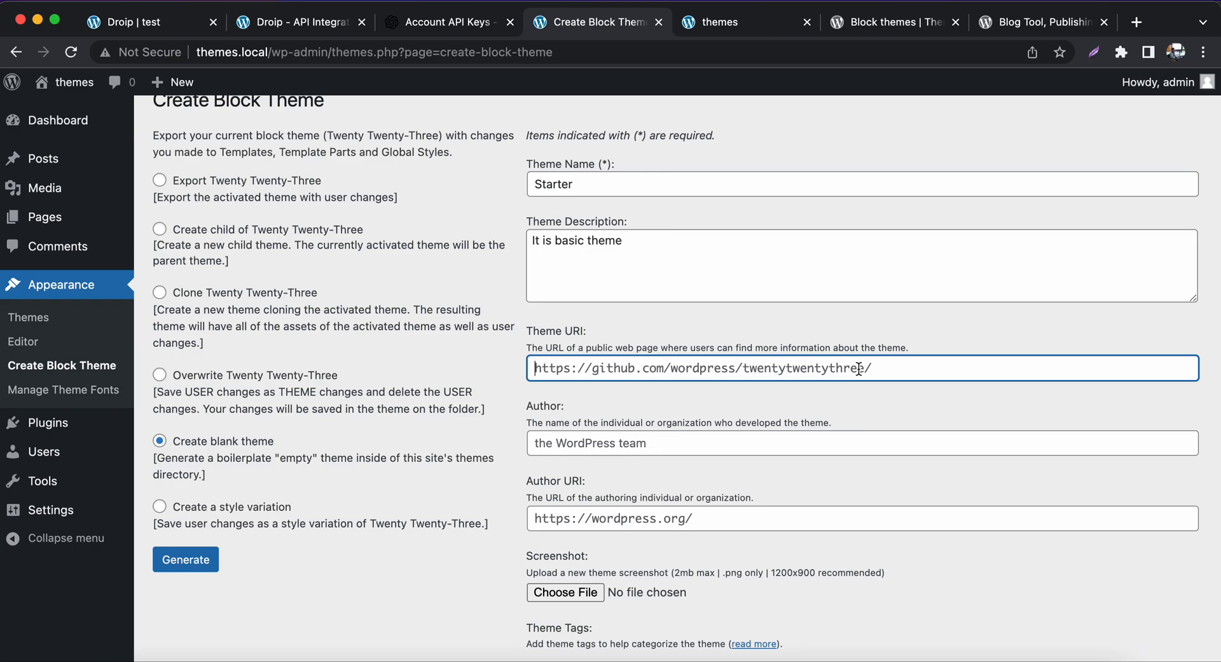
text(#)
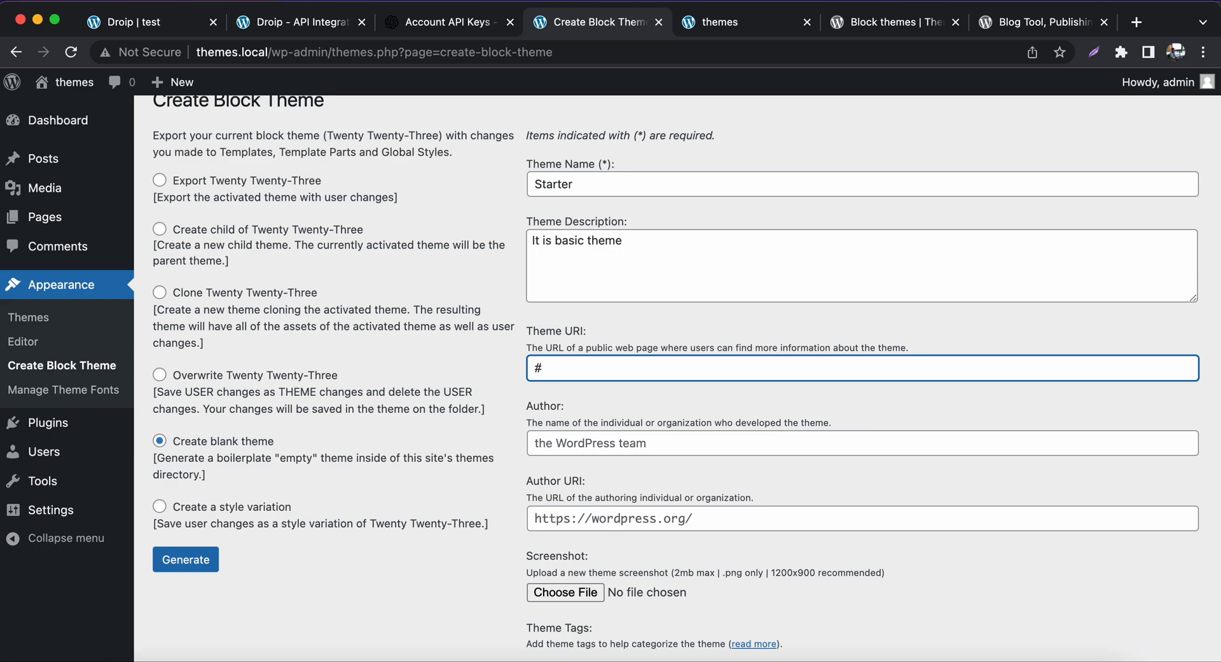
scroll(down, 3)
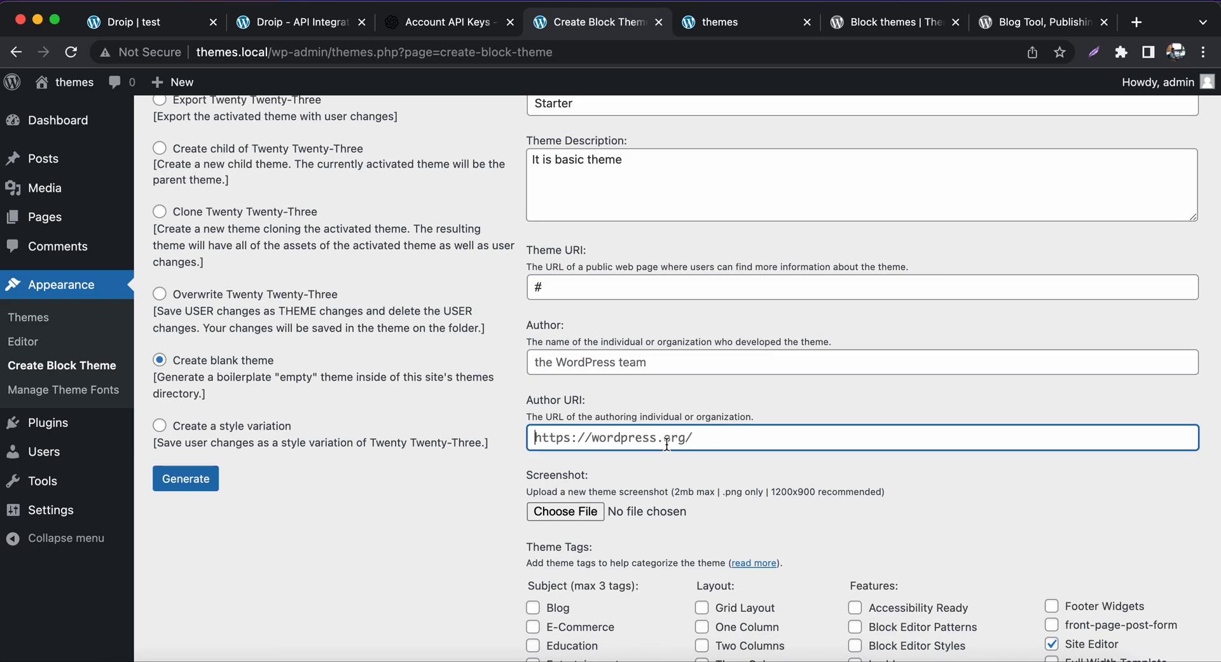
text(#)
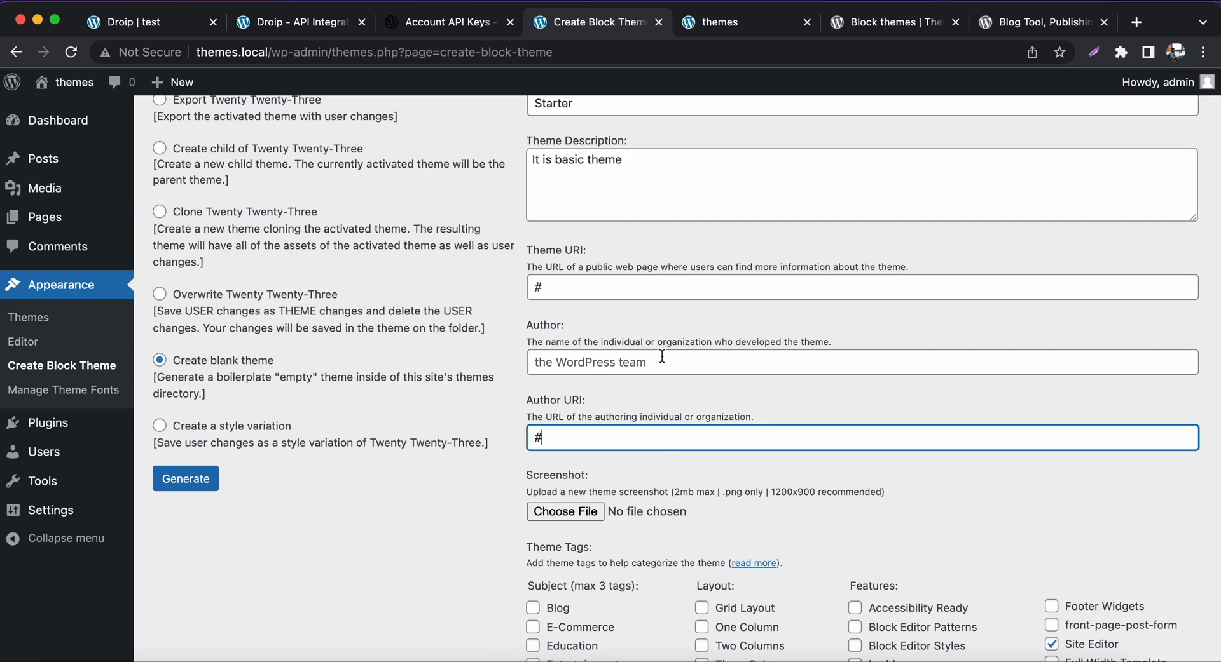
text(kardi)
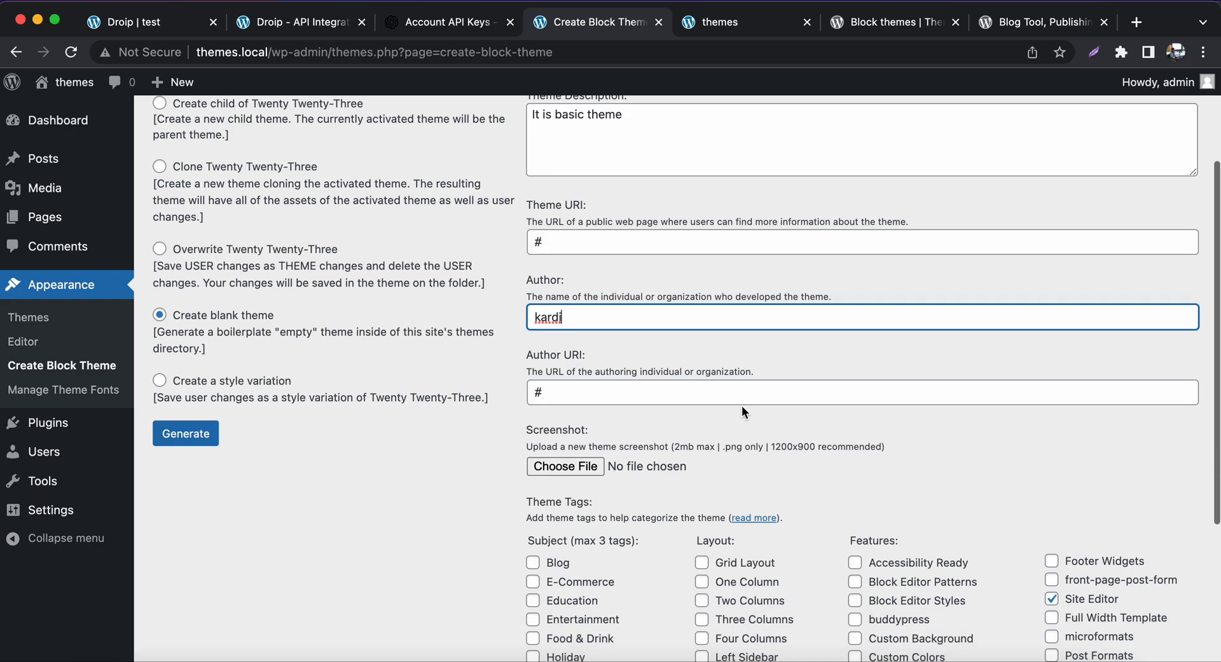
- Tick the Blog, E-Commerce and Education subject tags for the theme
scroll(down, 3)
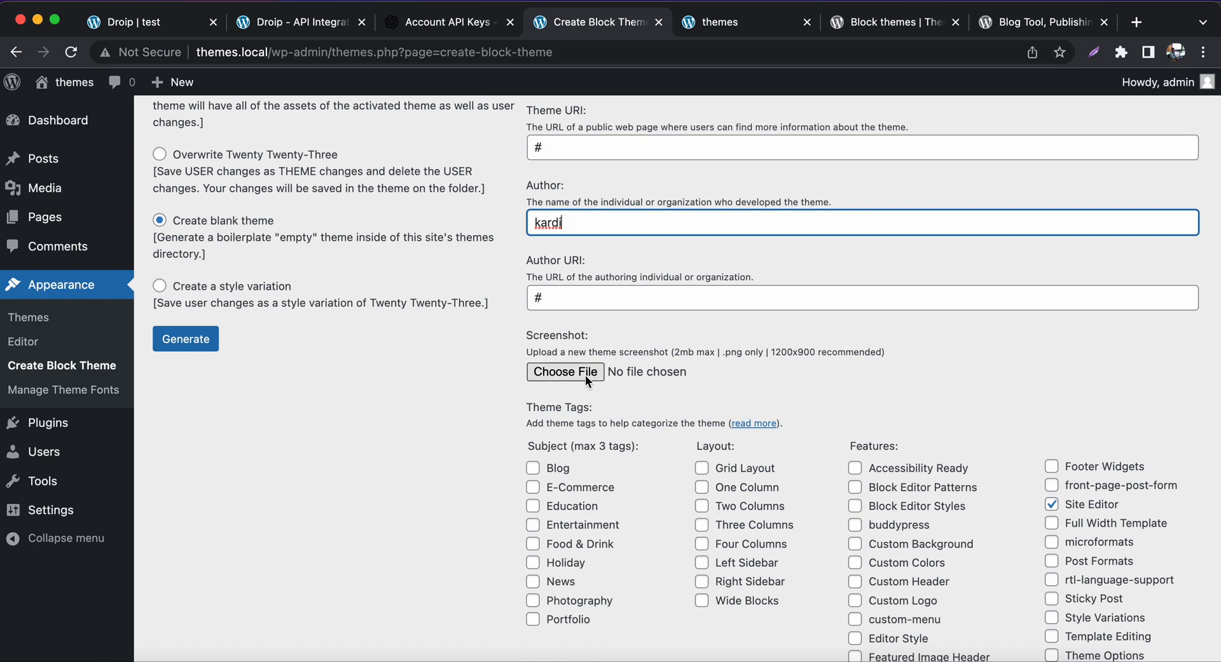
mouse_move(576, 377)
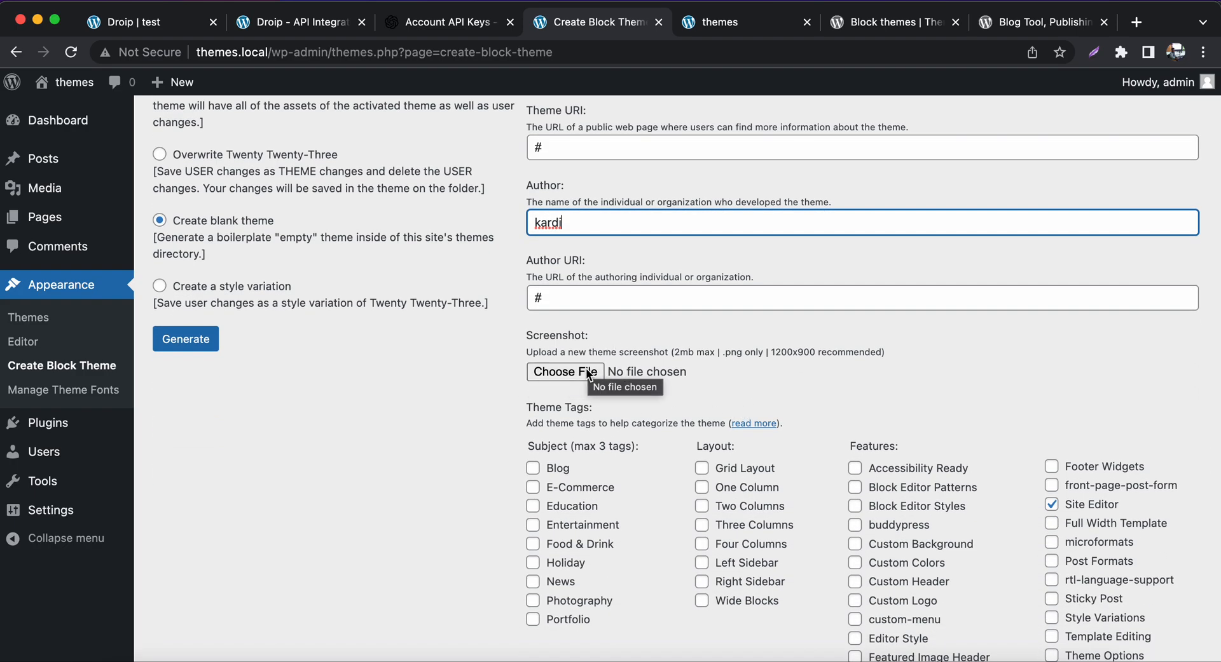
mouse_move(645, 378)
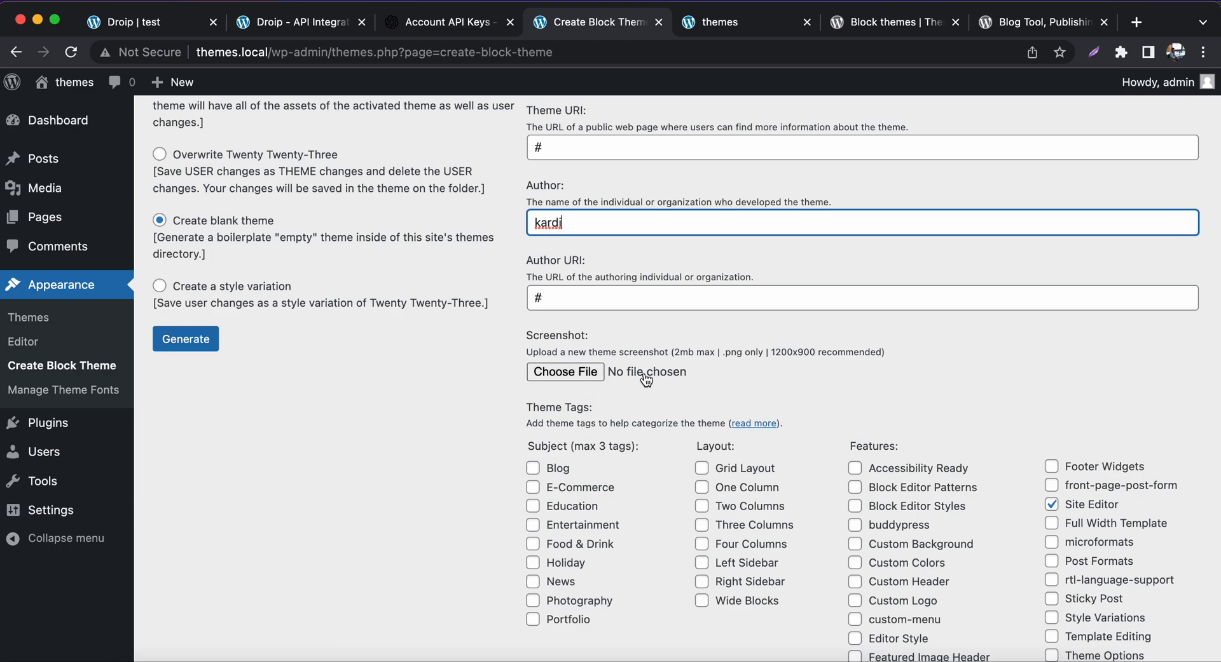
scroll(down, 3)
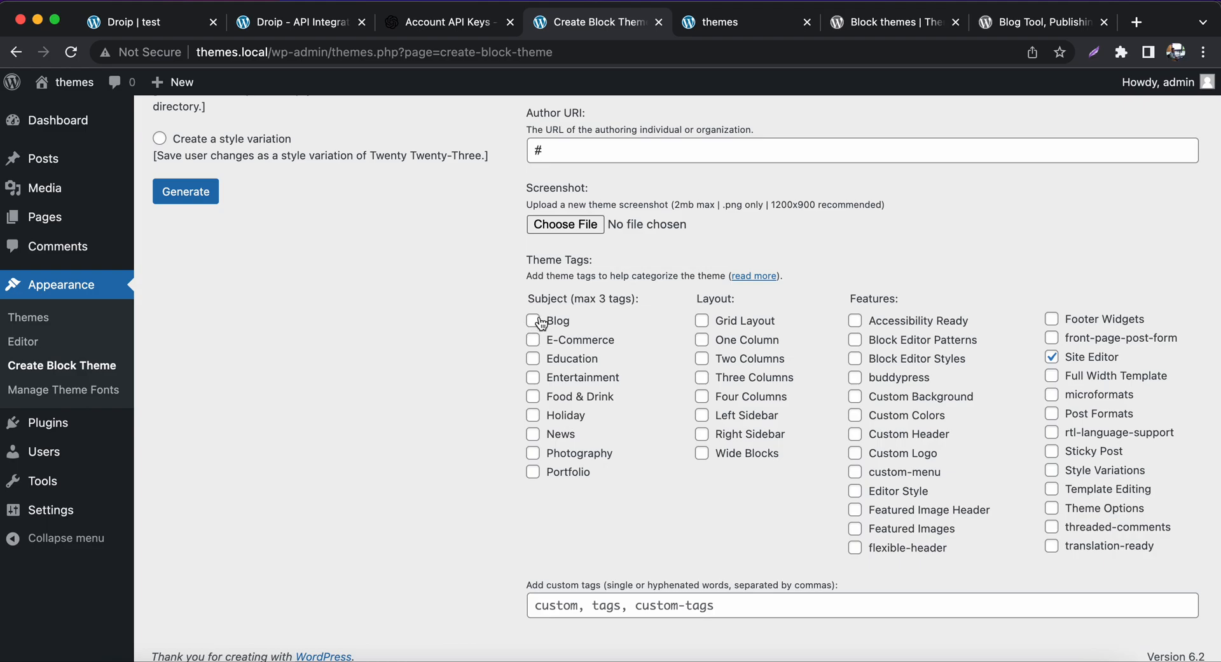
click(533, 340)
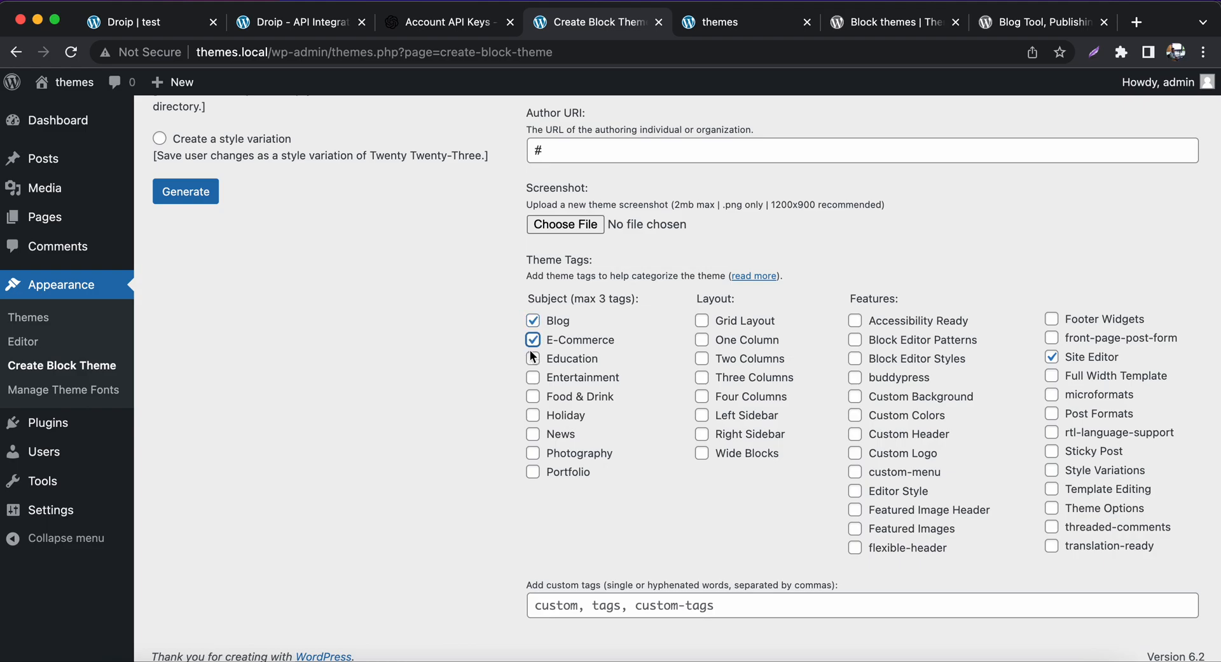
click(533, 358)
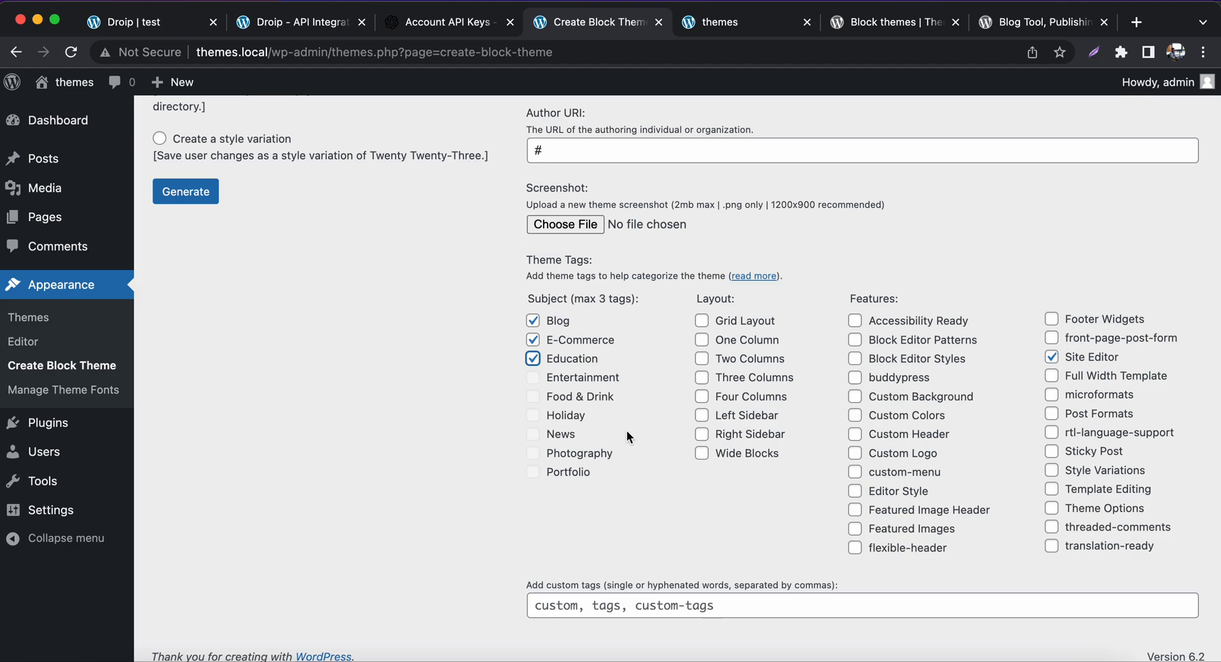
- Tick Accessibility Ready, Block Editor, buddypress, Footer Widgets, Sticky Post, RTL, Theme Options, translation-ready features
click(855, 319)
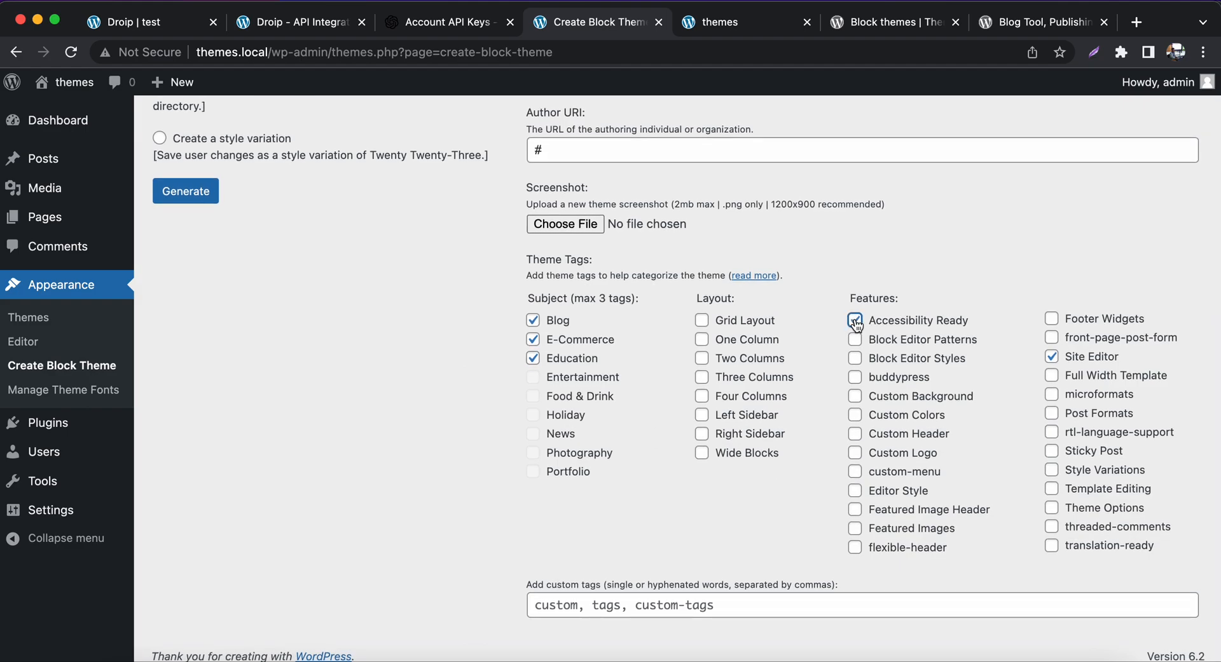
click(854, 319)
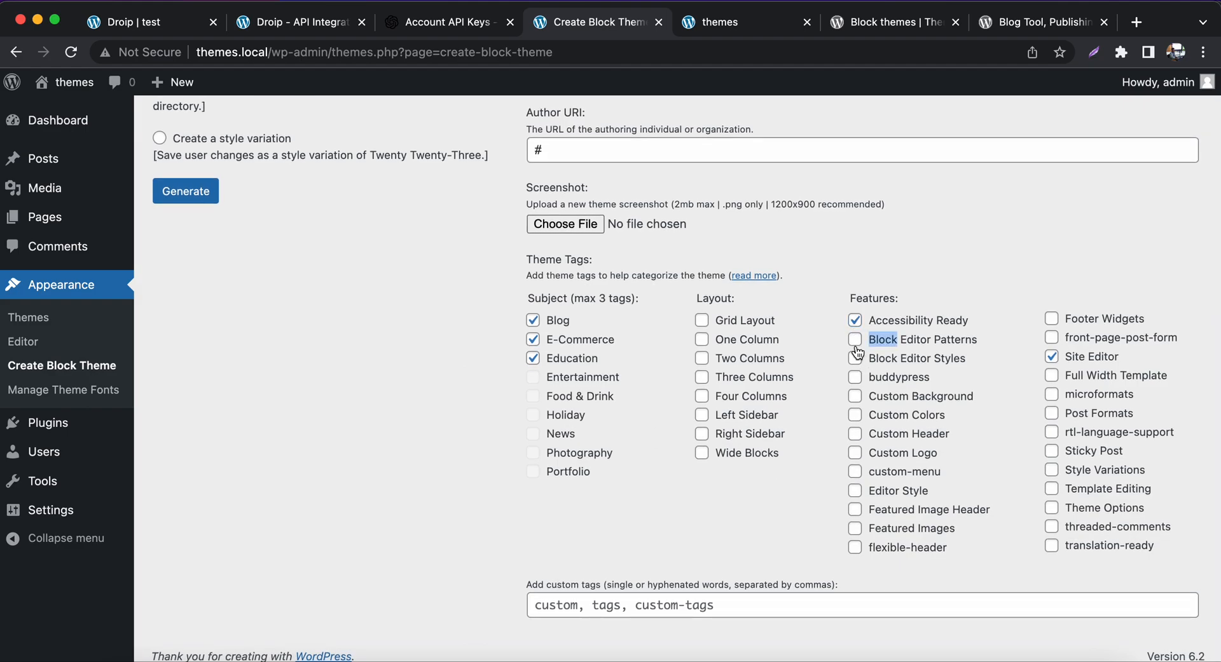
click(854, 358)
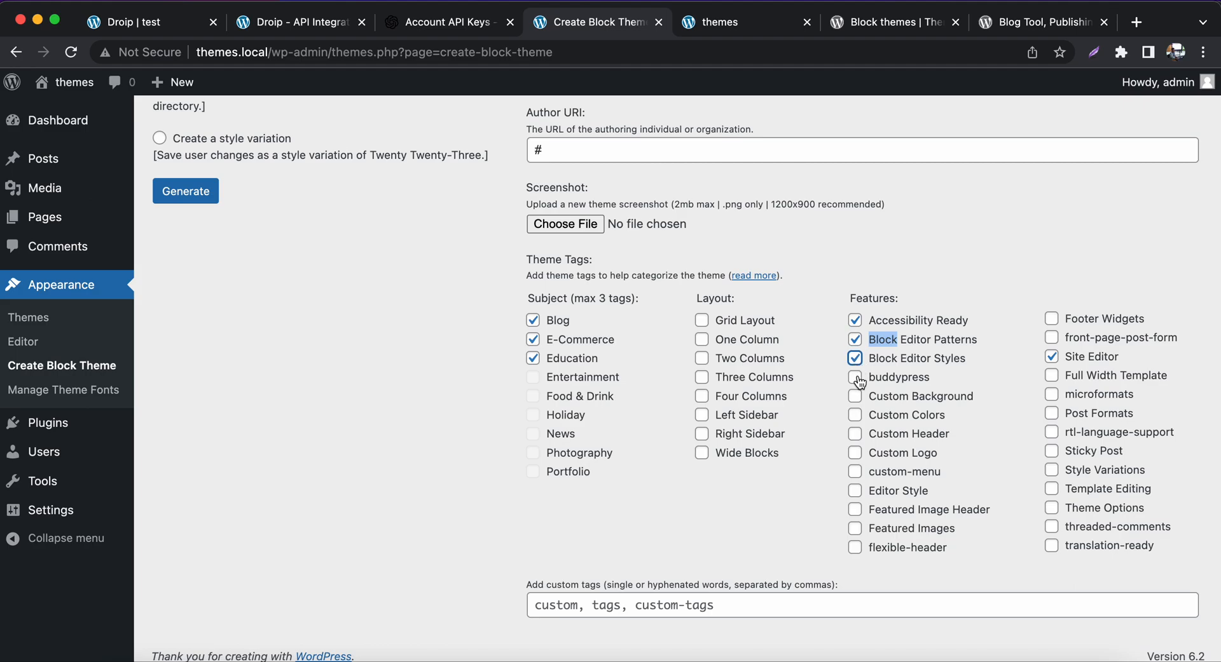
click(854, 377)
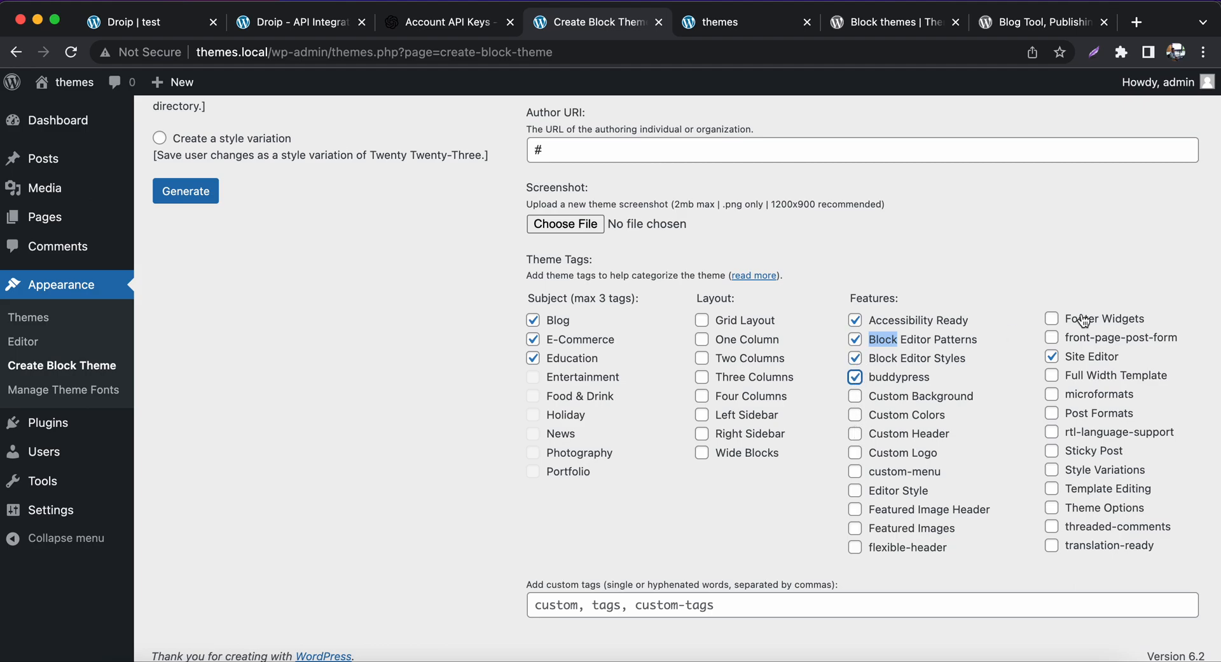
click(1050, 337)
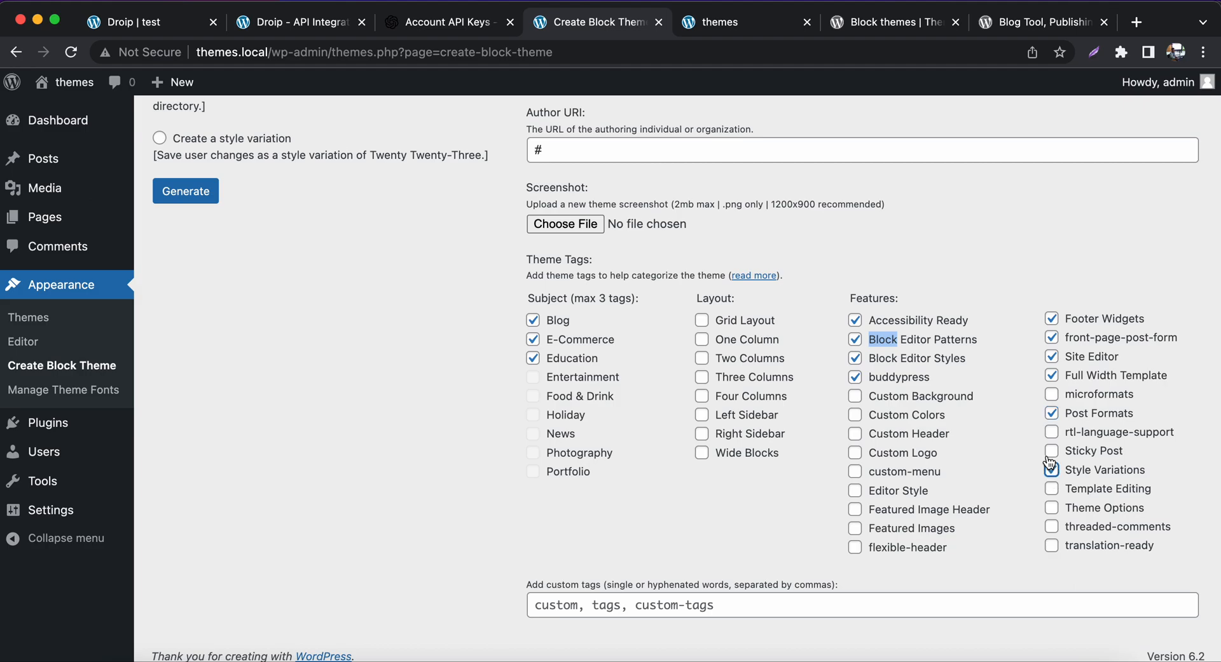
click(1050, 433)
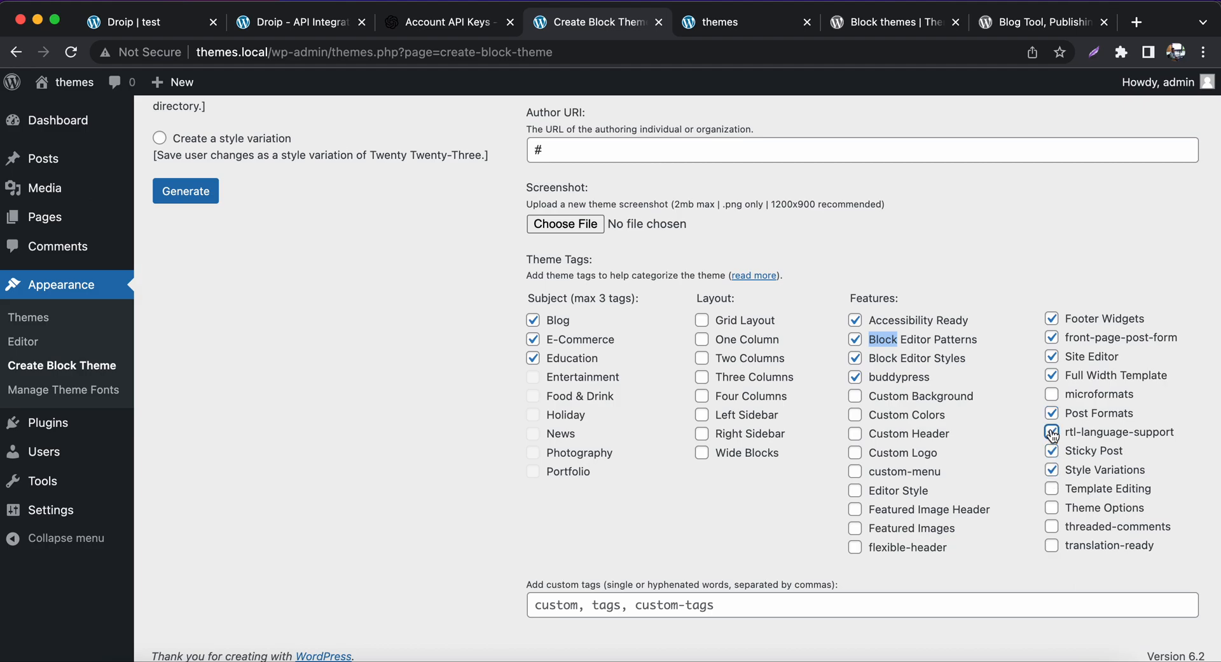
click(1050, 488)
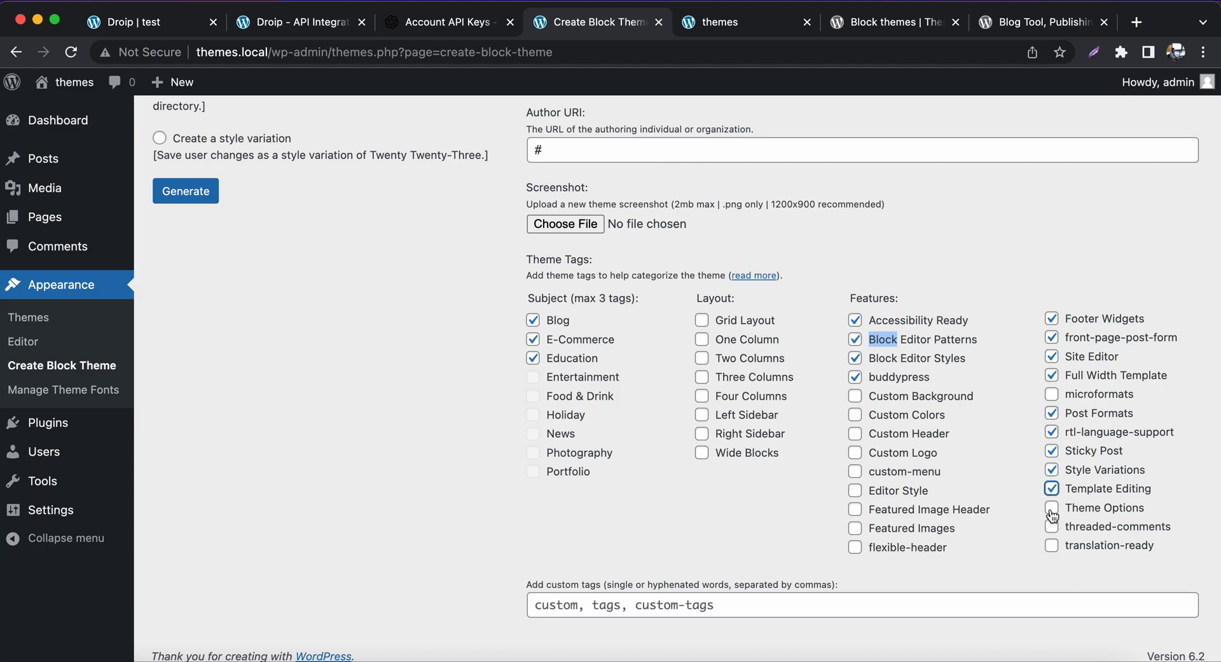
click(1051, 526)
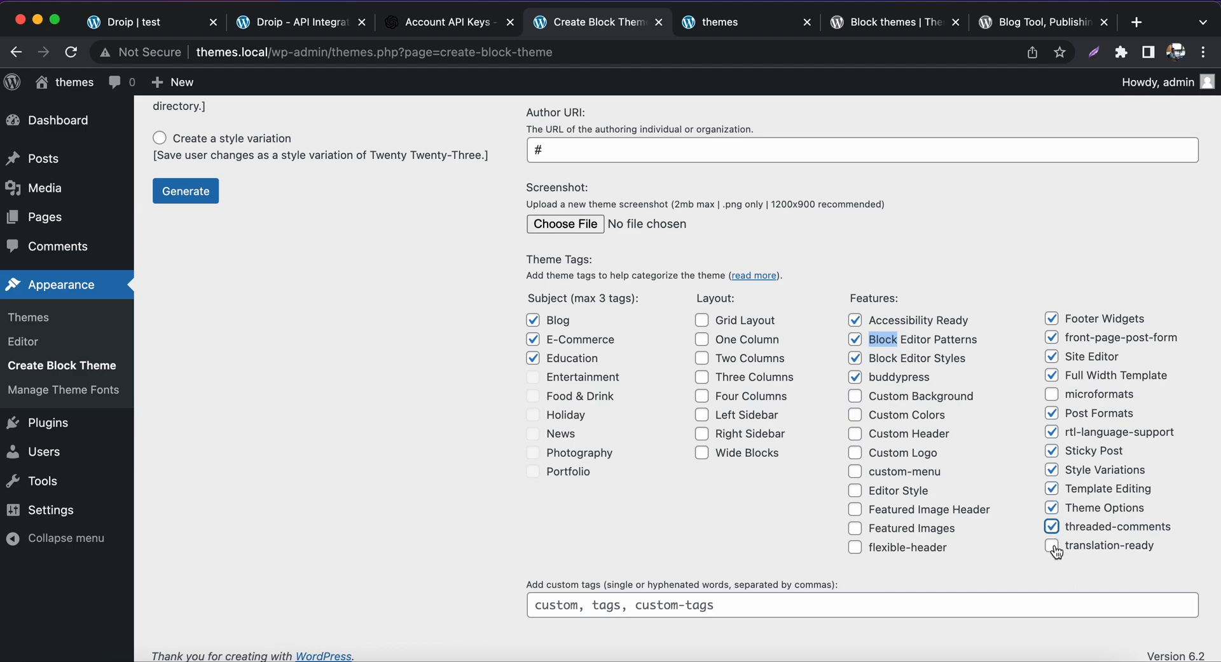
click(1050, 545)
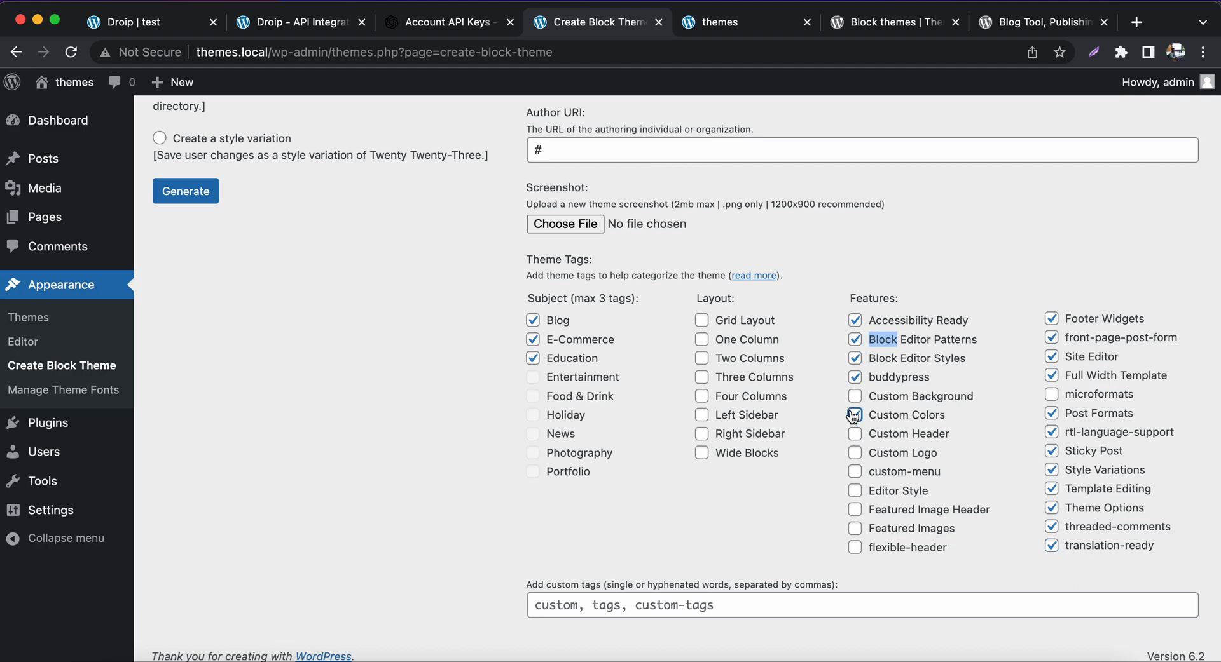
- Tick the Custom Colors, Custom Header, custom-menu, Featured Image Header and flexible-header features
click(854, 416)
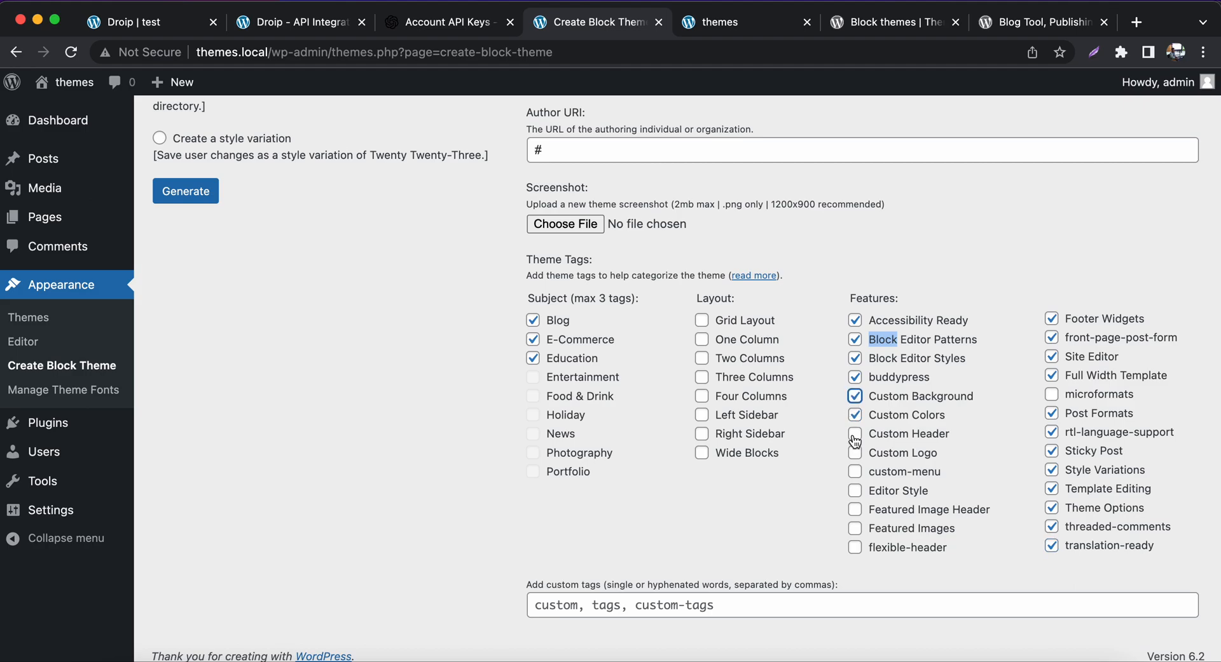
click(854, 452)
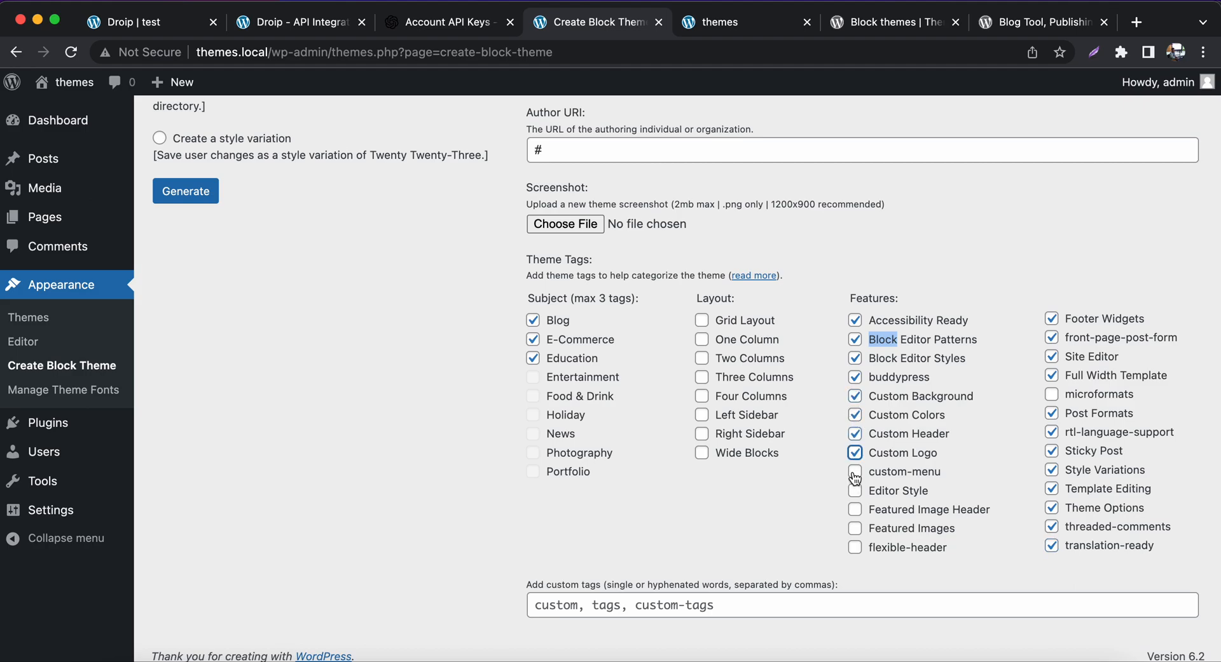
click(855, 491)
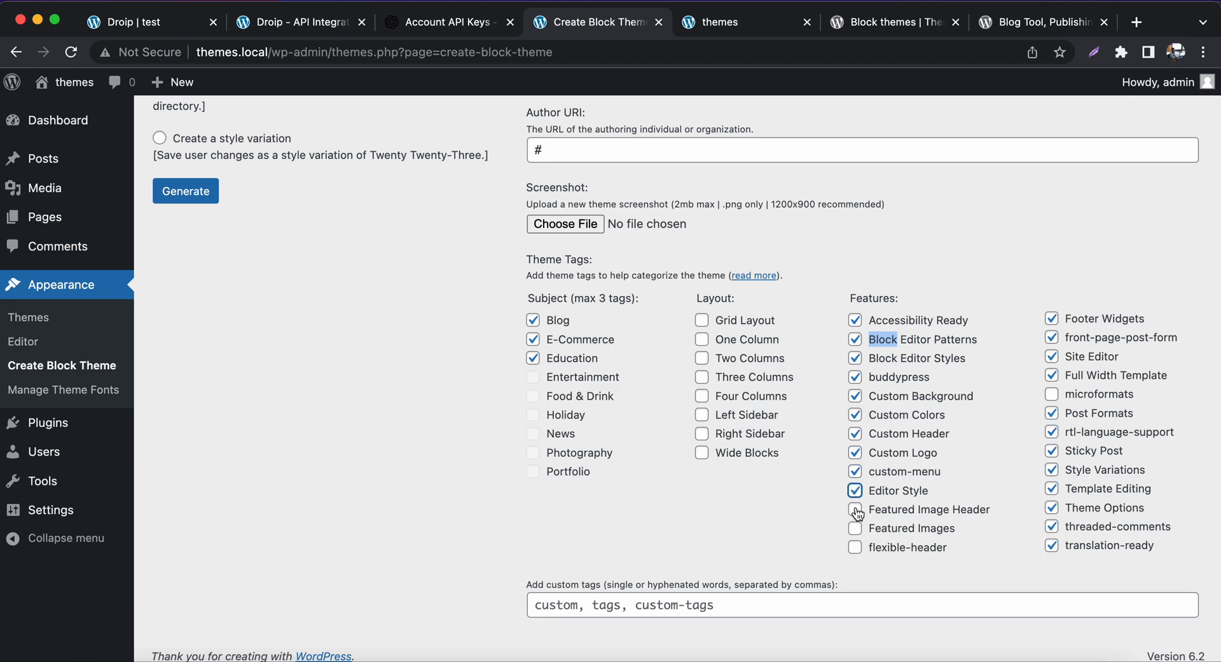
click(854, 528)
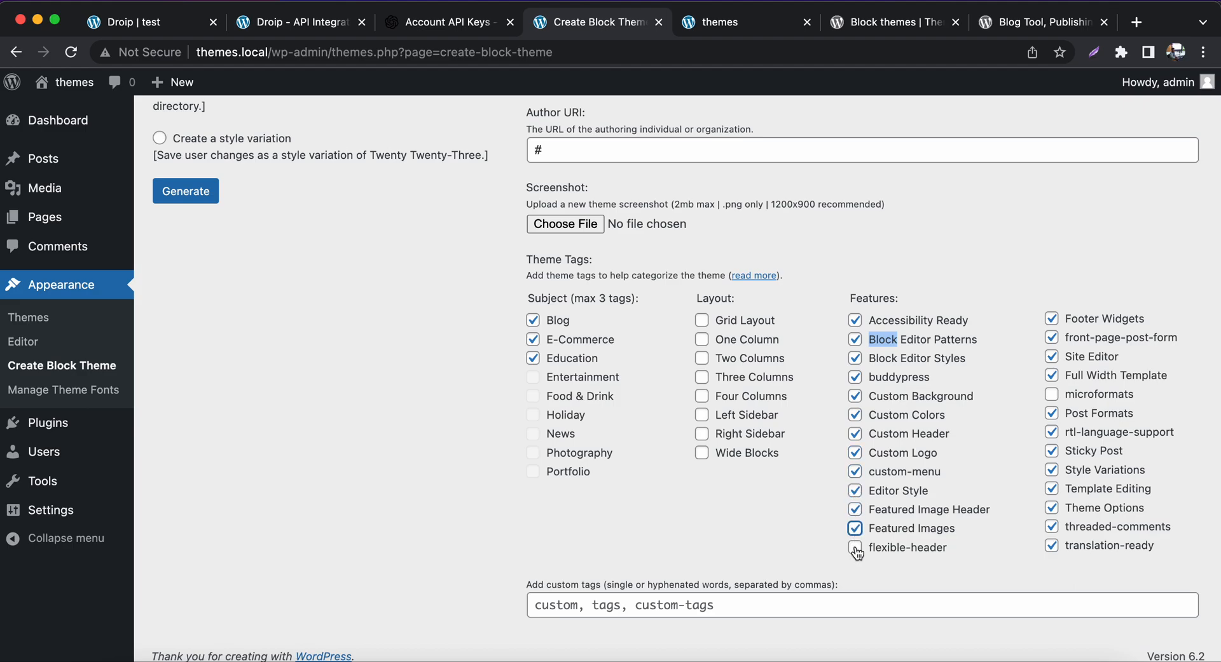
click(853, 547)
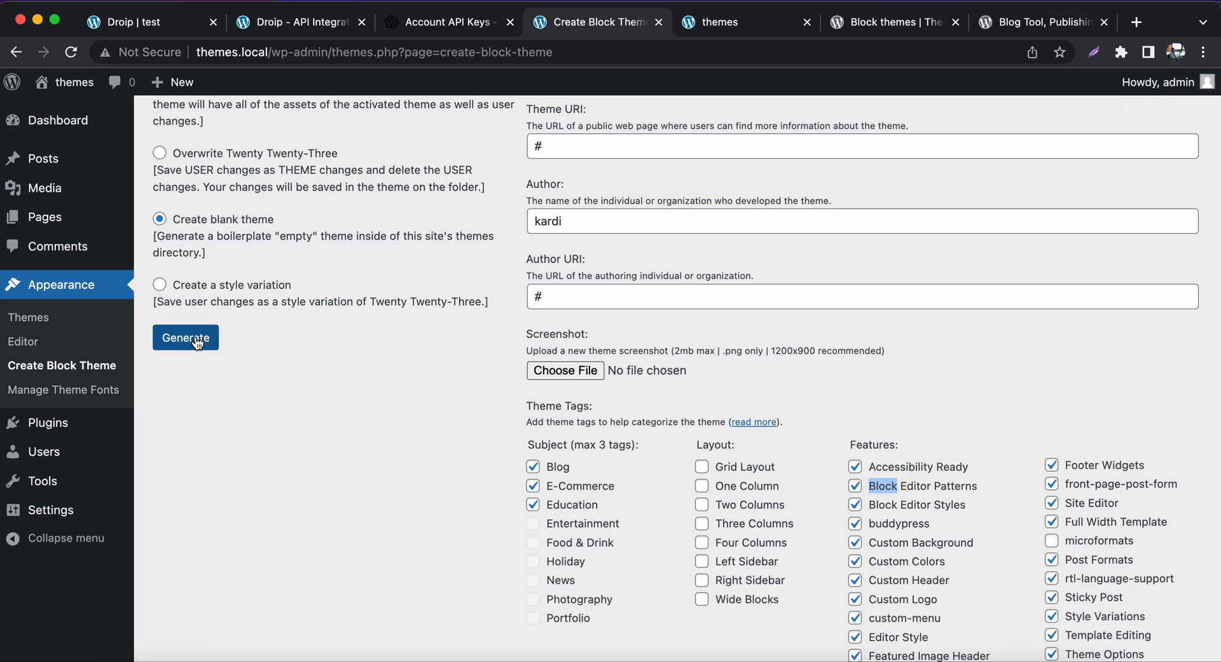
- Generate the blank Starter theme and activate it on the Themes page
click(185, 337)
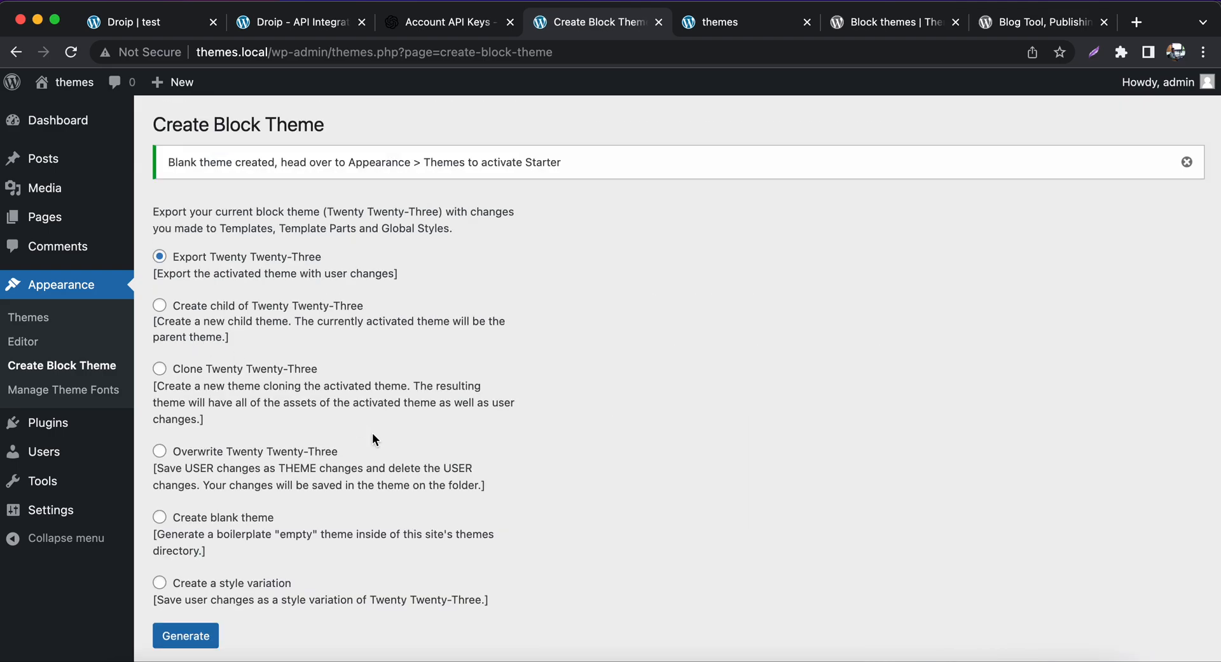
mouse_move(358, 426)
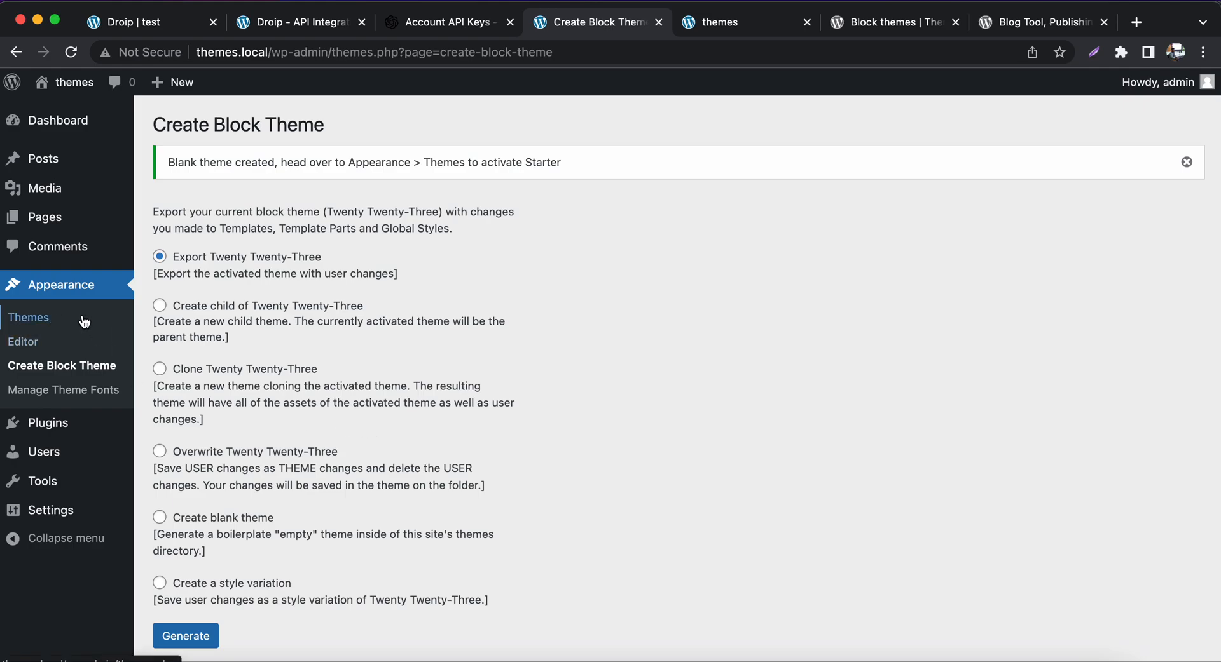
mouse_move(49, 326)
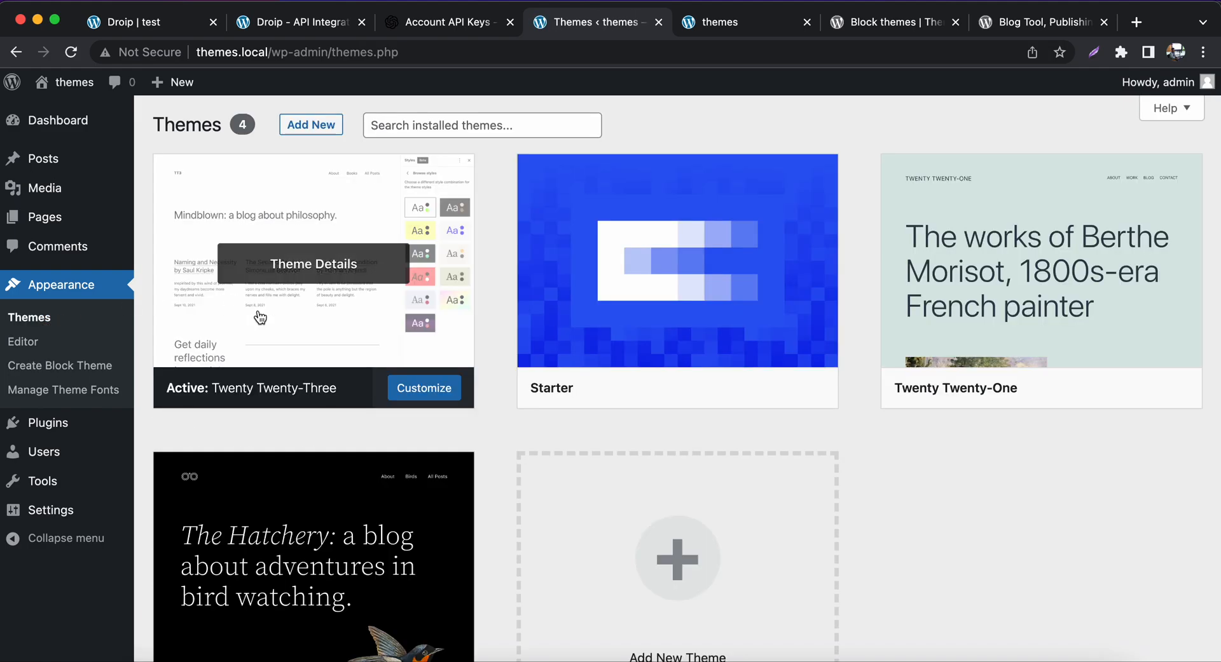
mouse_move(640, 304)
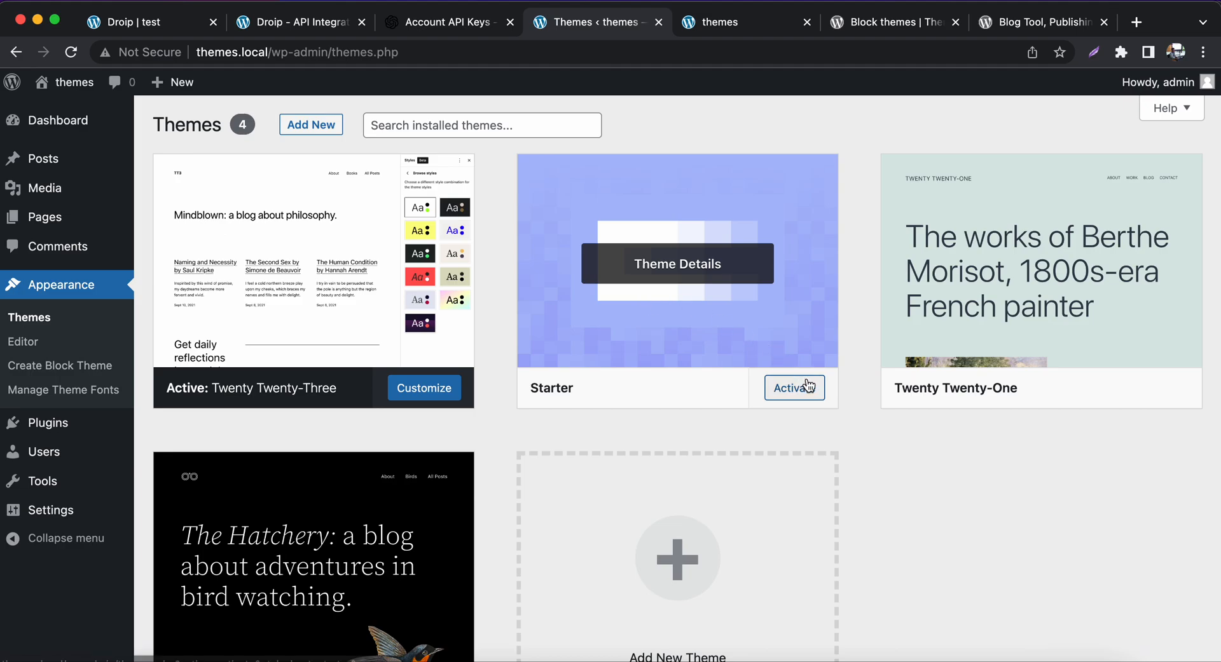
click(793, 388)
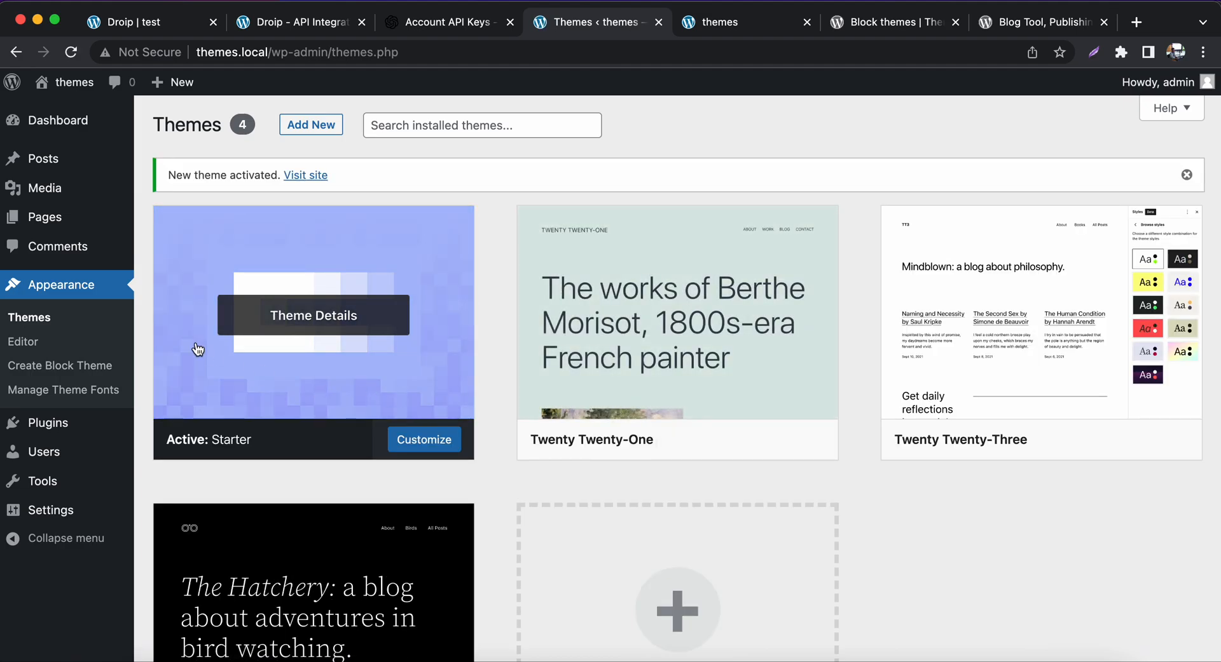
mouse_move(47, 423)
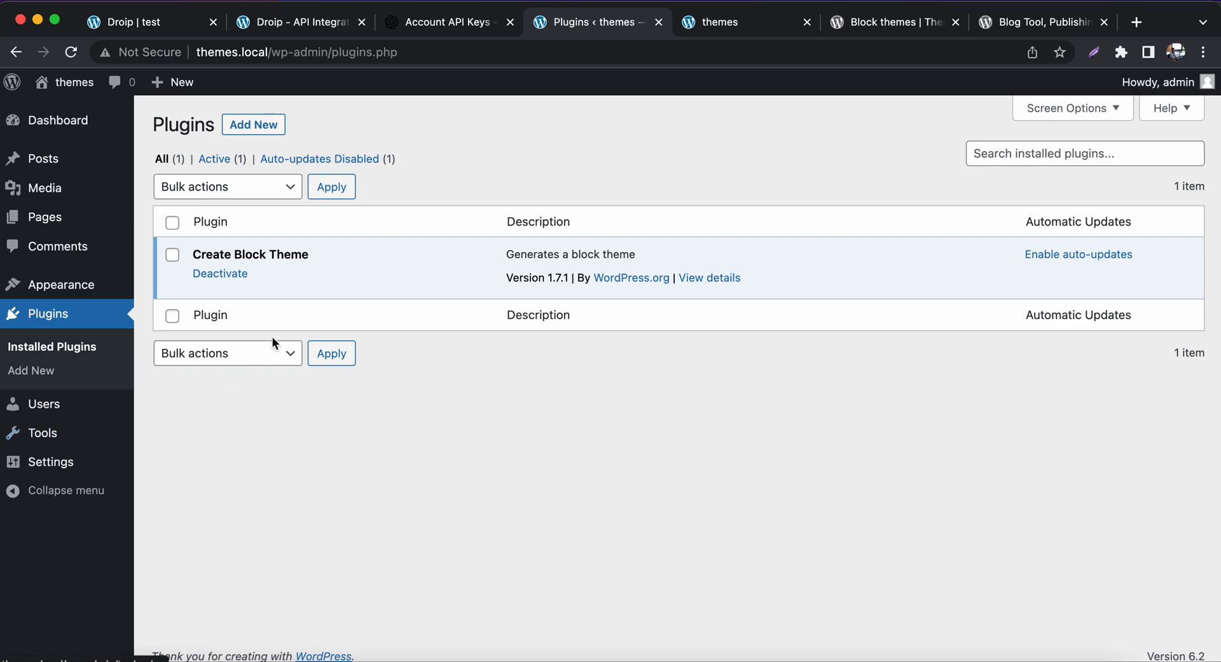
- Deactivate the Create Block Theme plugin, delete it and confirm the deletion
click(219, 273)
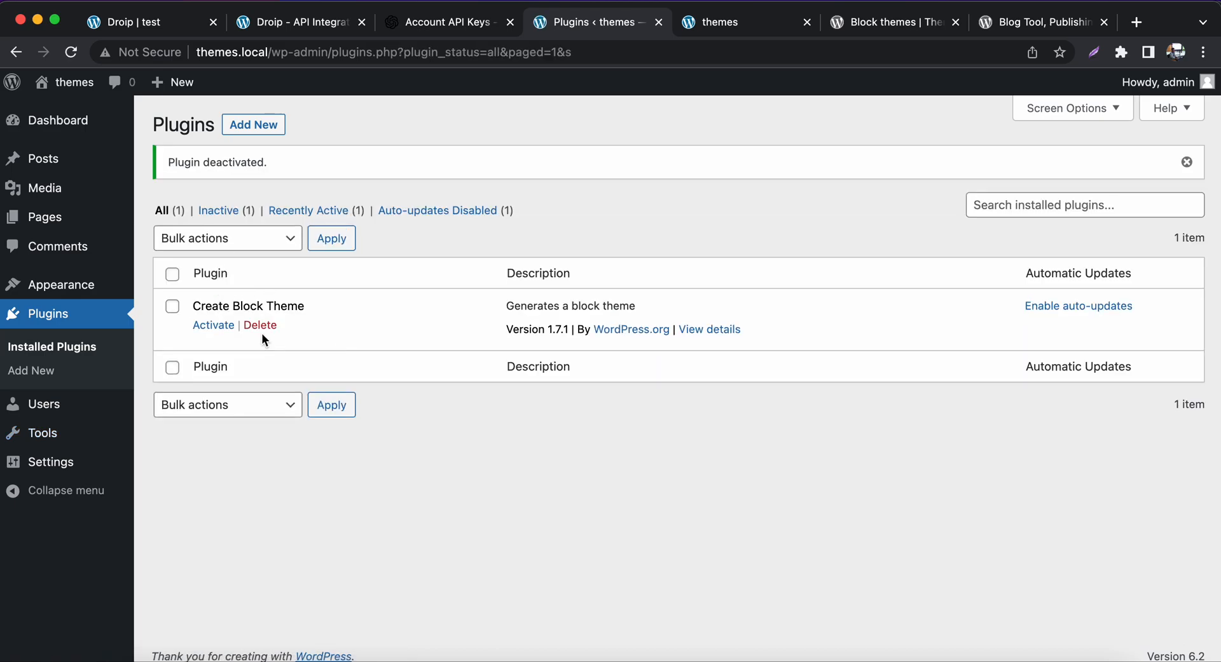
click(259, 325)
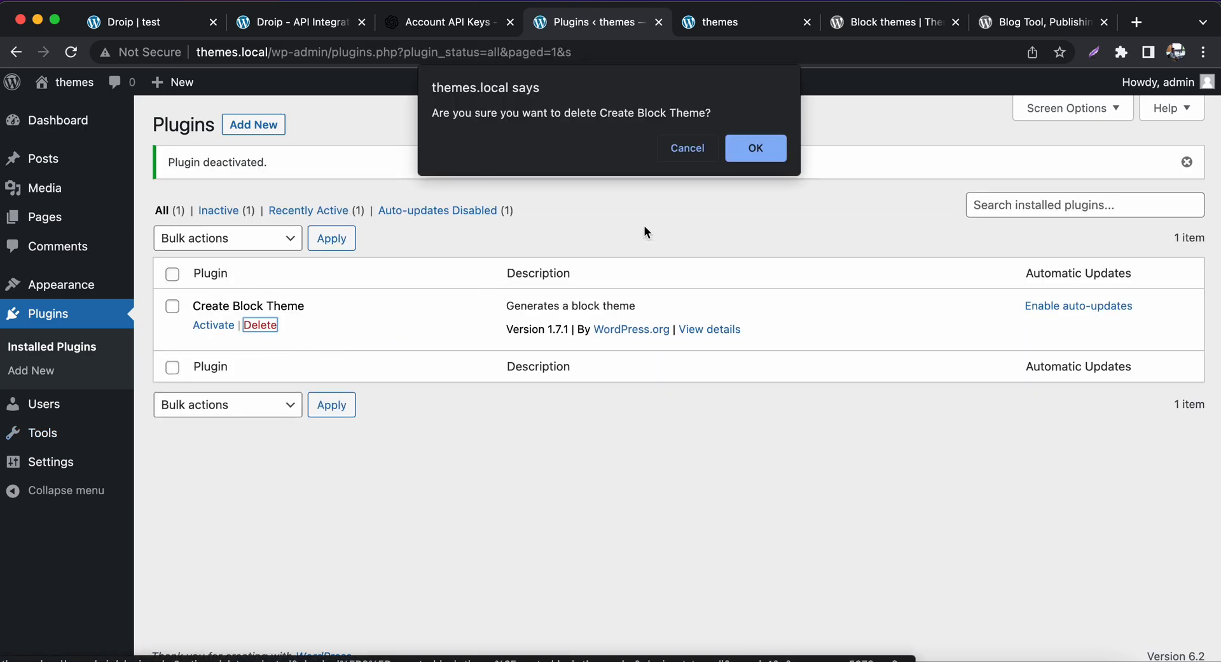
click(753, 149)
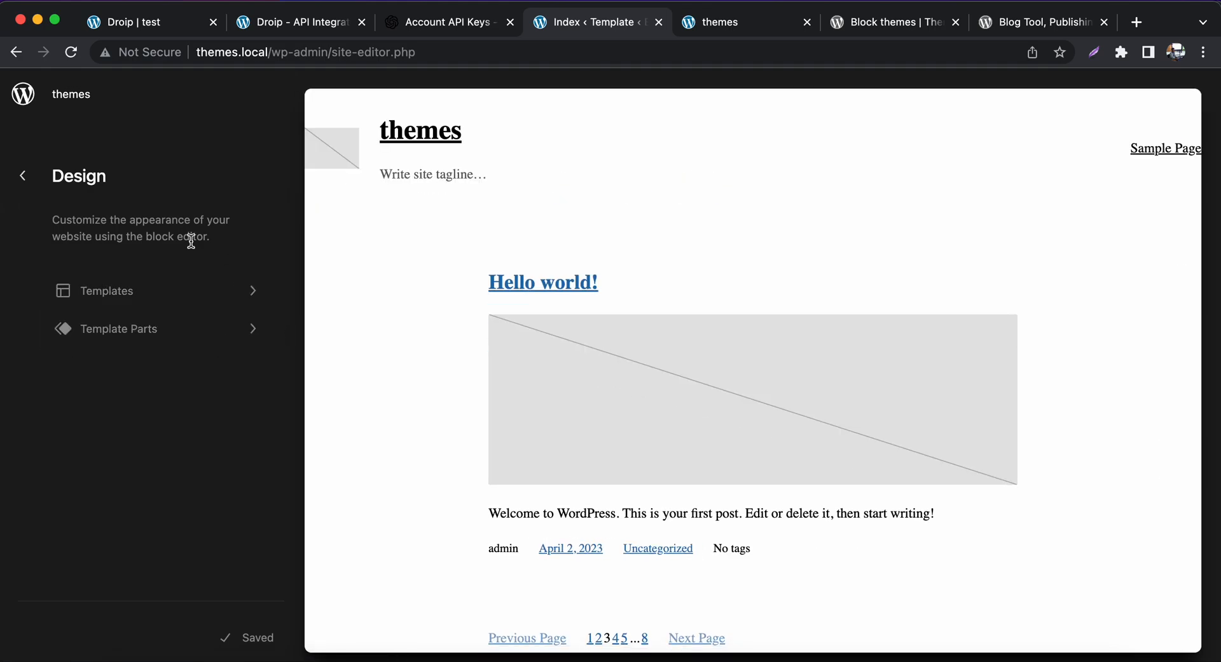
- View the Starter theme's Index template, then its header and footer template parts
click(106, 291)
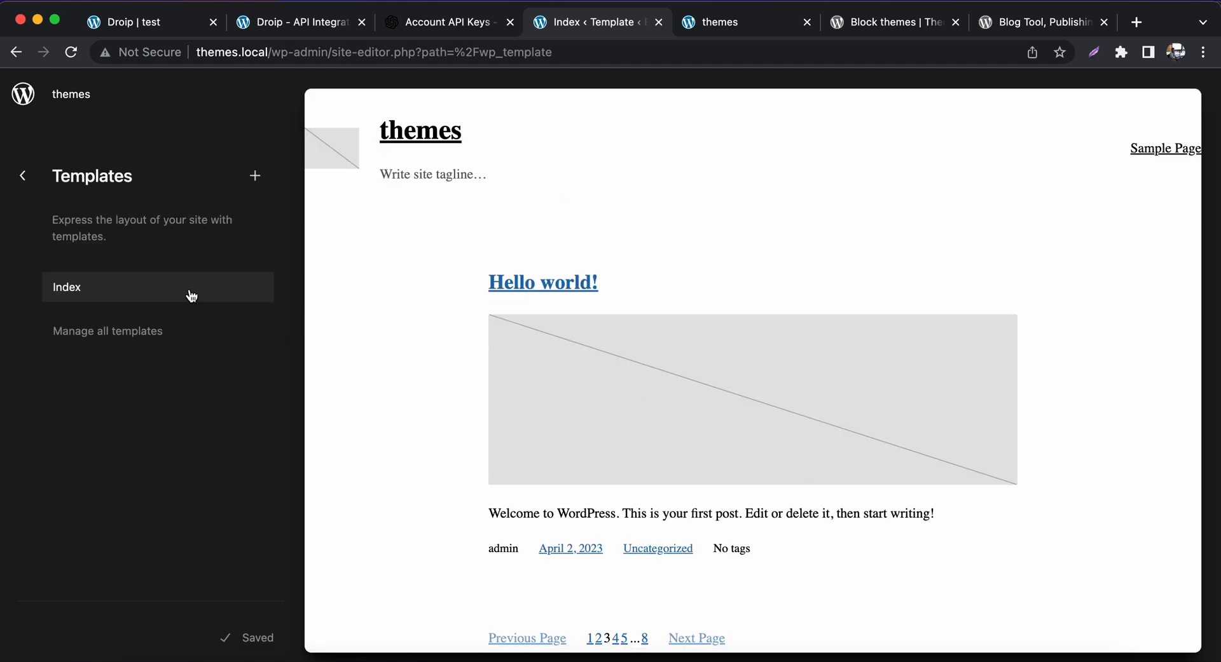
click(23, 175)
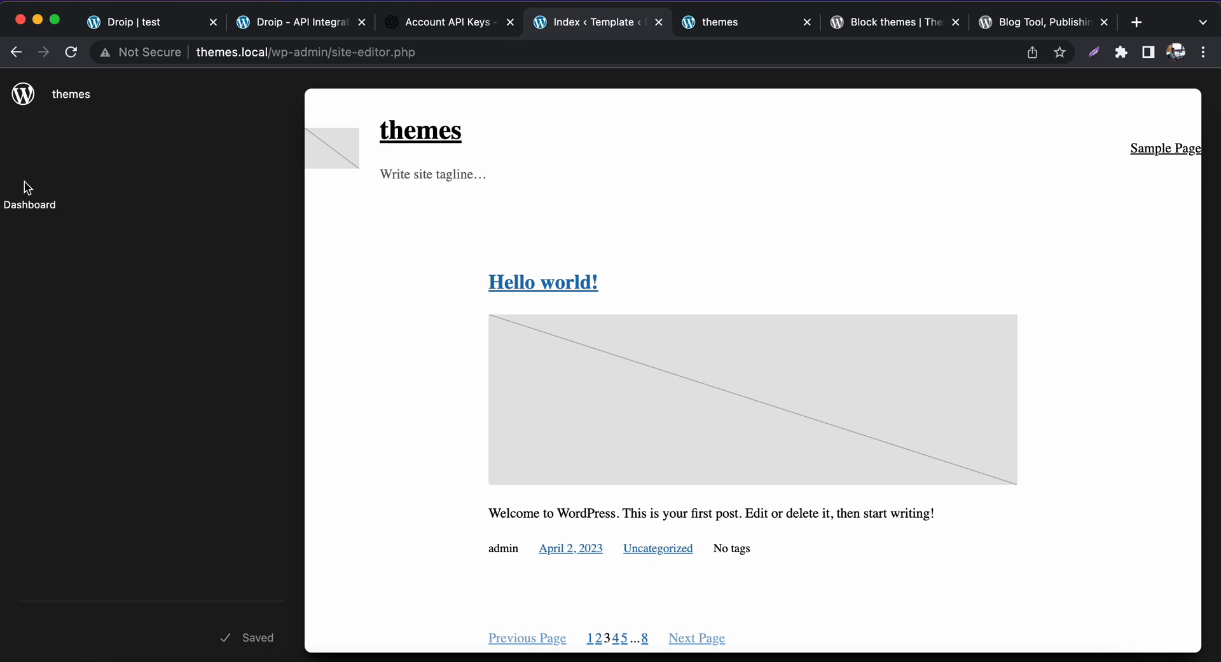
click(70, 205)
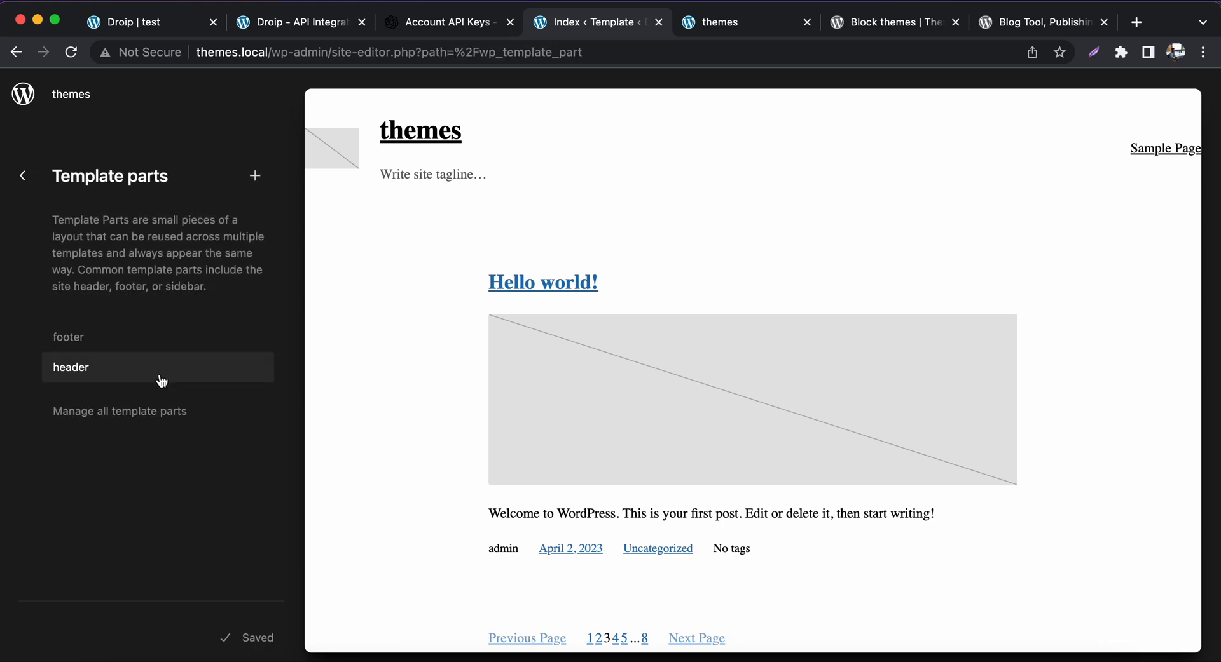
mouse_move(146, 347)
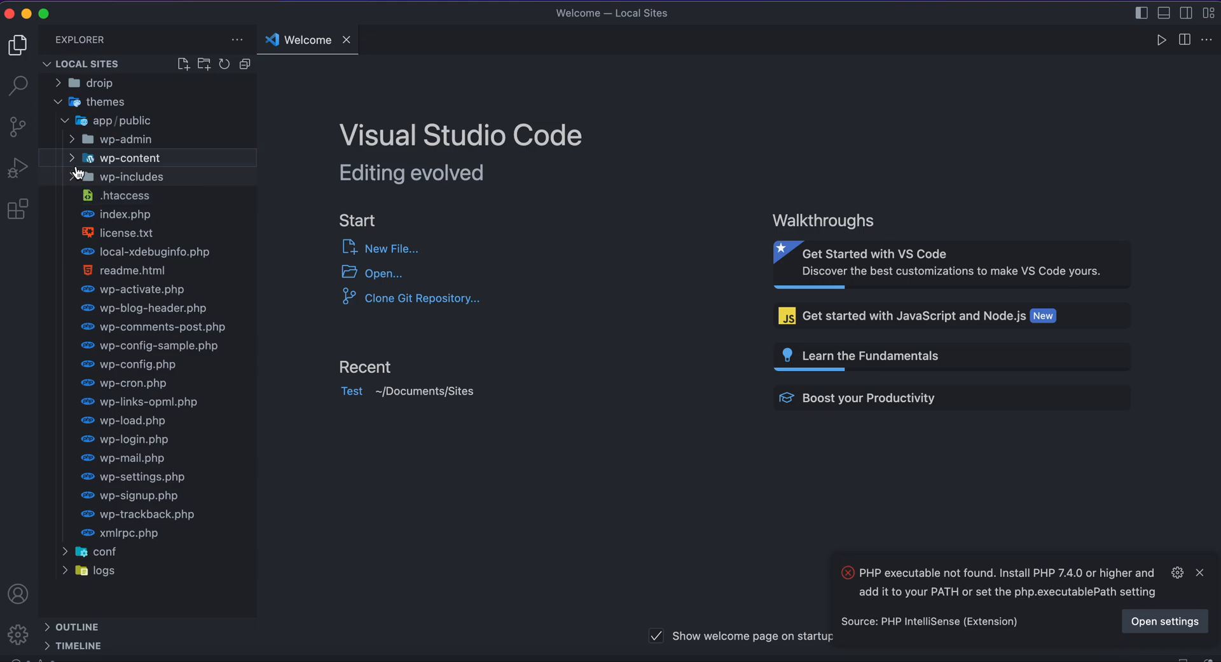
- Expand wp-content > themes > starter in the VS Code Explorer to reach style.css
click(129, 158)
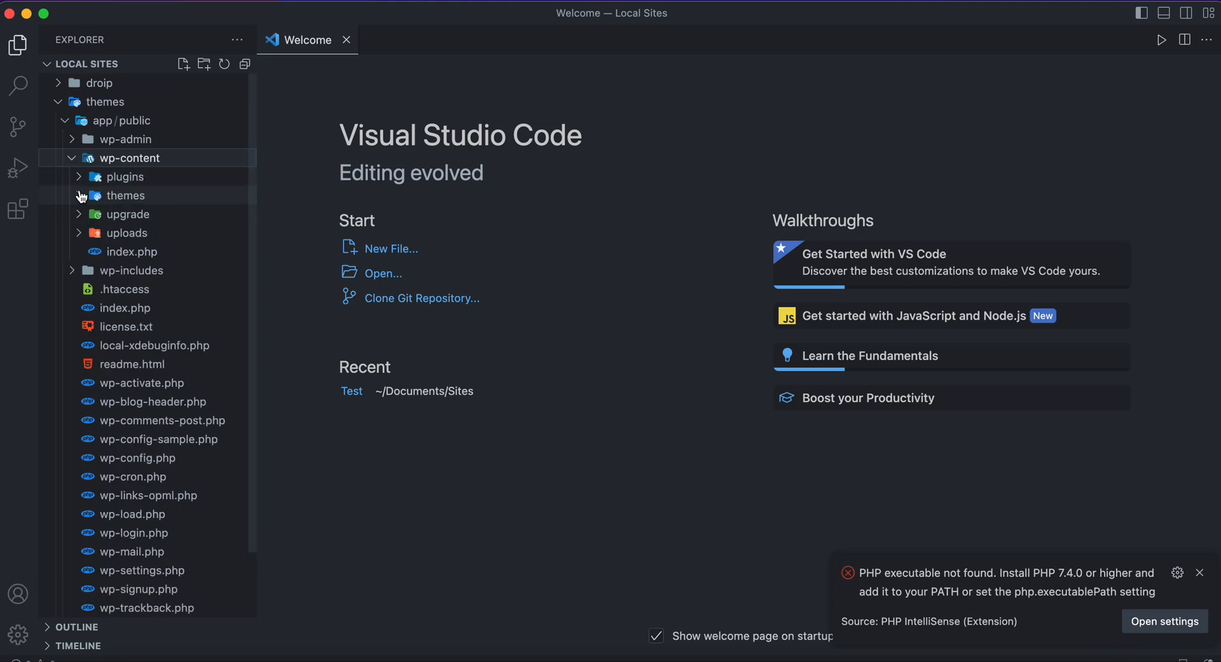
click(125, 195)
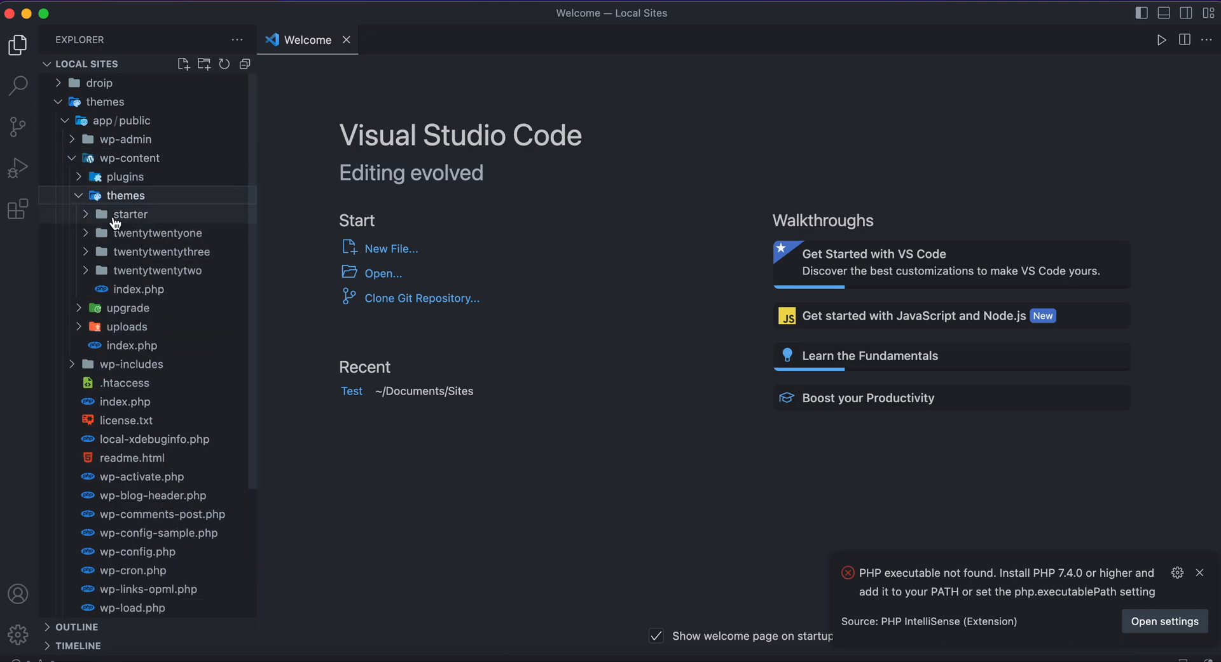
click(131, 214)
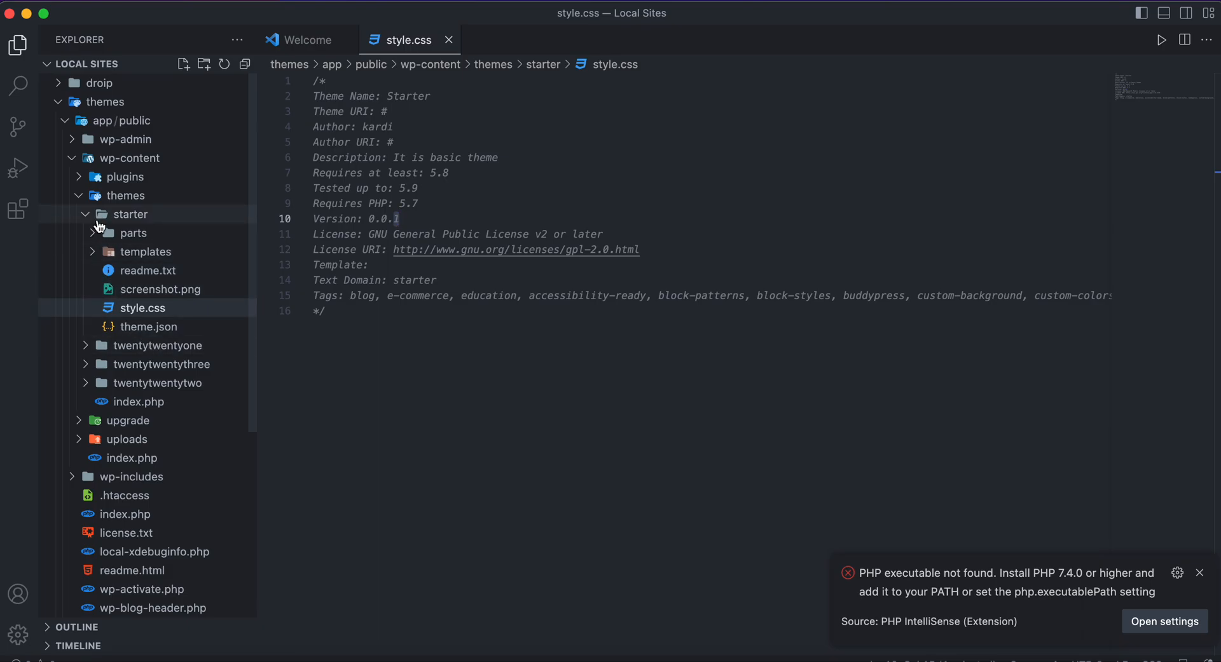
- Scroll through the Starter theme's theme.json, then open parts/footer.html
click(149, 326)
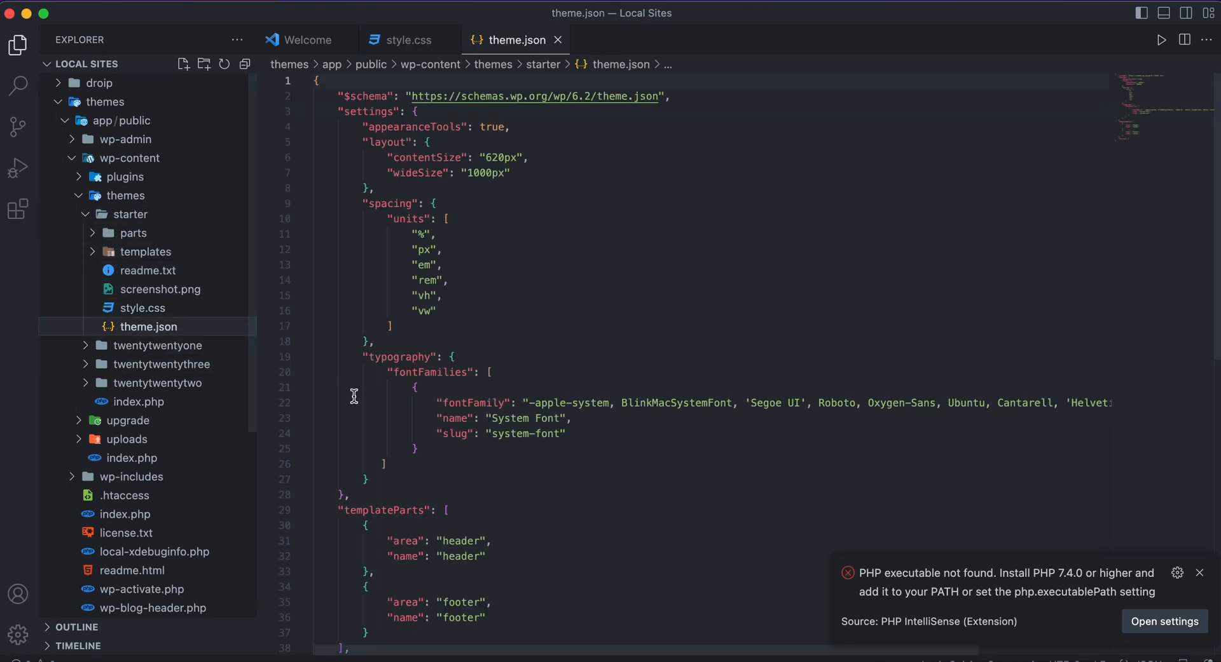
scroll(down, 3)
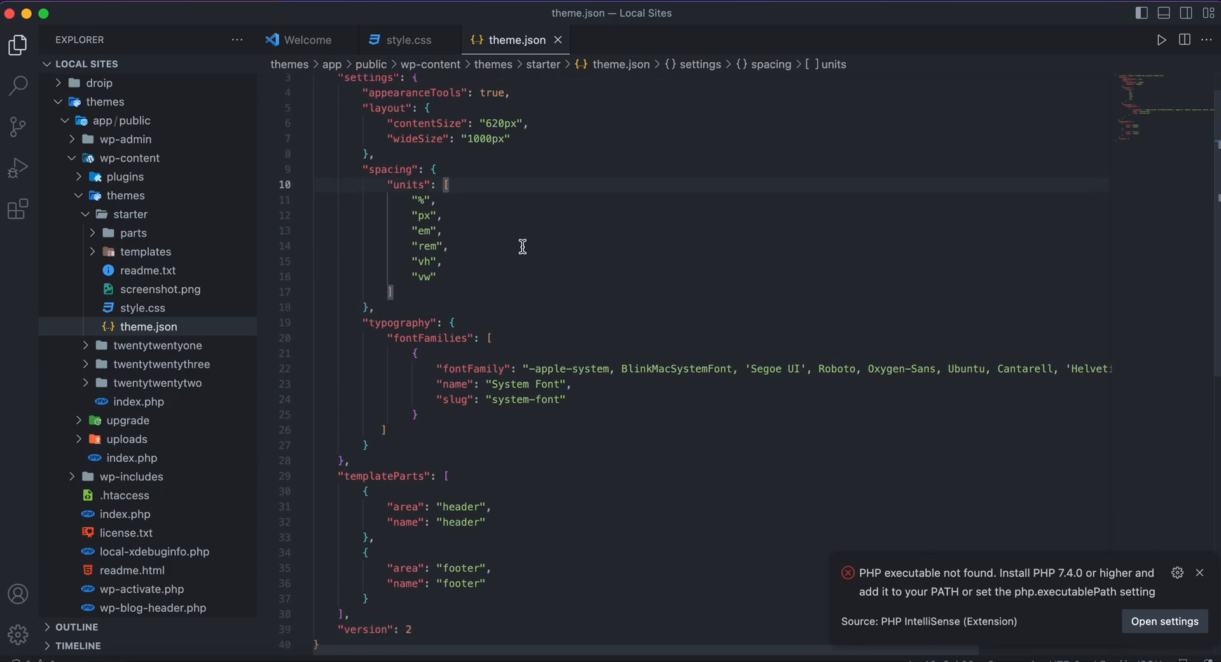
click(374, 306)
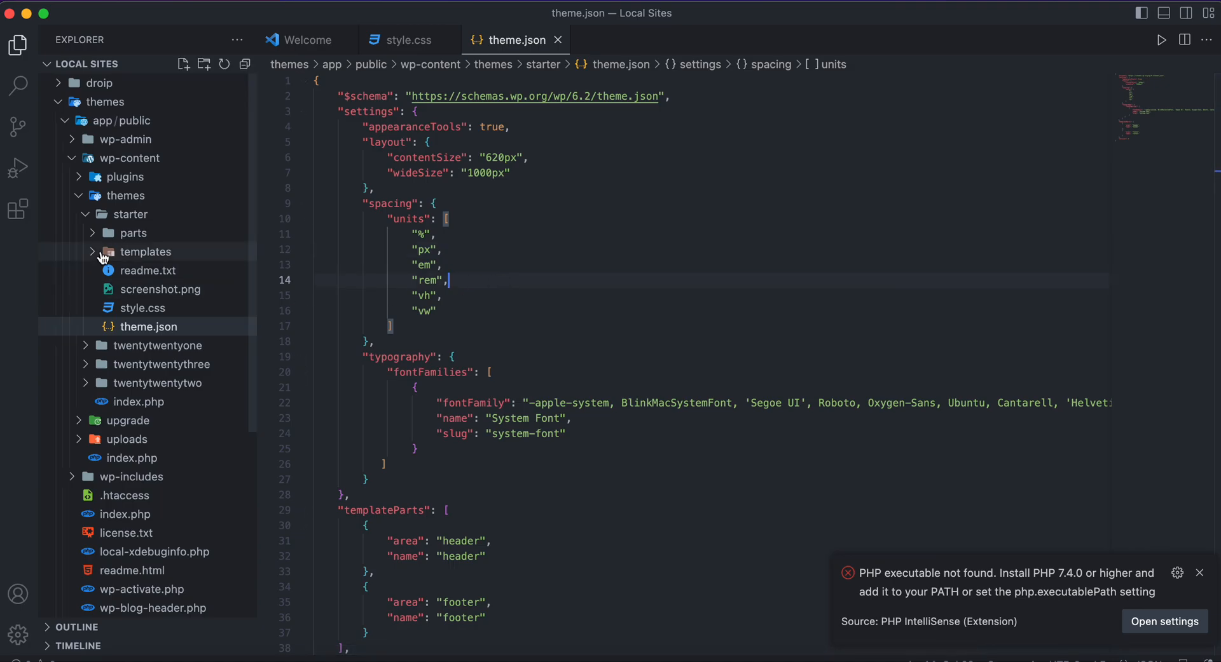
click(135, 232)
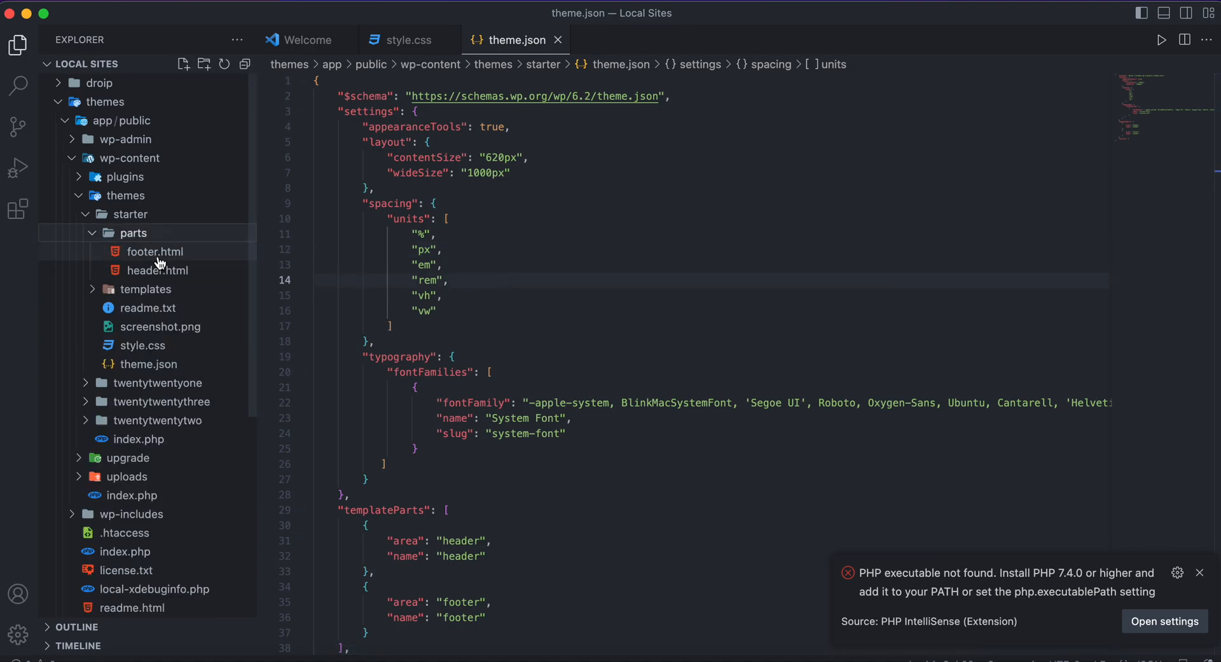
click(153, 251)
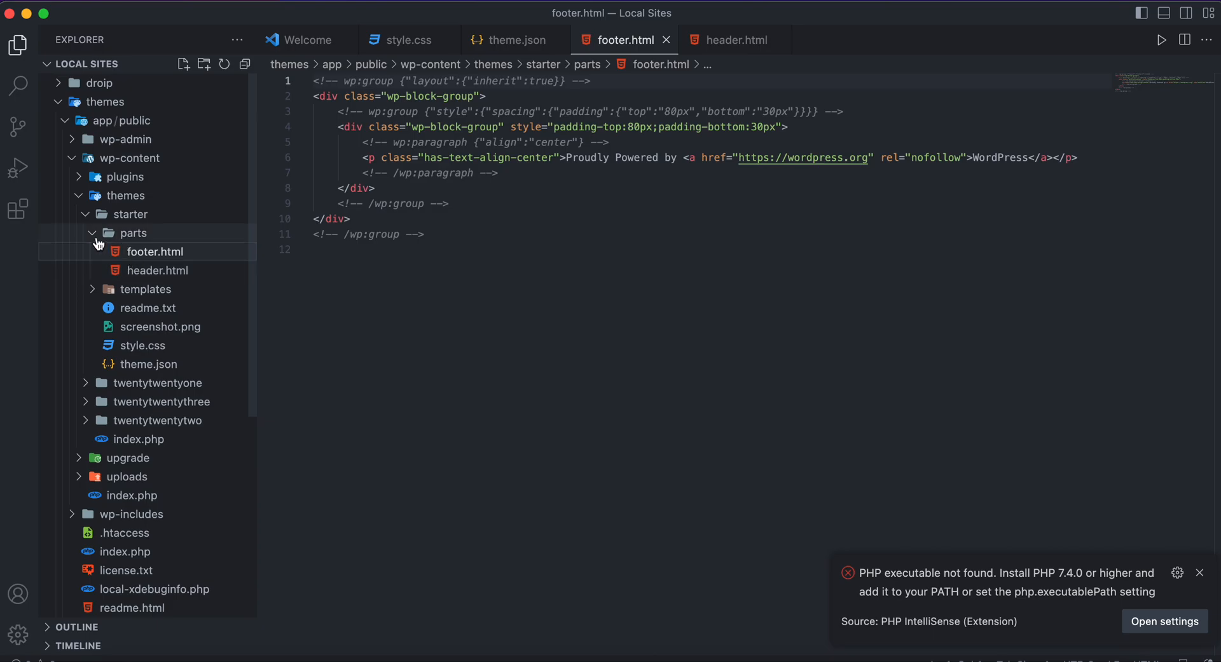
- Open header.html, footer.html and templates/index.html, ending on the header.html tab
click(122, 232)
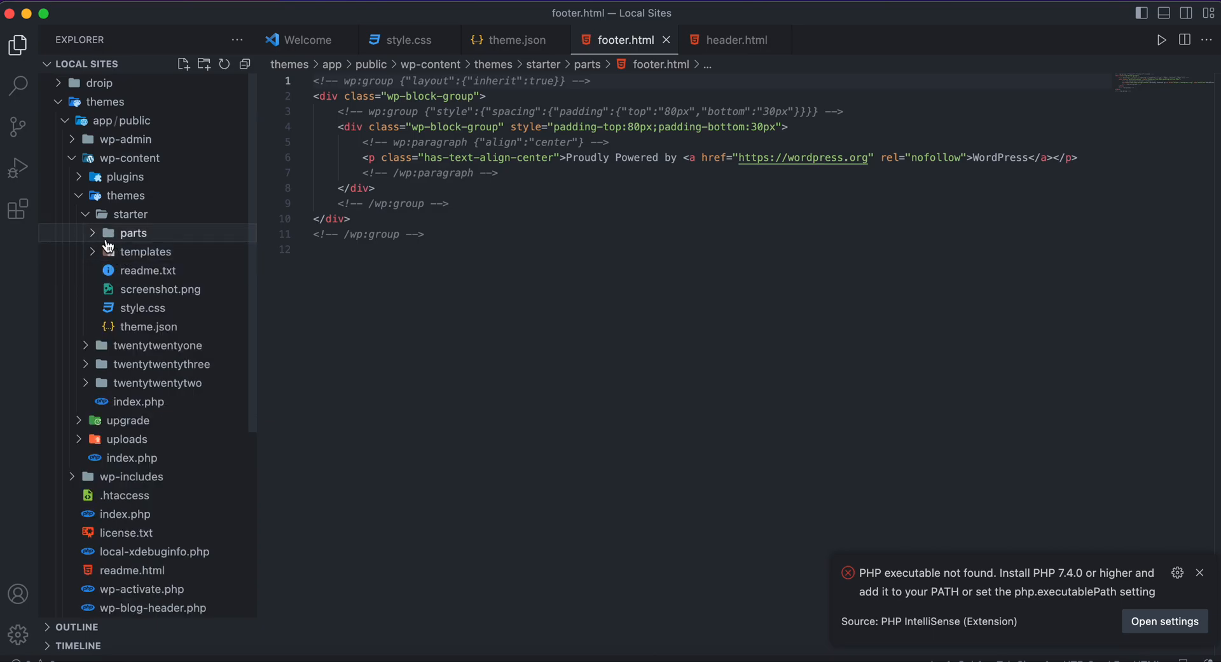
click(133, 233)
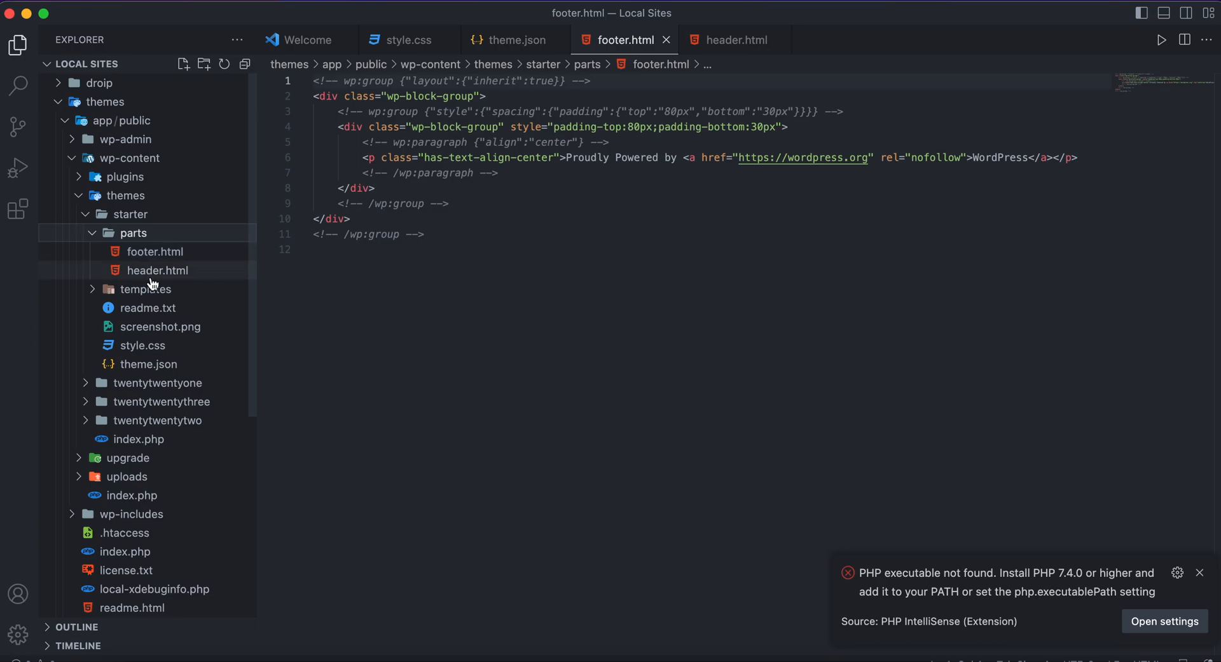
click(157, 270)
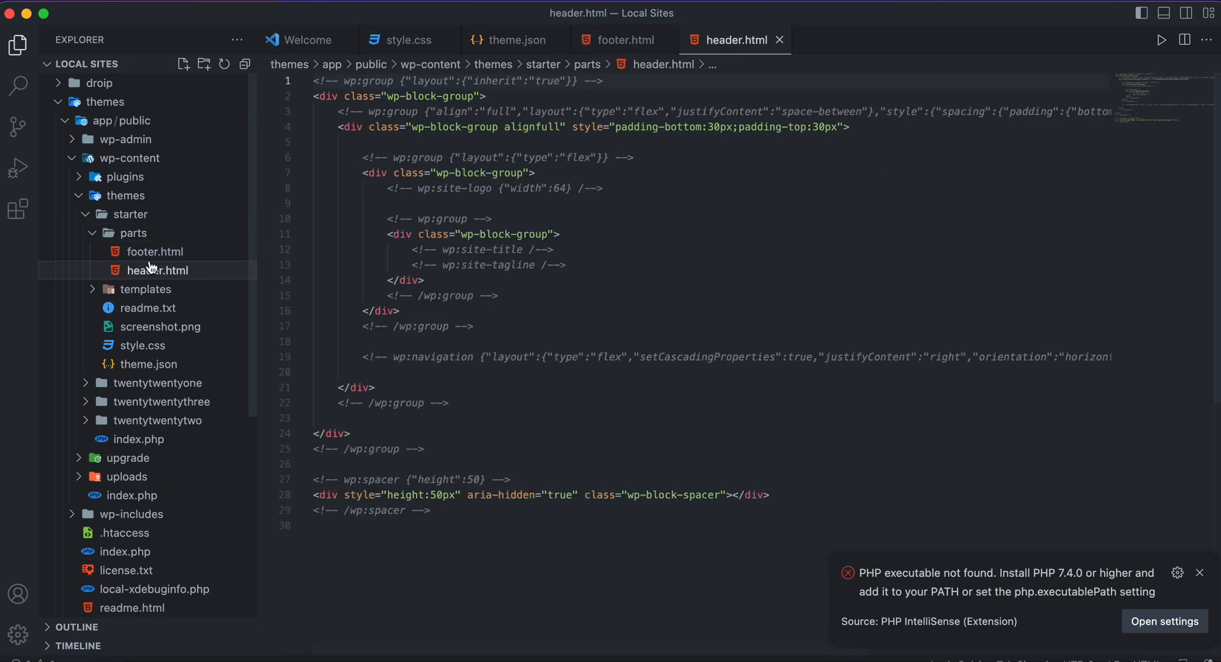
click(154, 251)
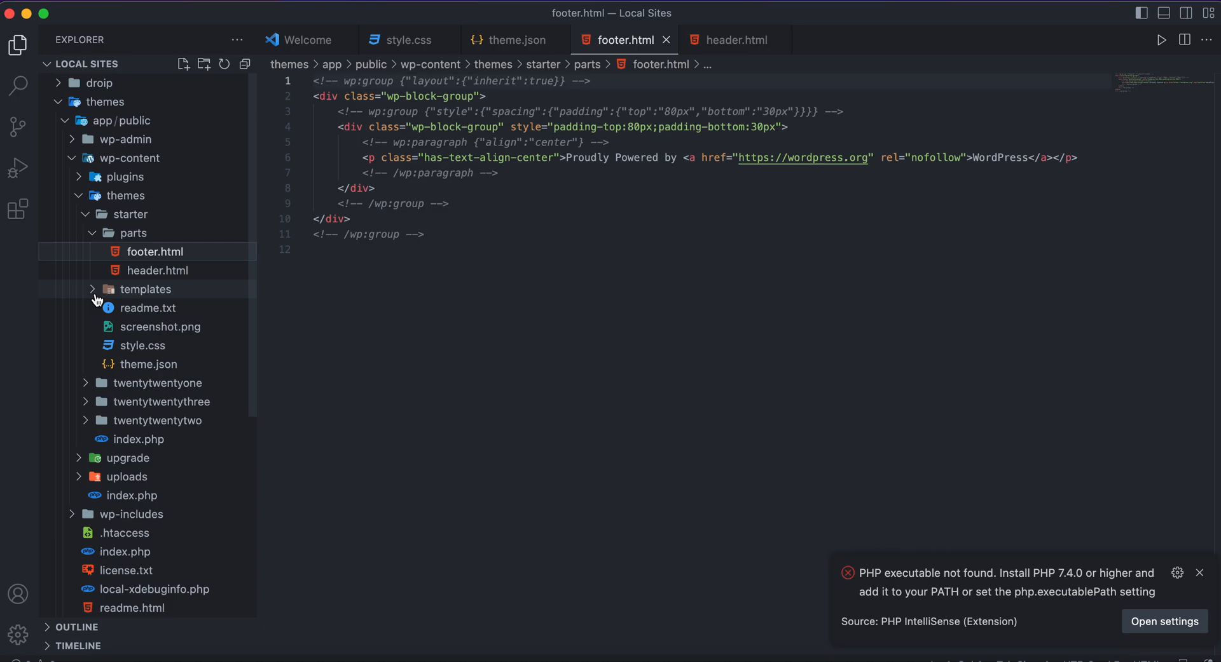
click(145, 289)
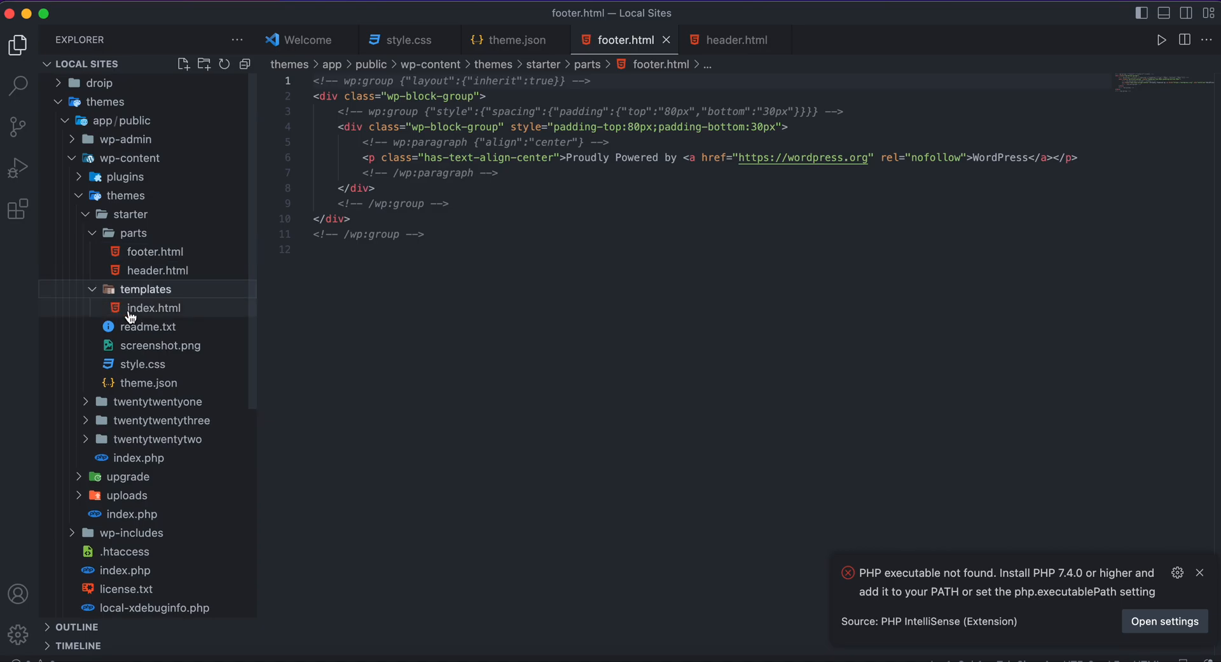
click(153, 307)
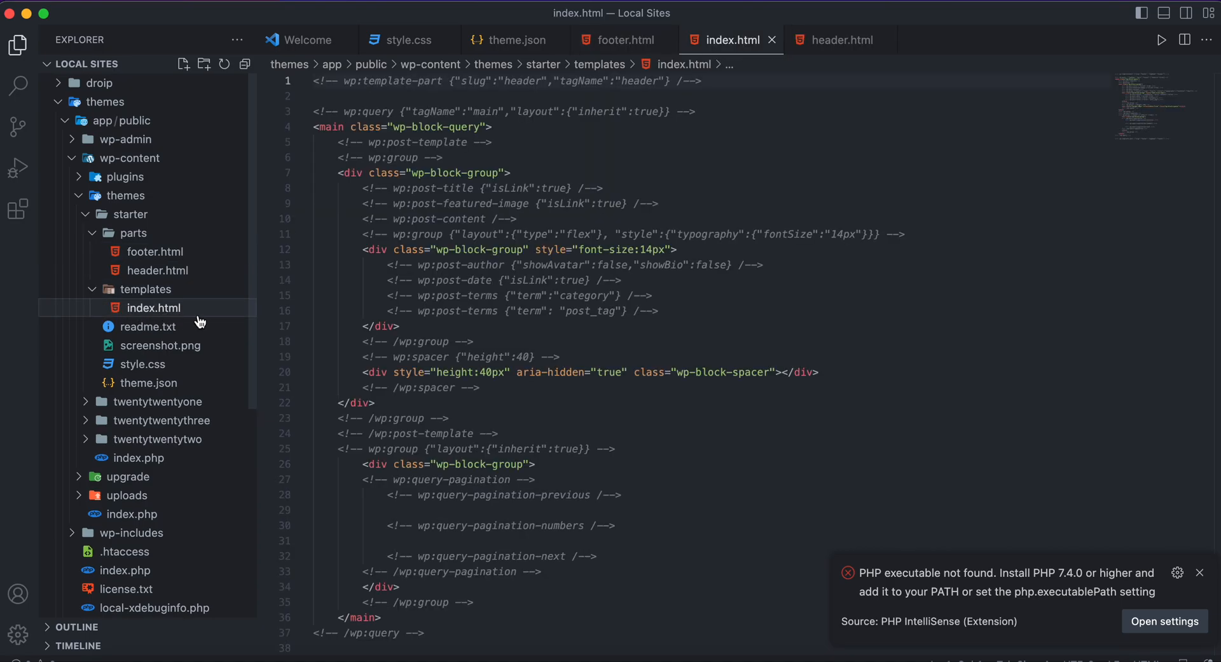
click(417, 264)
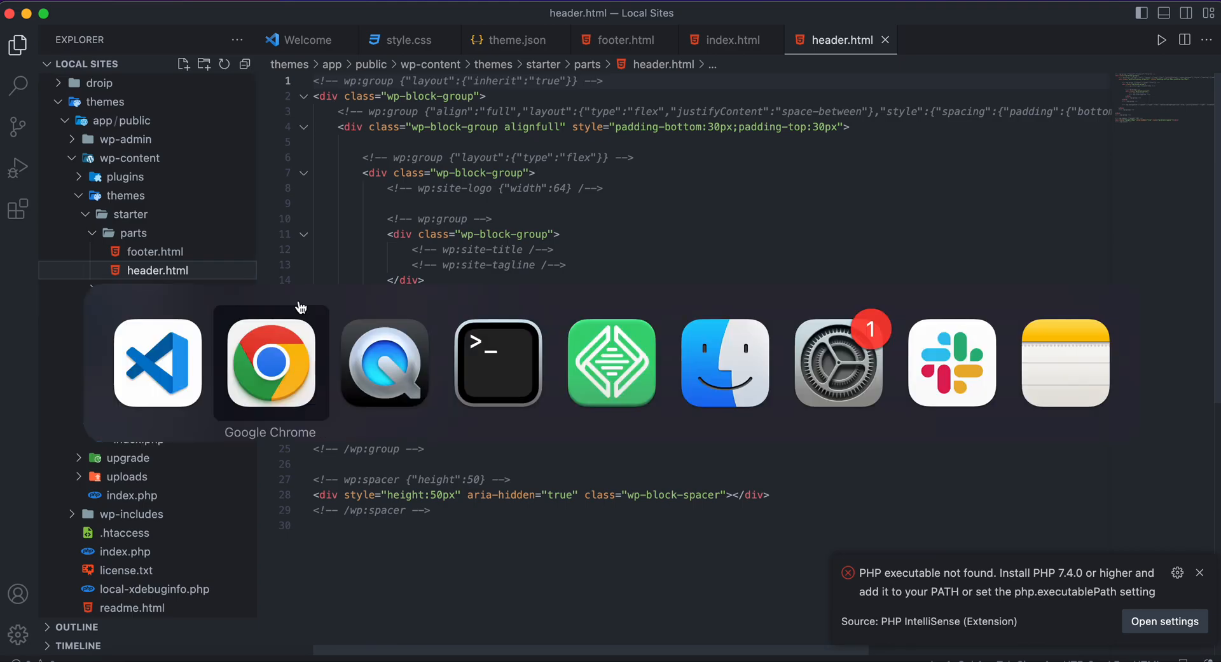
- Switch to Chrome and open the Starter header template part in the Site Editor
click(270, 362)
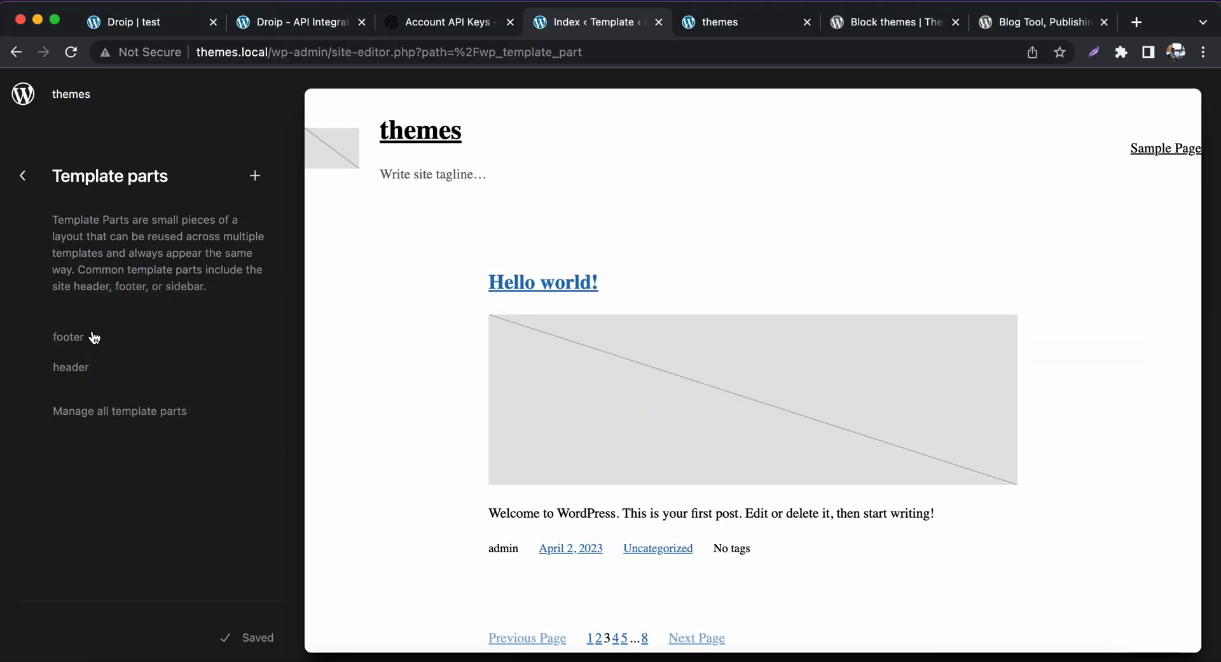
click(69, 367)
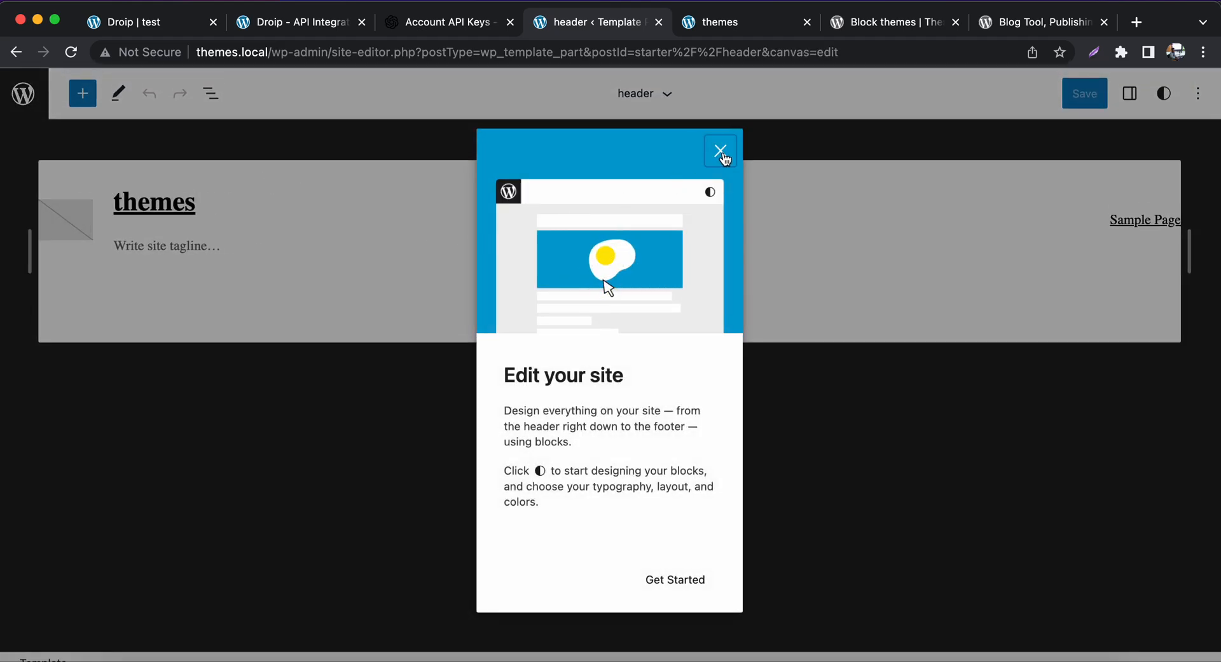
- Dismiss the welcome guide and select the site title group and tagline blocks
click(719, 149)
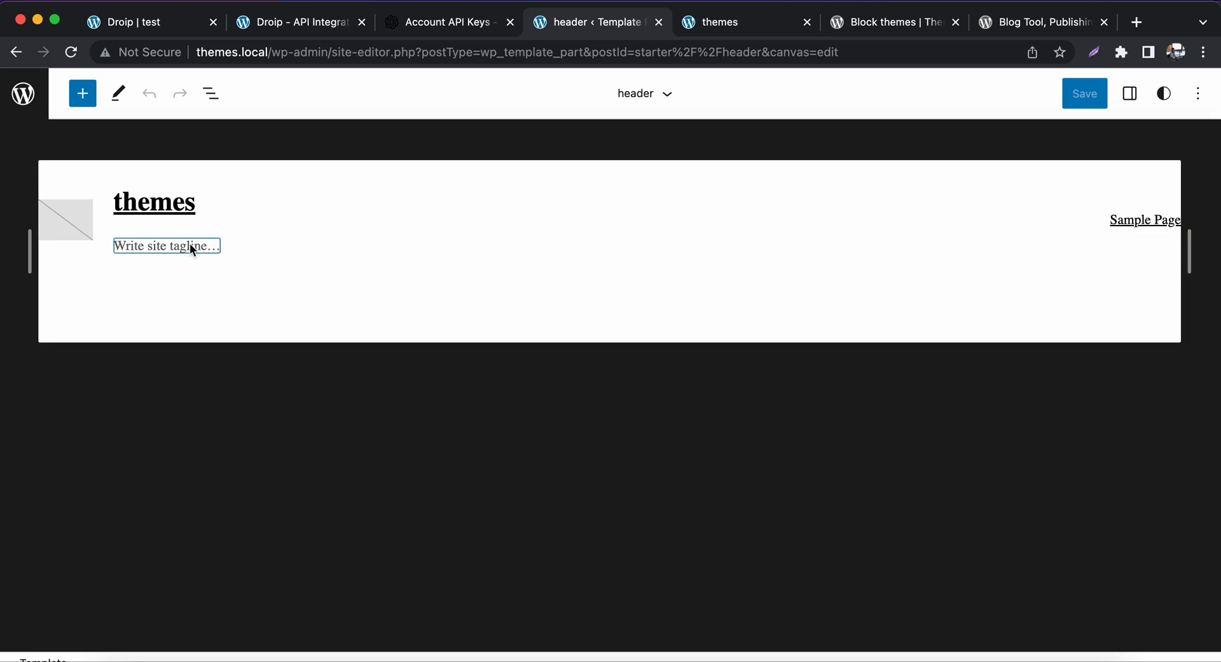
click(166, 246)
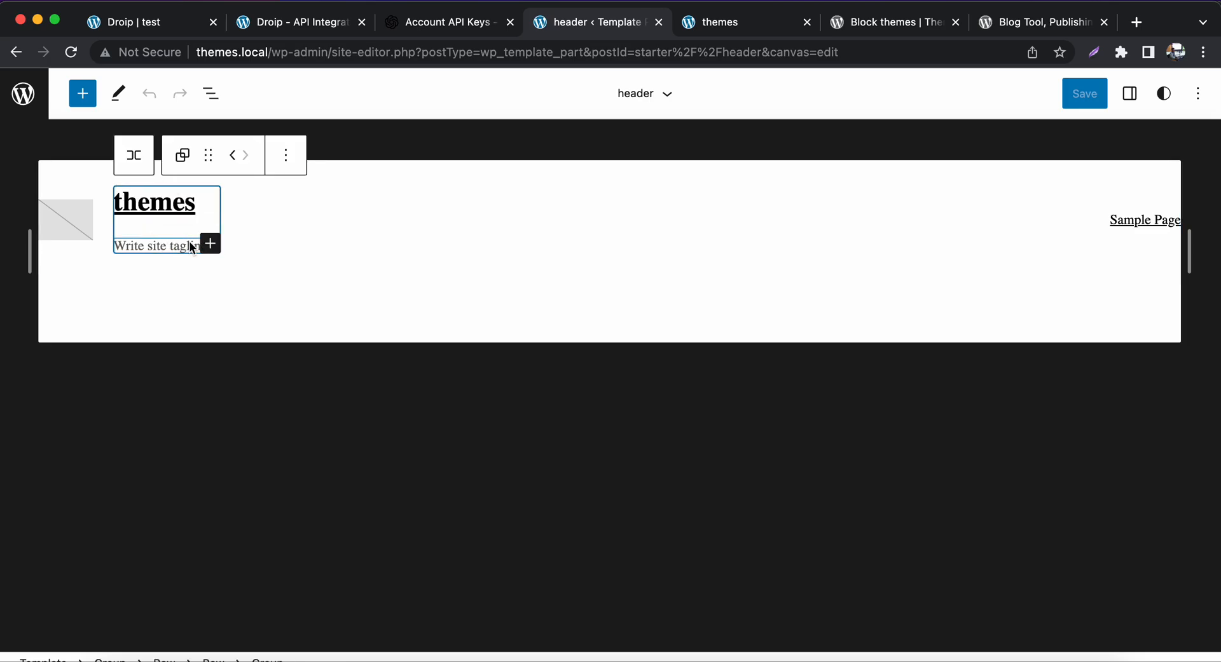
click(156, 245)
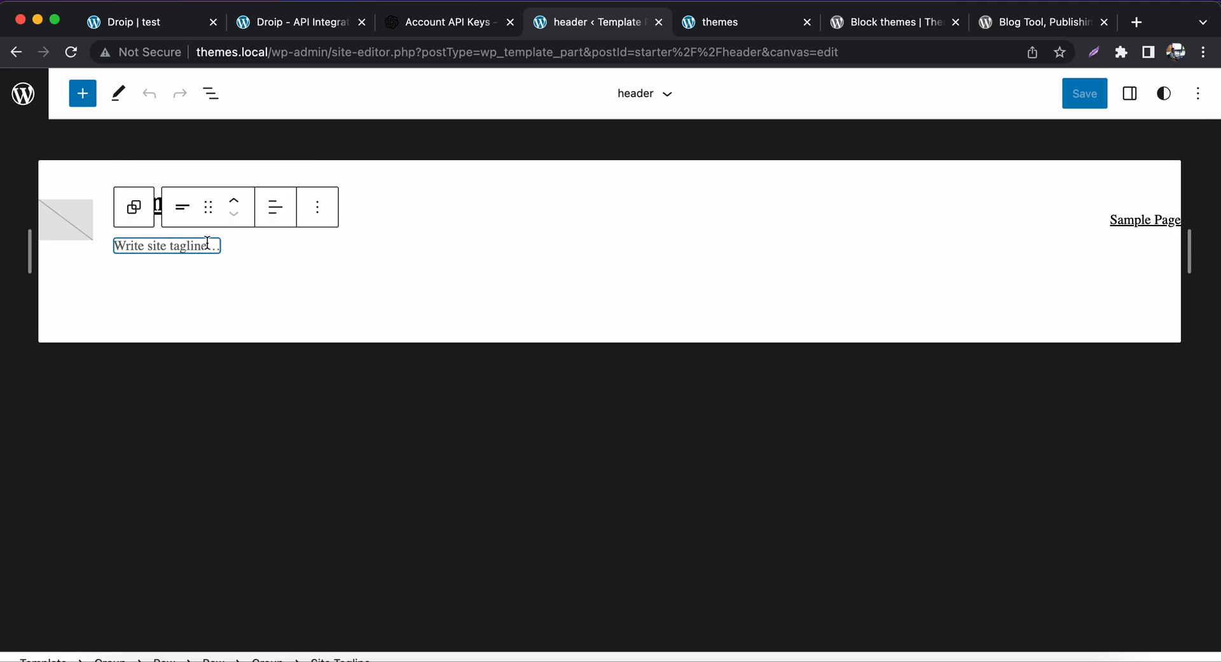
- Choose Upload files for the Site Logo placeholder, browse Downloads, then cancel the picker
click(66, 219)
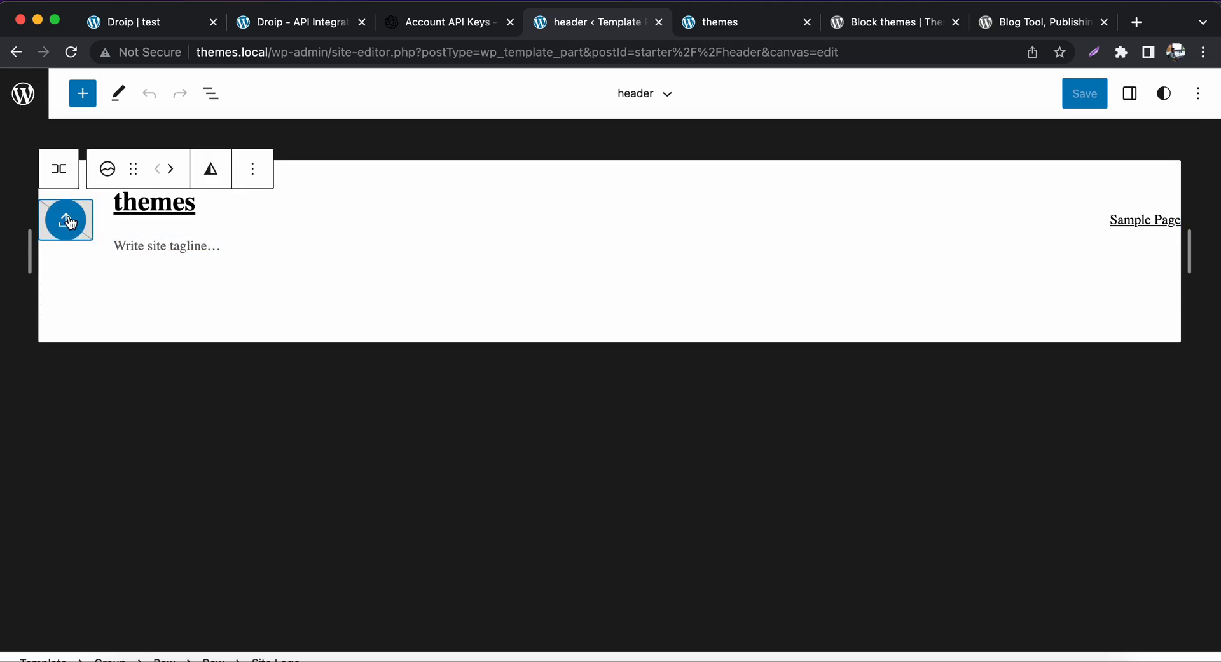
click(66, 221)
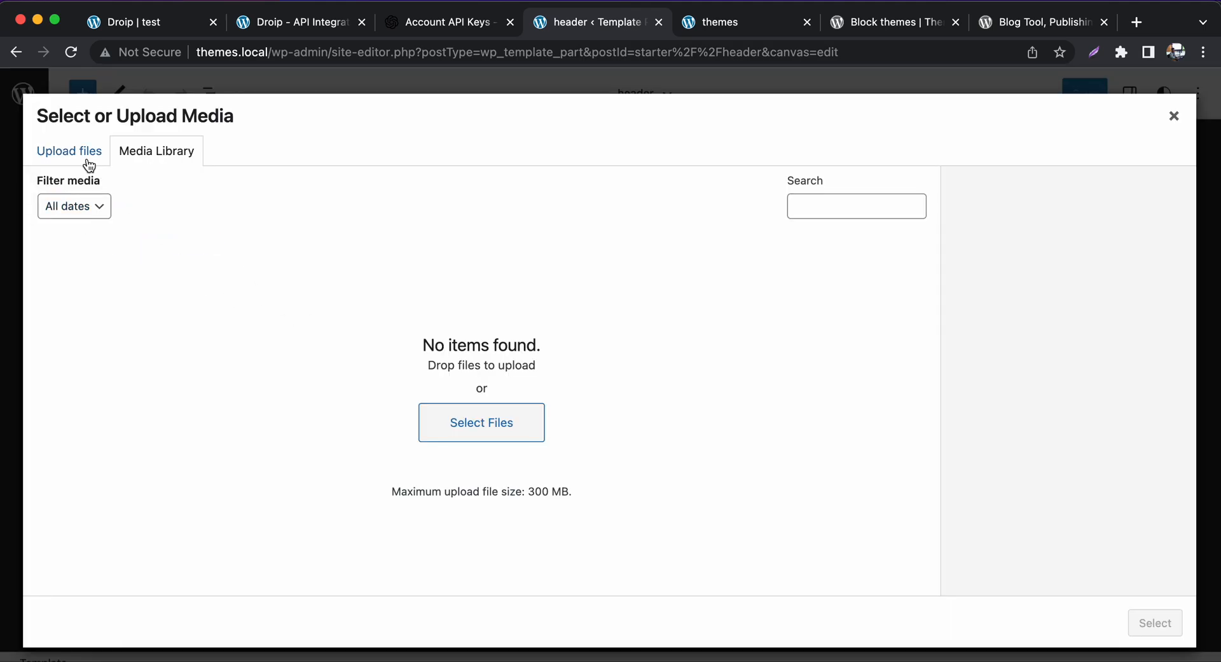
click(481, 422)
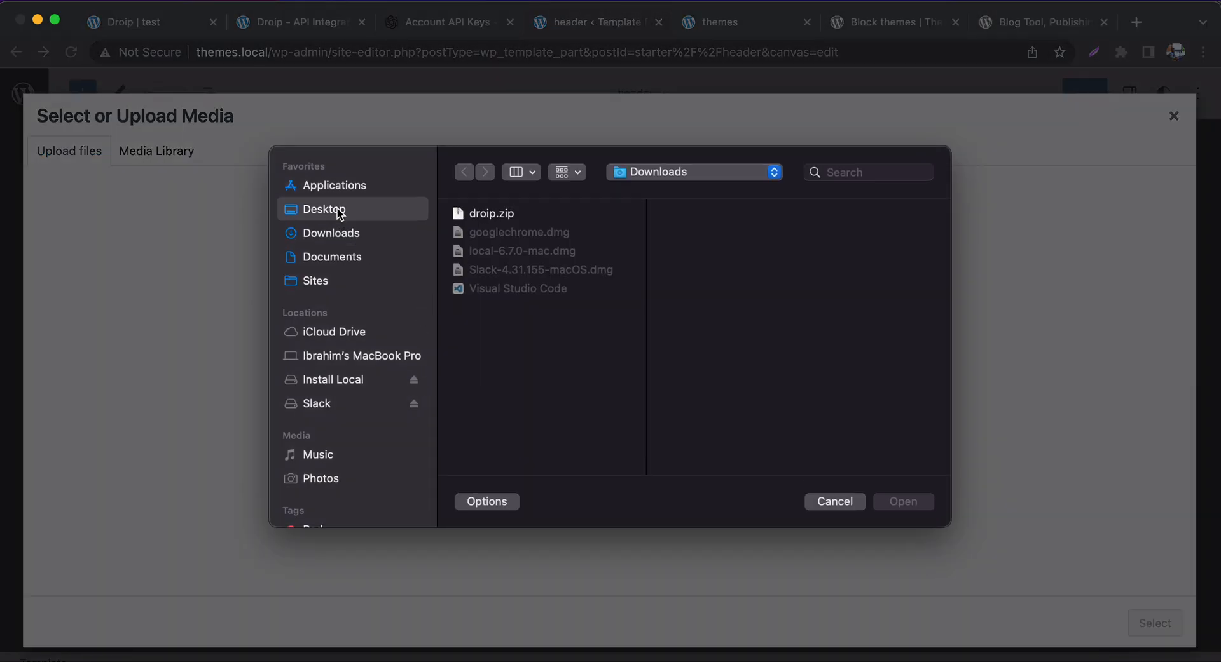
click(330, 233)
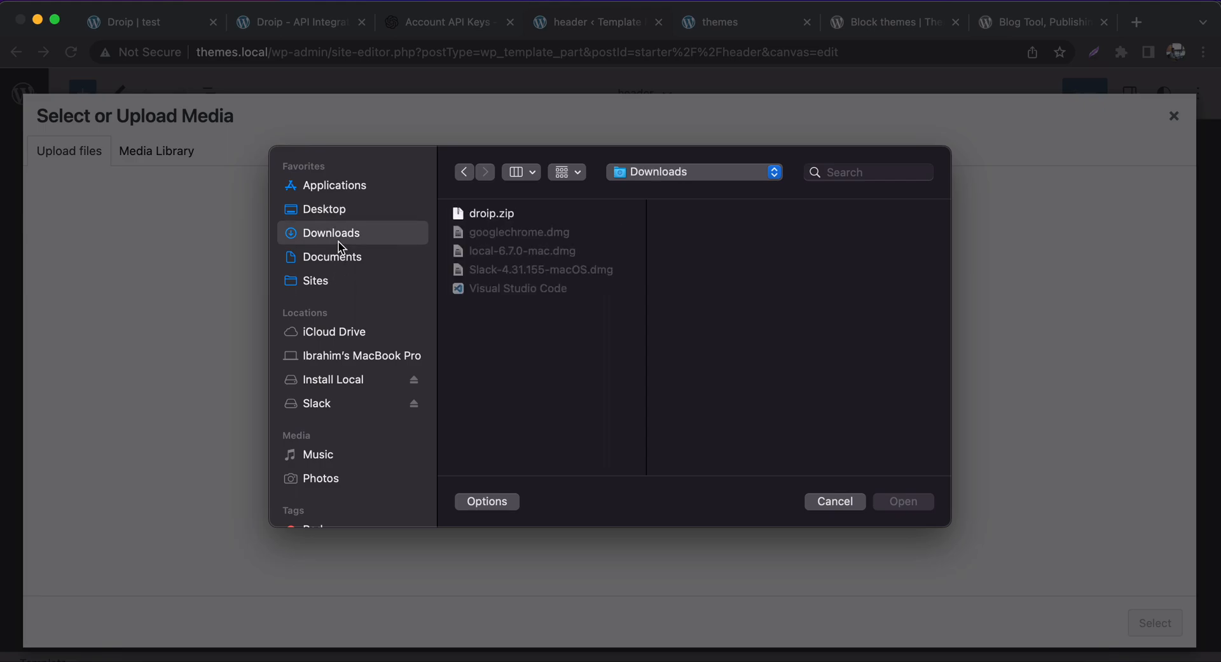
mouse_move(228, 270)
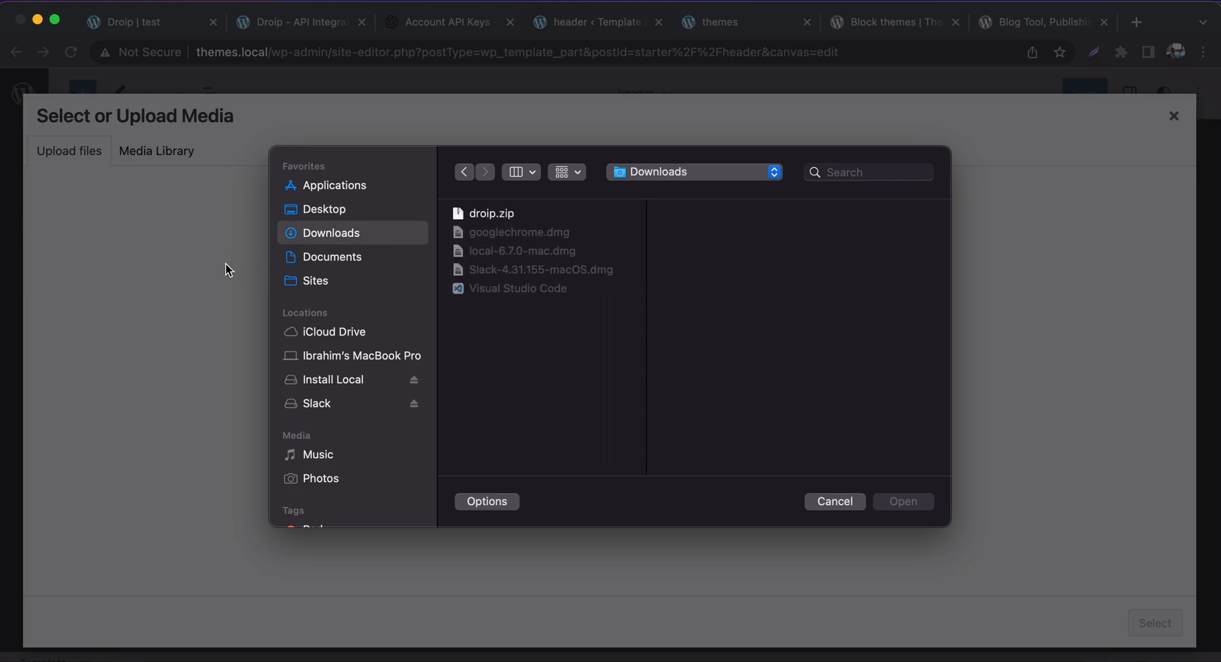
click(834, 501)
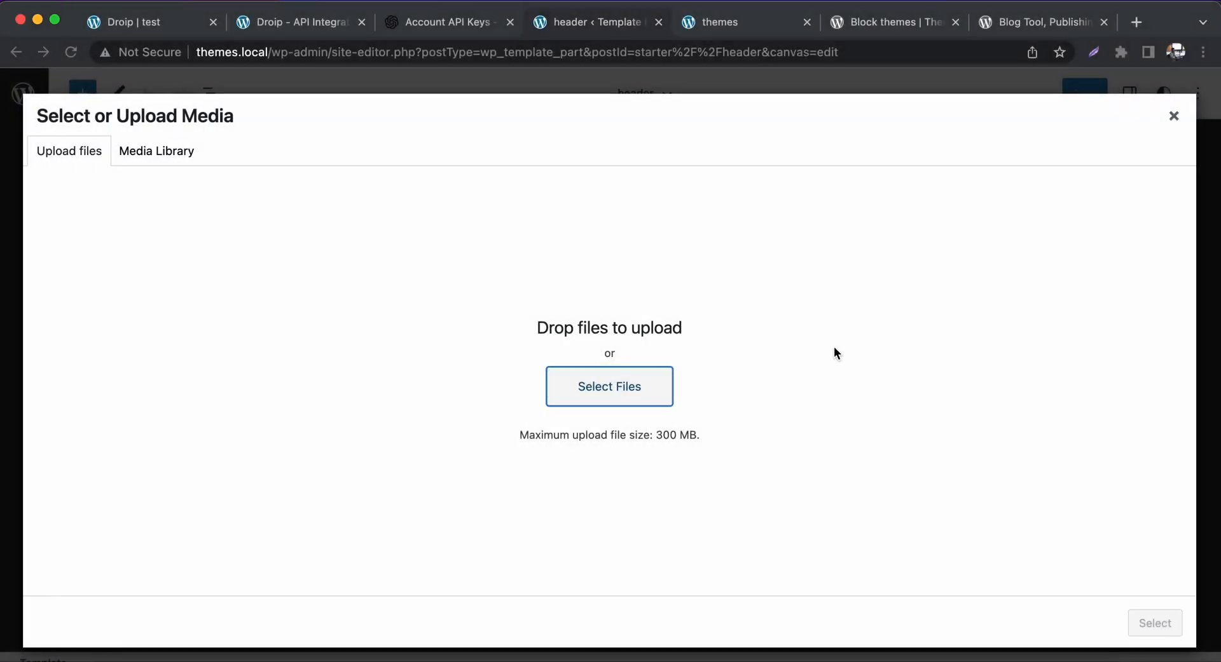
- Search Google for 'logo' in a new tab and save the gray BMW logo PNG
click(1133, 21)
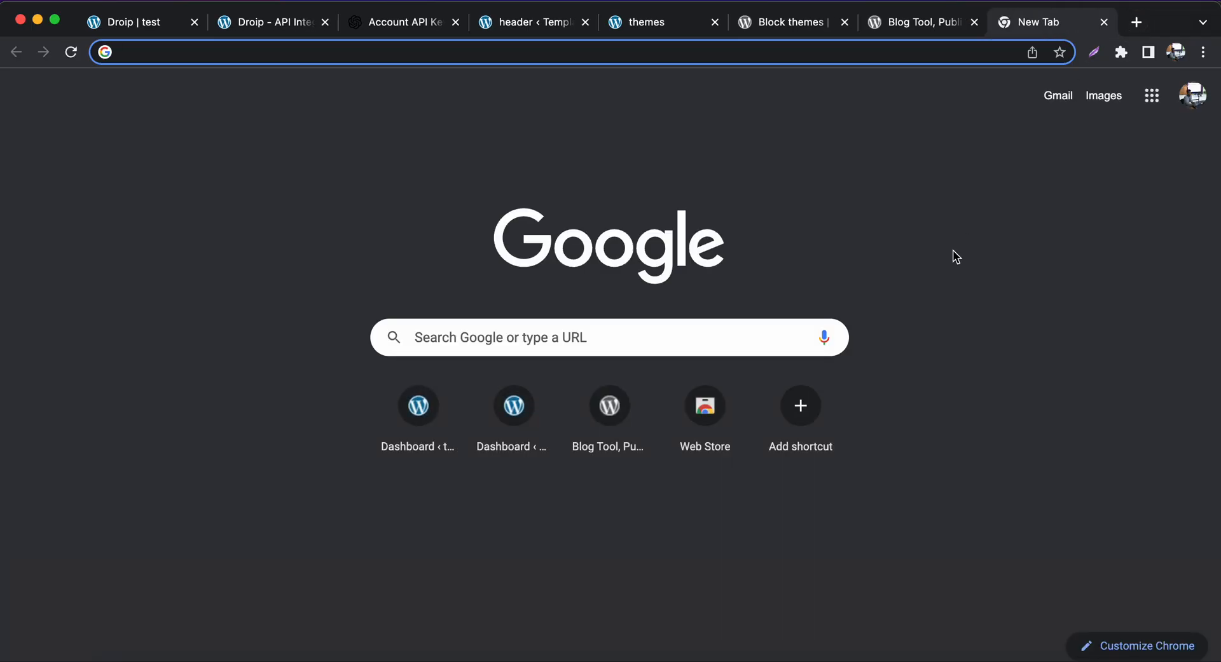
text(logo)
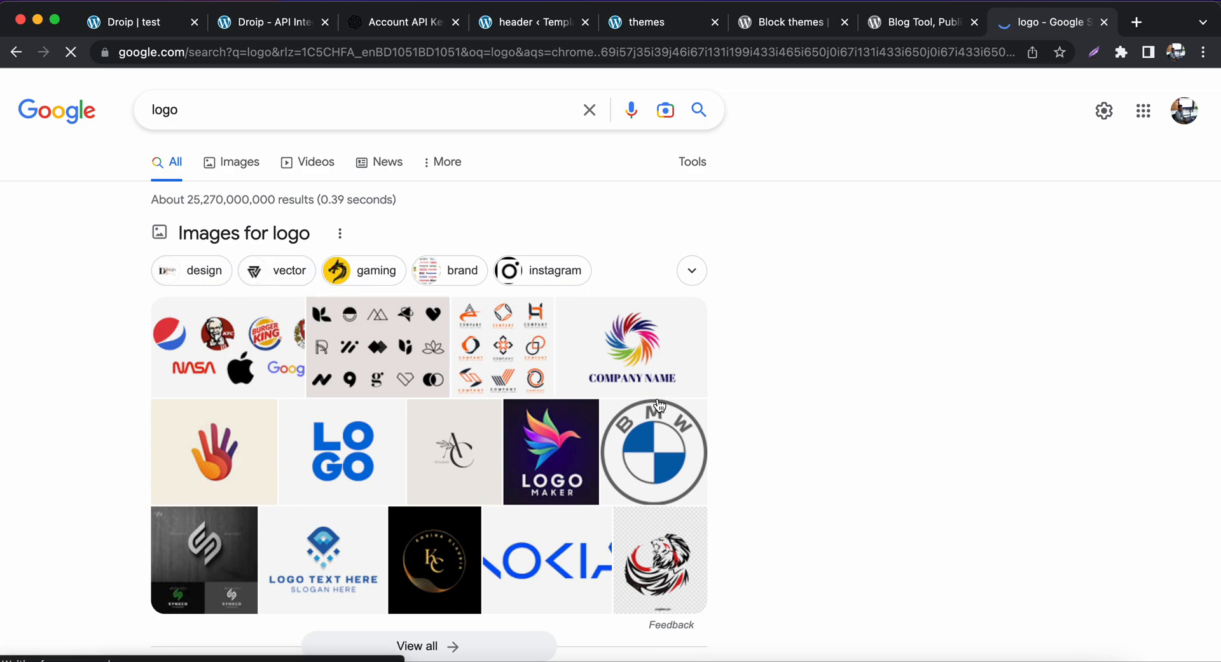
click(653, 452)
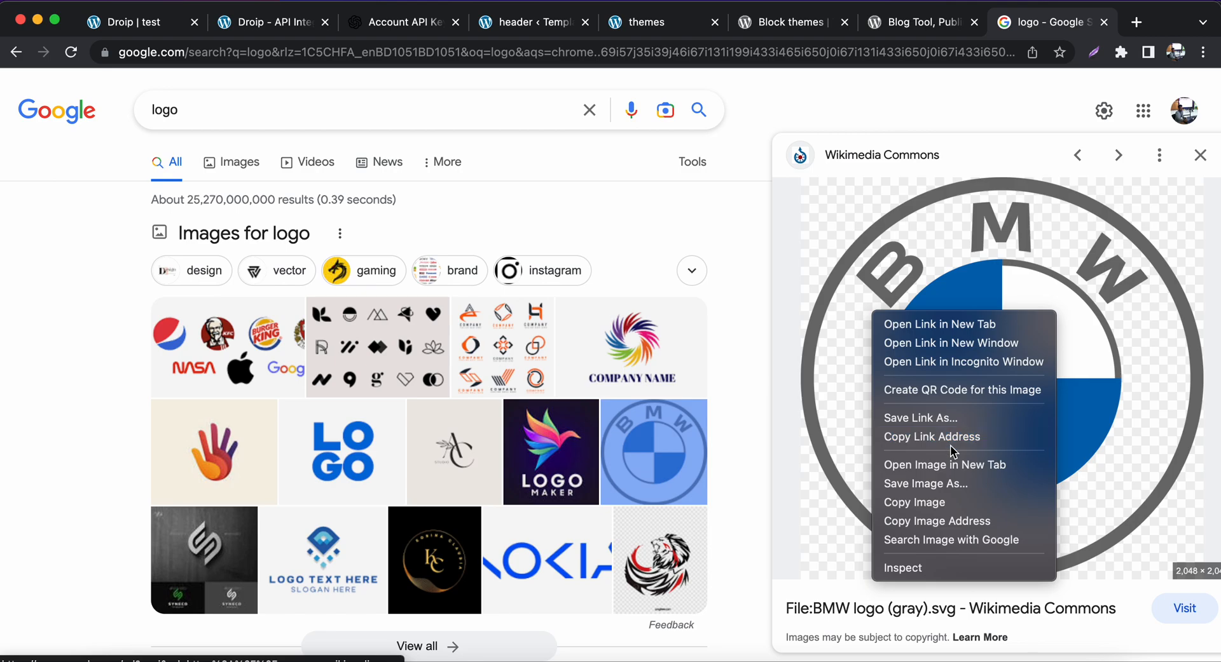
click(925, 483)
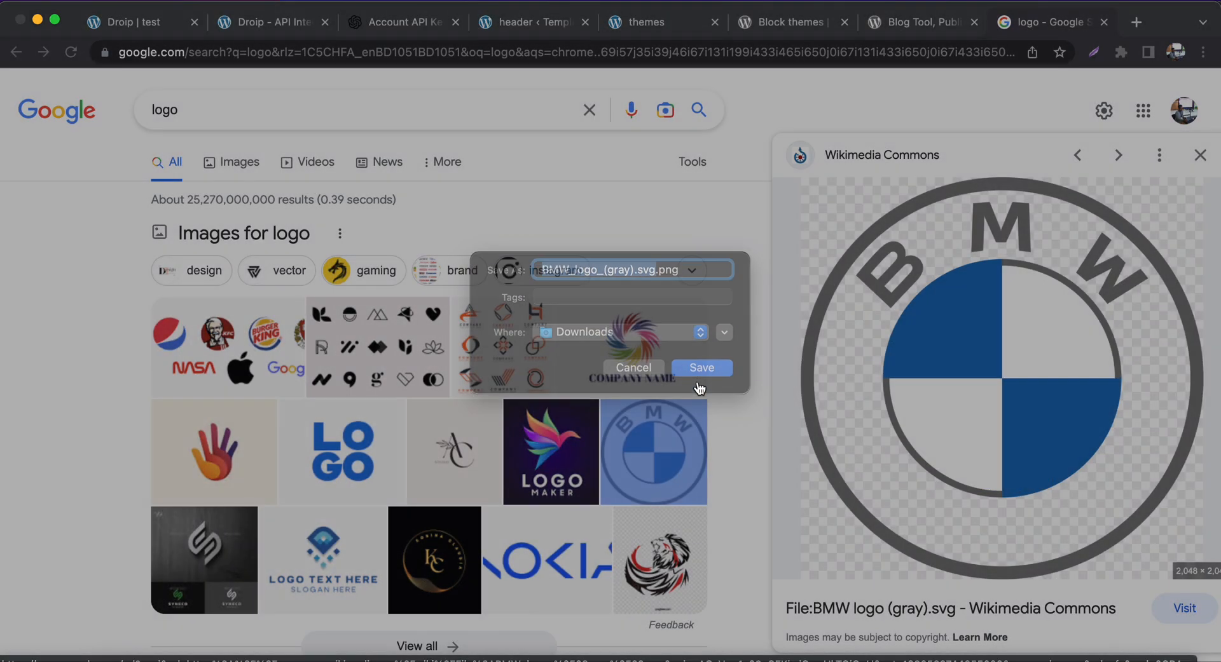
click(700, 368)
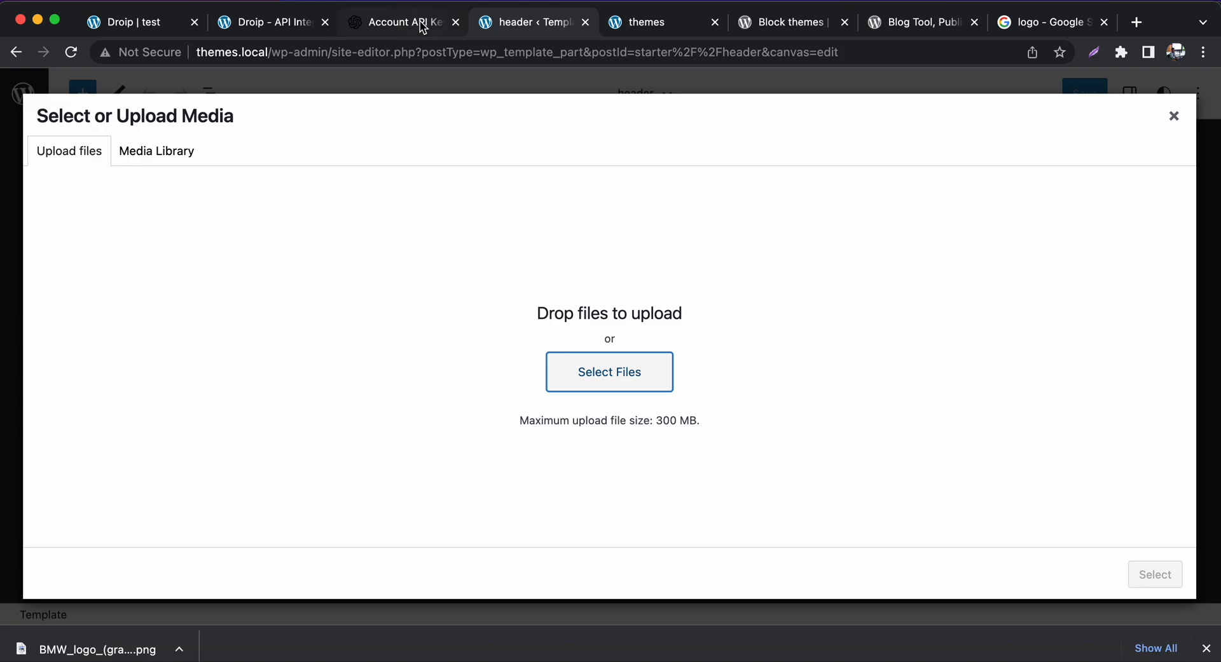
- Upload the downloaded BMW logo file and select it as the header's site logo
click(609, 372)
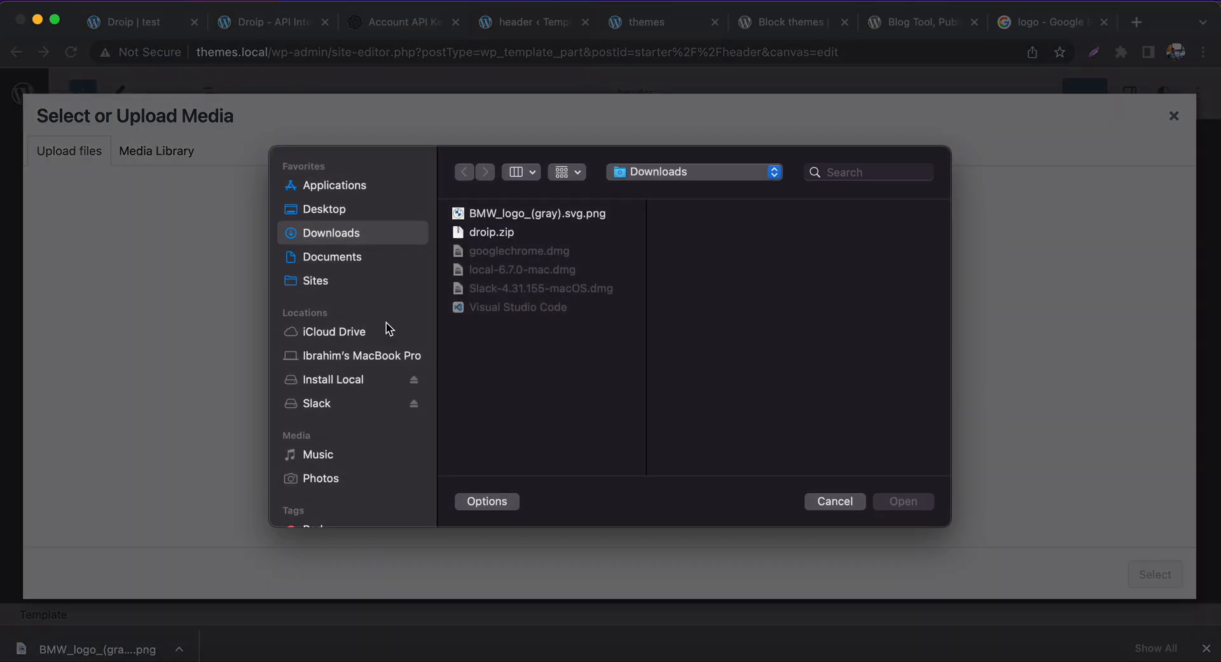
click(535, 213)
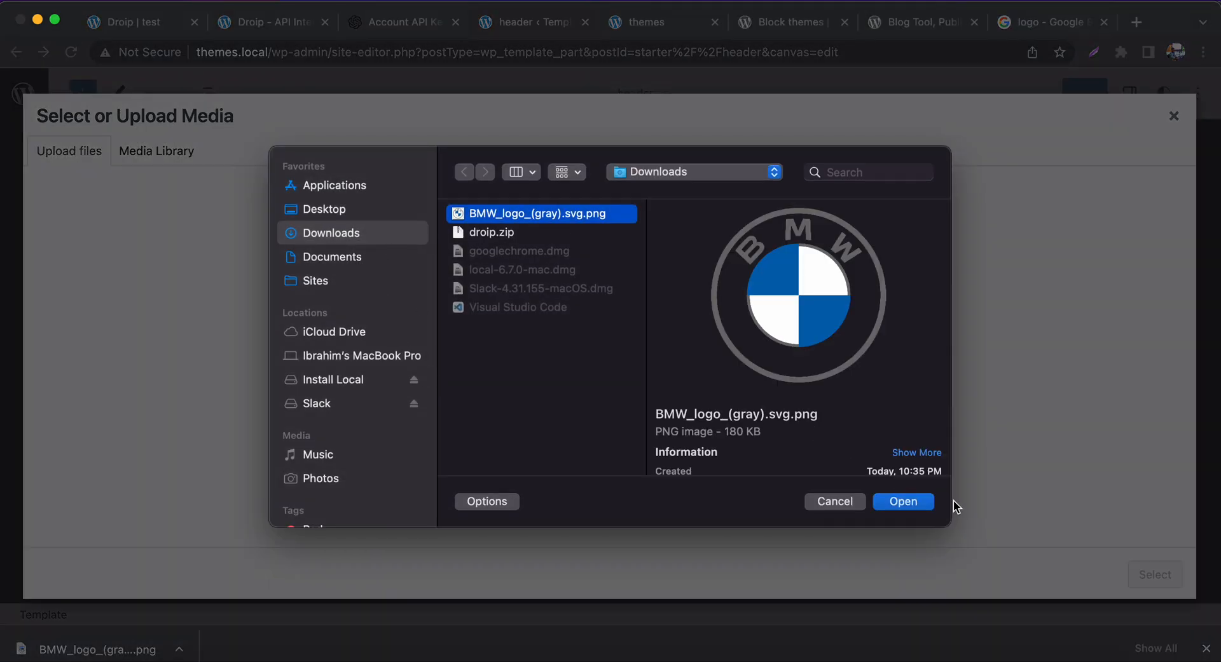
click(902, 502)
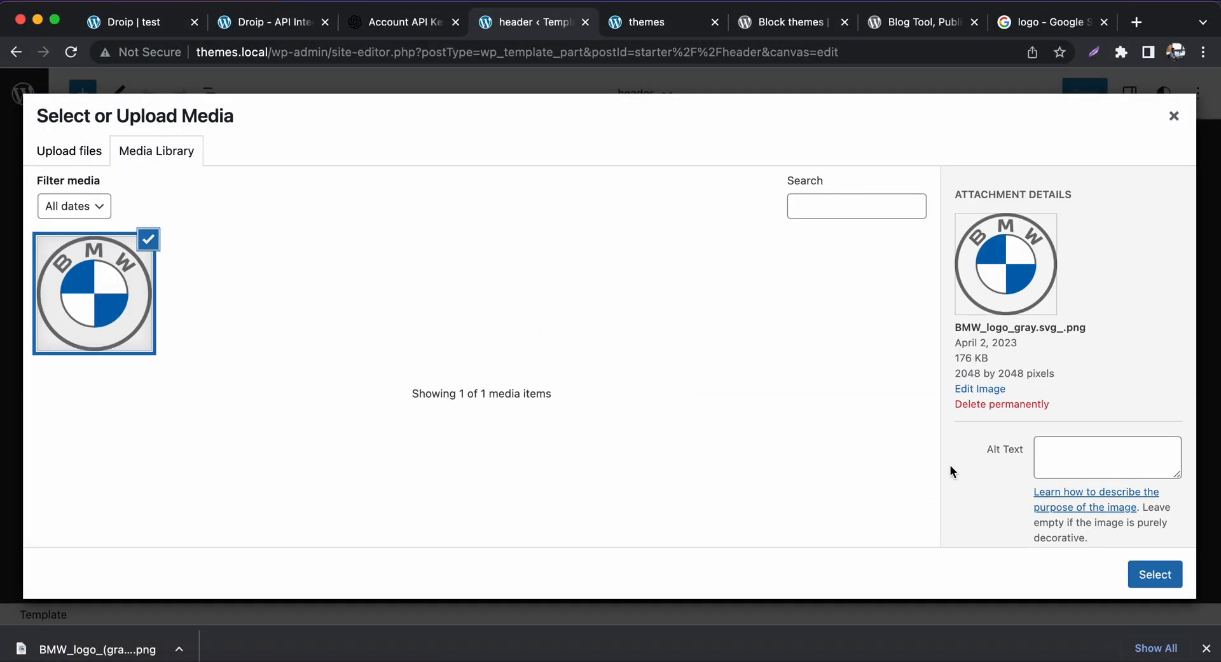
click(1154, 574)
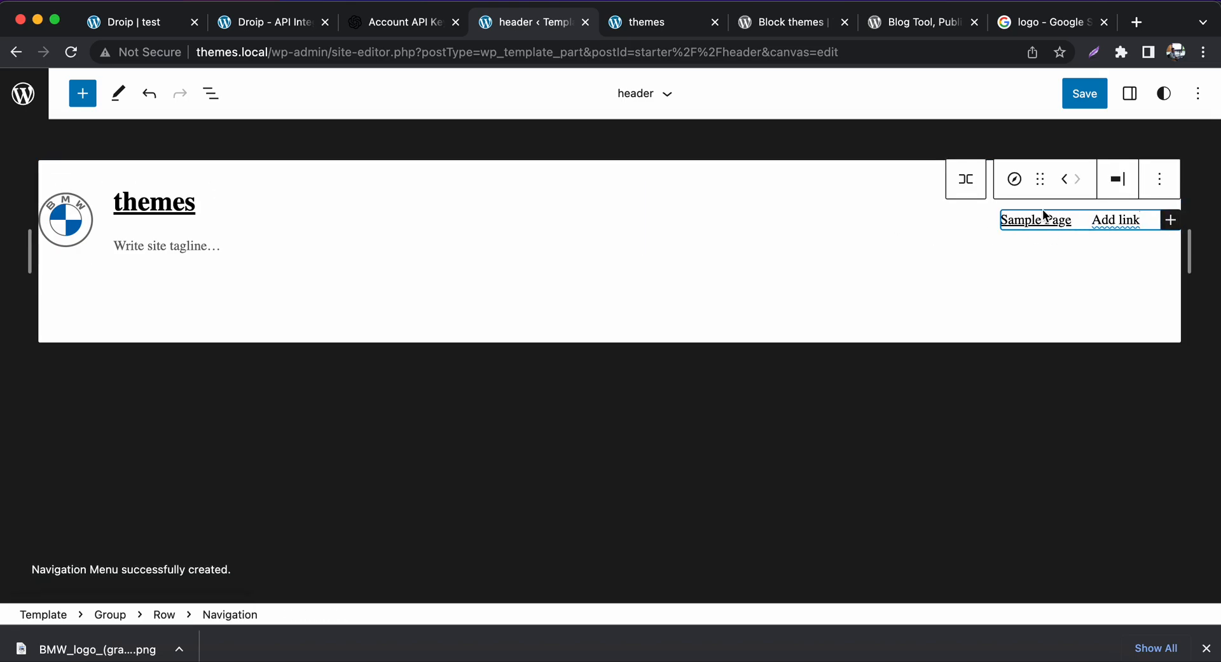
- Link the empty navigation item to Sample Page and save all site changes
click(1114, 220)
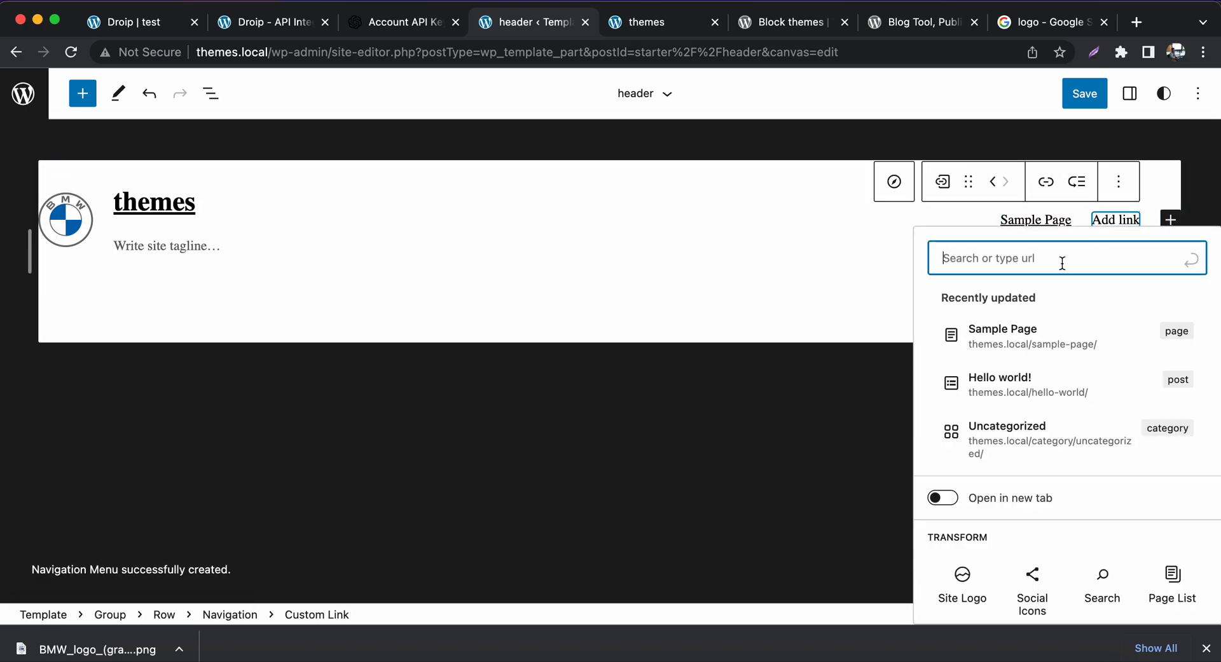
click(1002, 329)
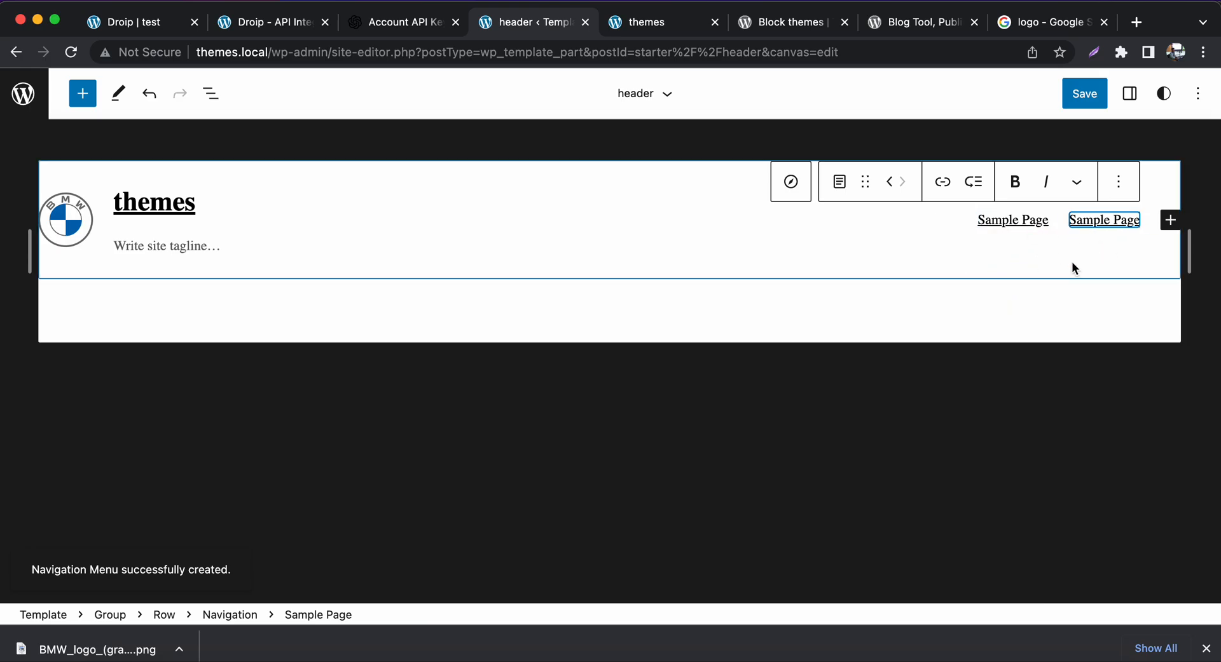
click(1083, 93)
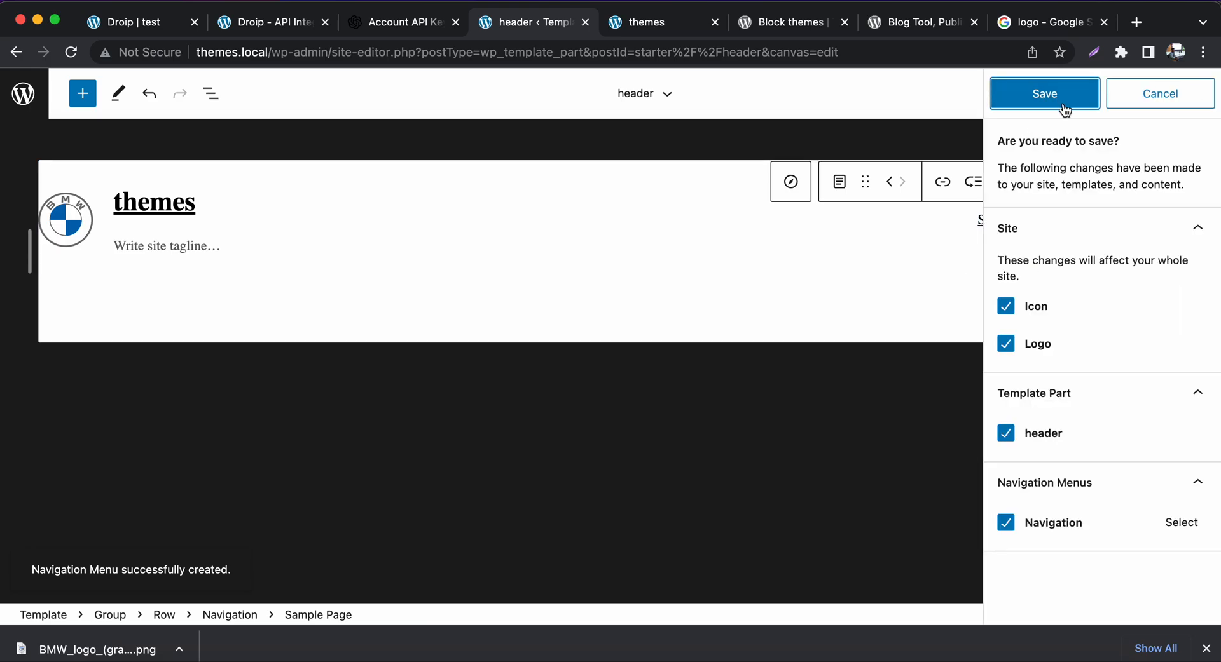
click(1044, 93)
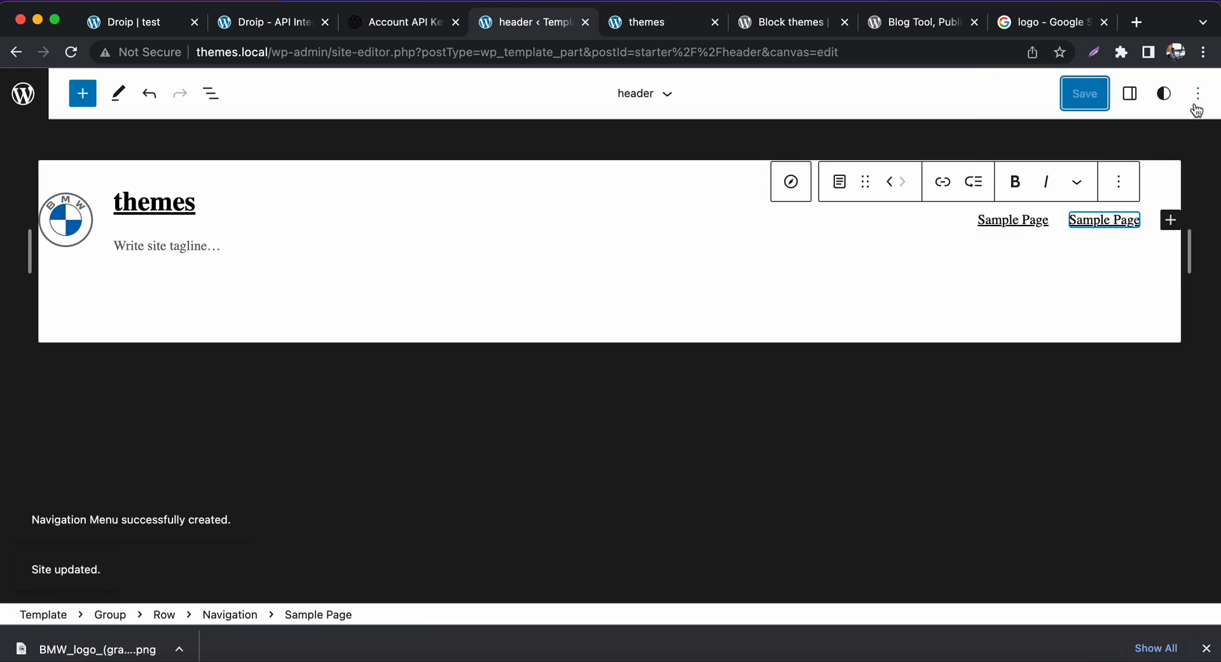
- Switch the header template part to the Code editor and focus inside its block markup
click(1198, 94)
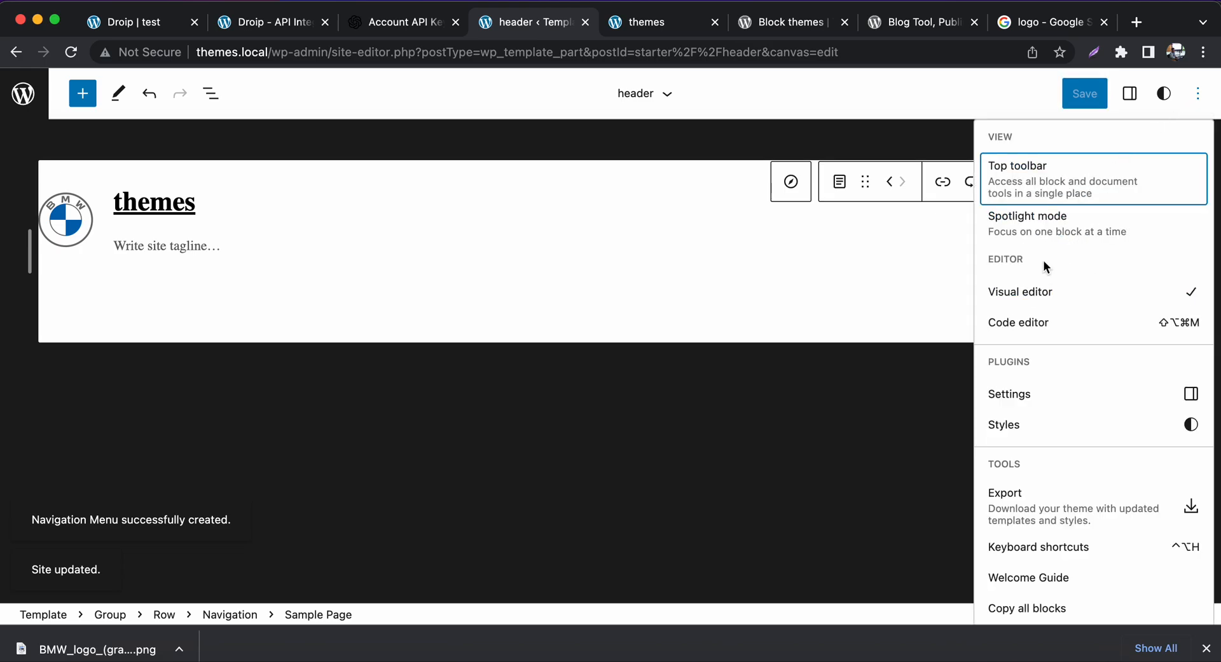
click(1017, 322)
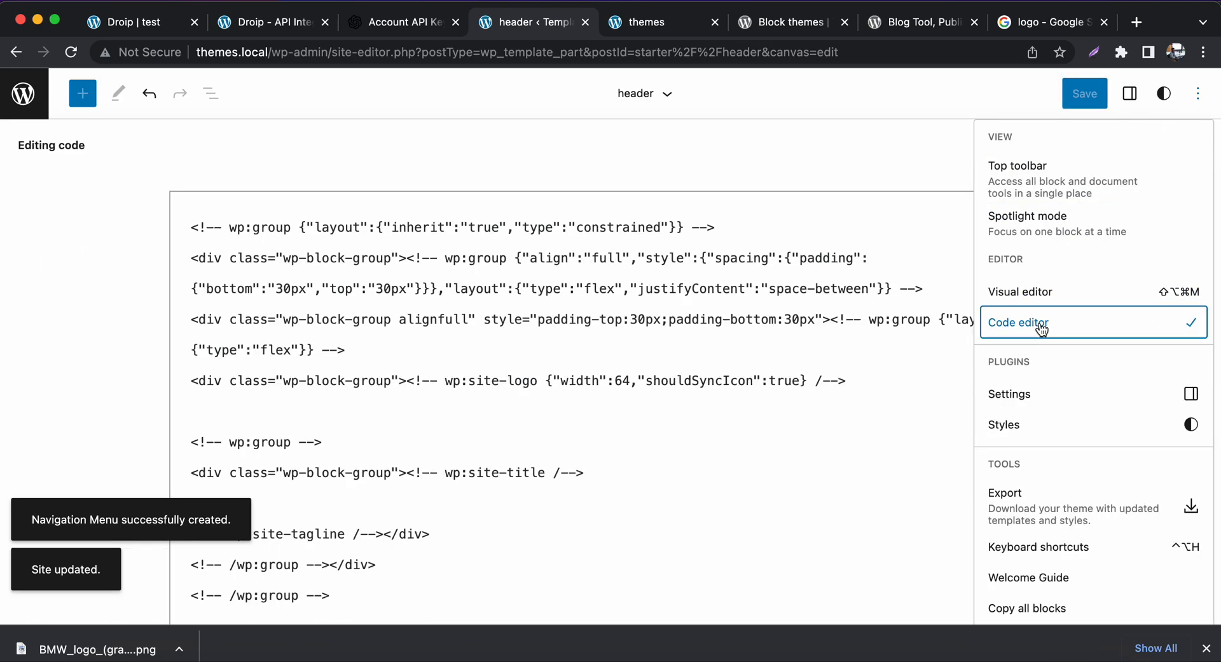
click(1017, 322)
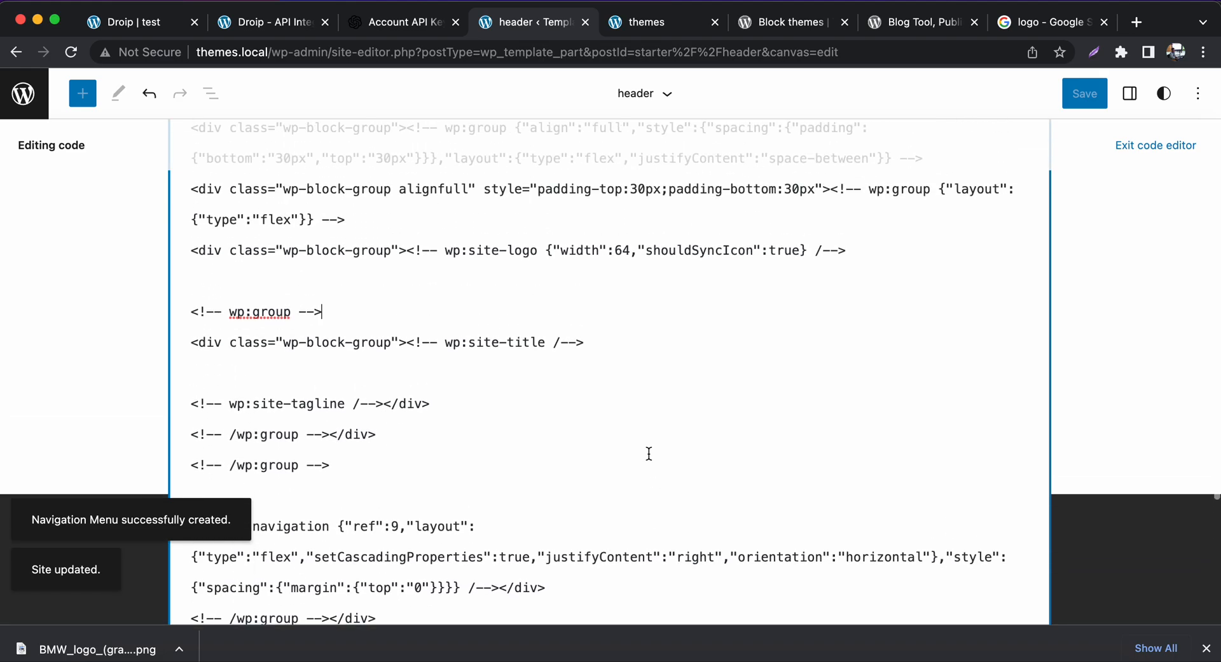
scroll(down, 3)
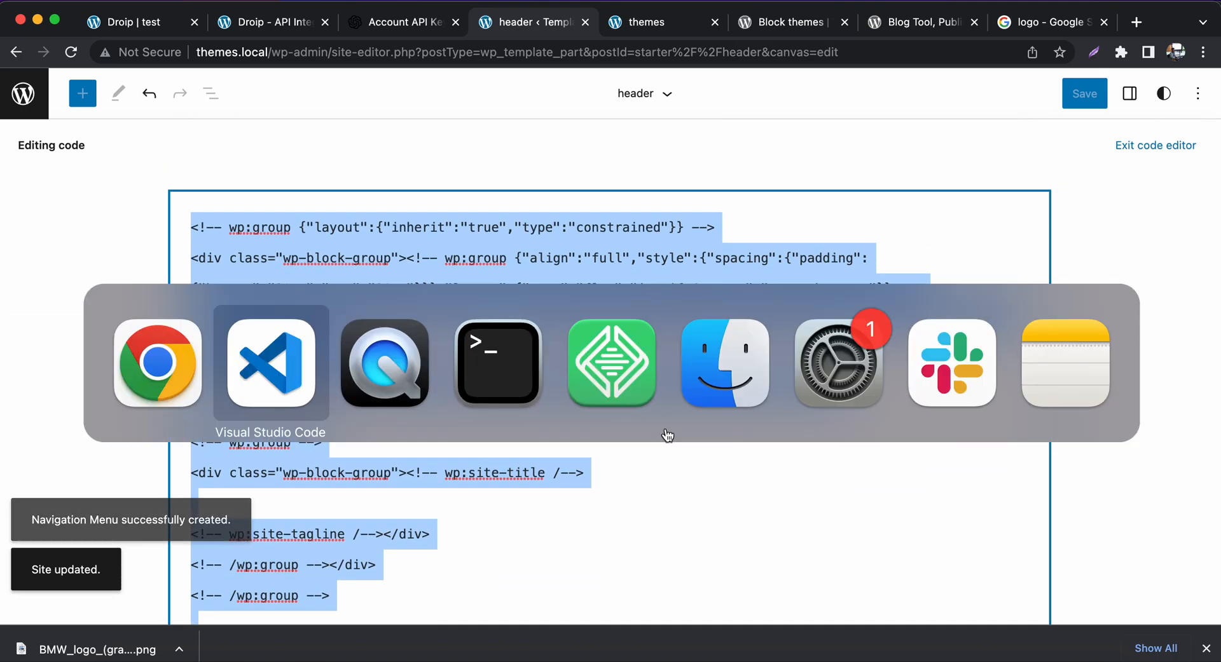
click(270, 363)
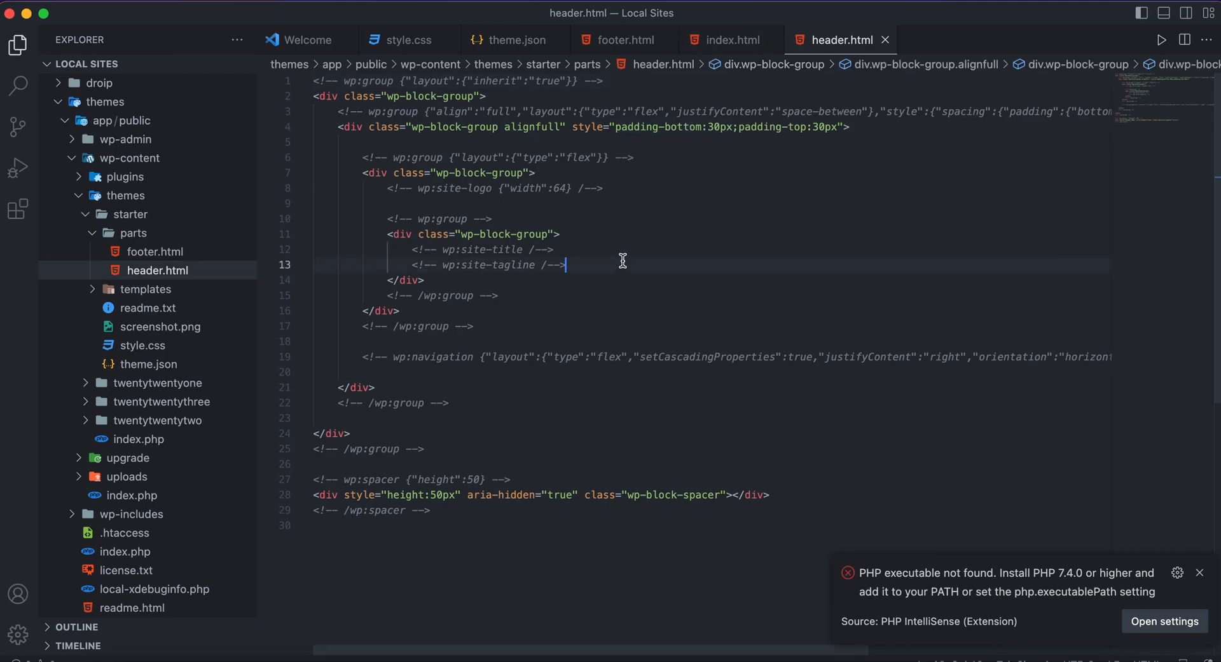
key(cmd+a)
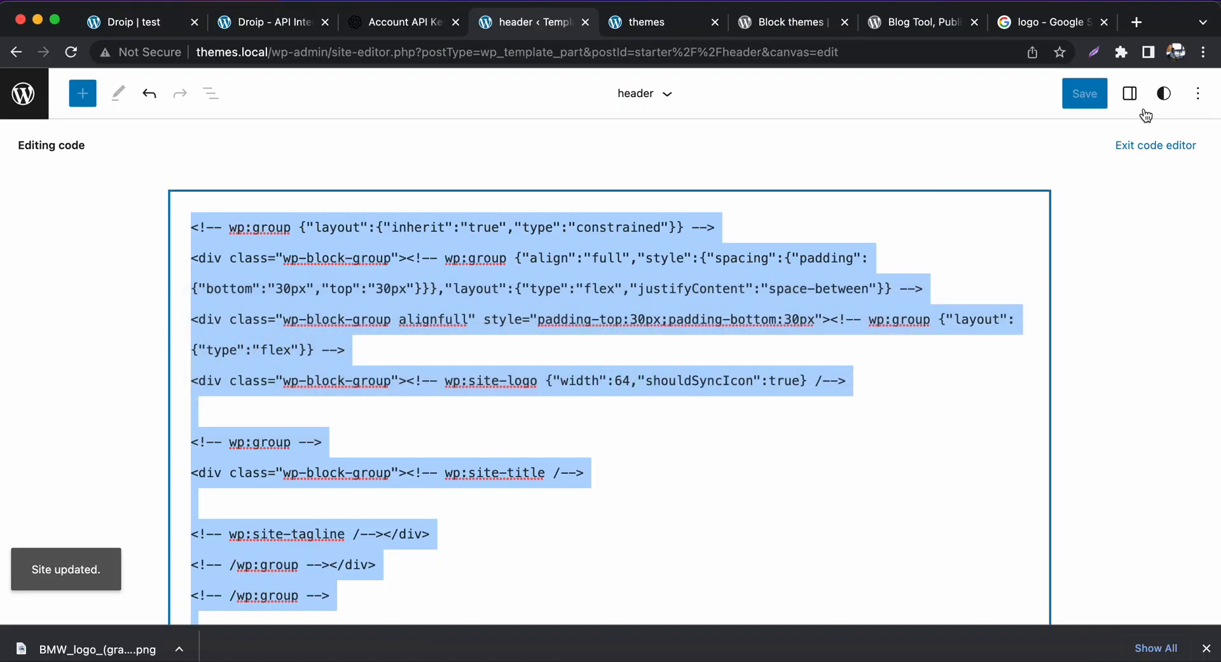
- Open Styles, dismiss its welcome guide and exit the code editor
click(1162, 93)
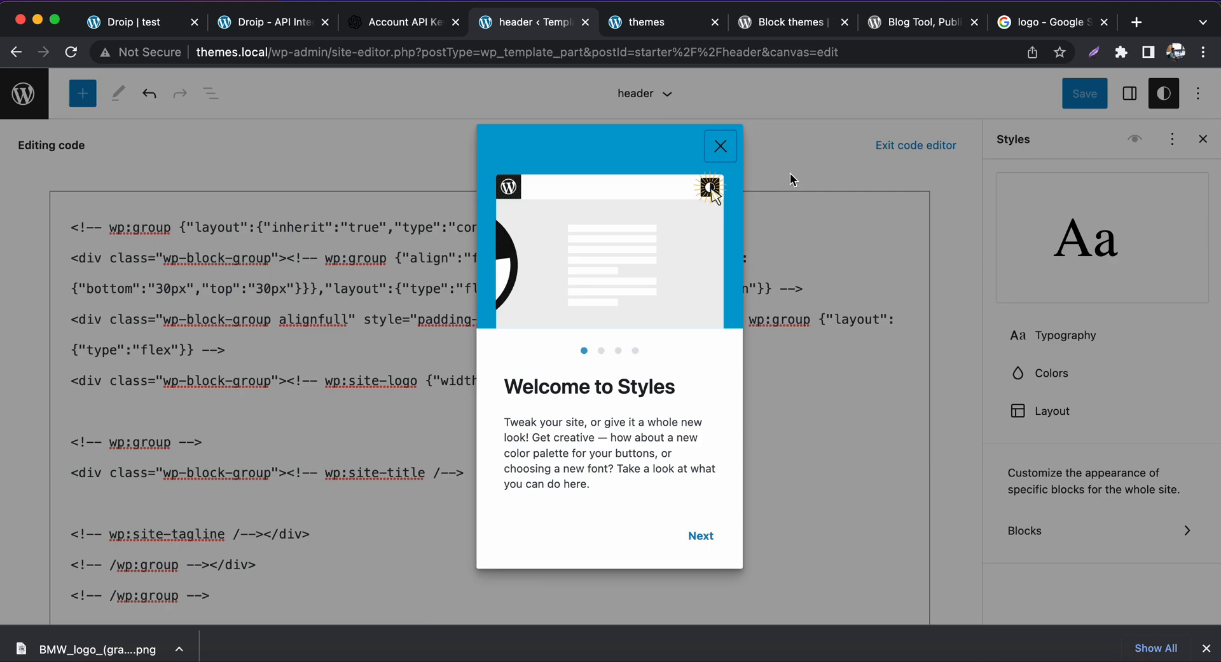
click(718, 146)
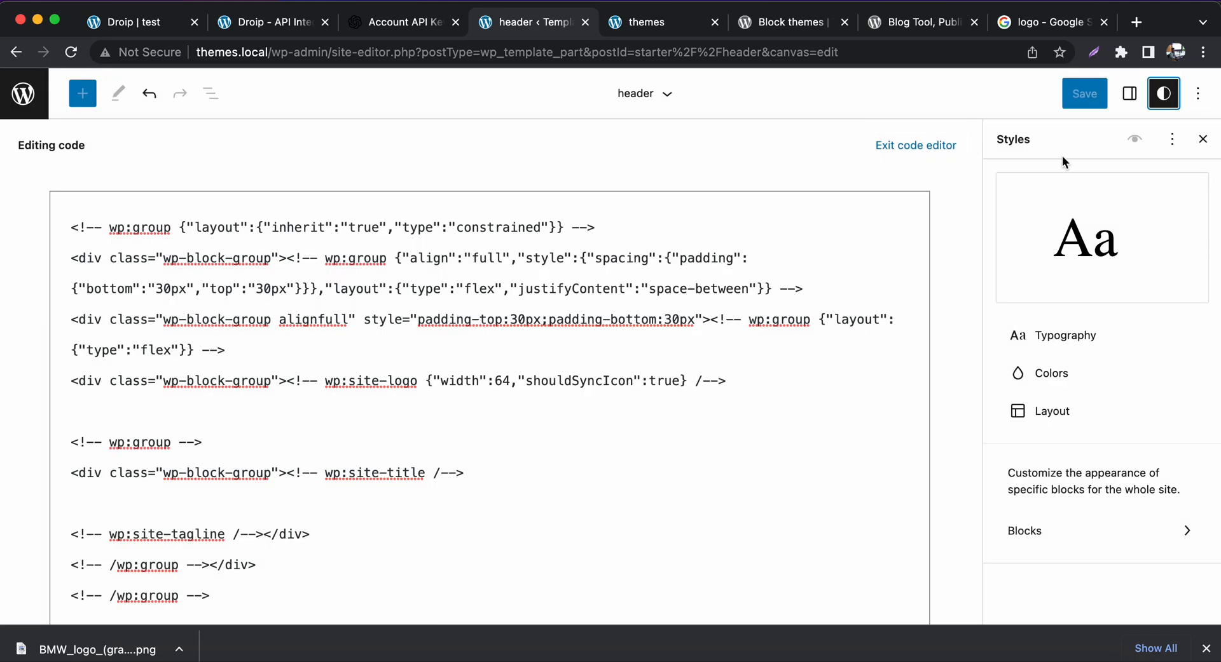
click(1050, 373)
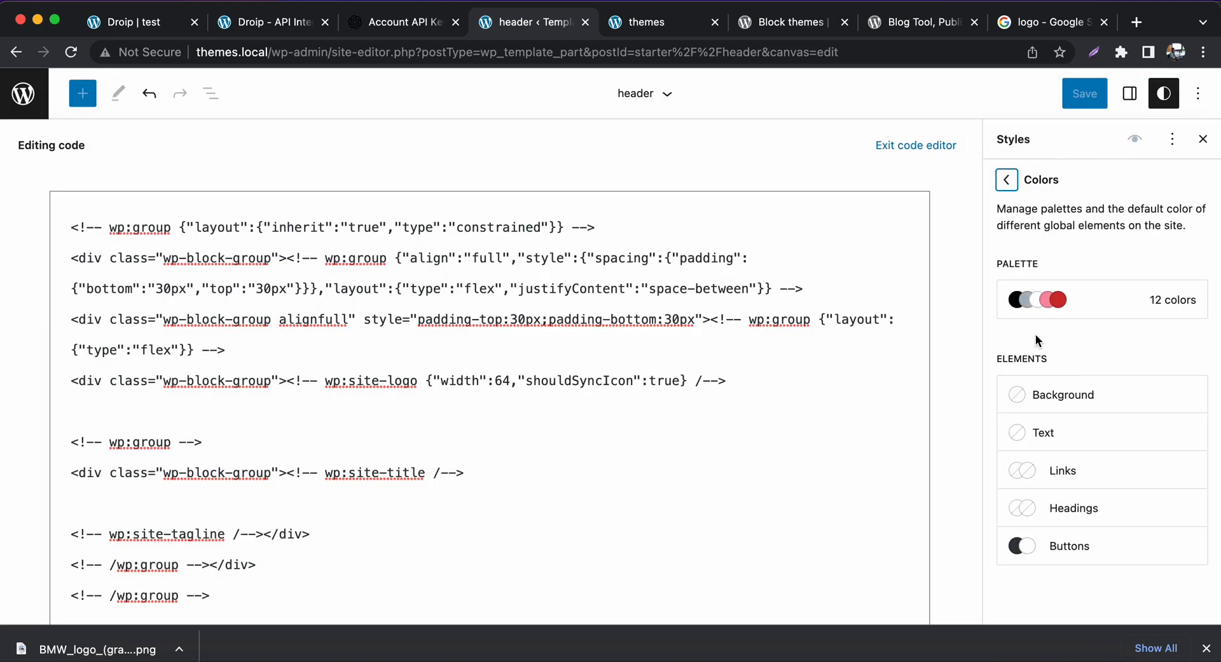
click(916, 145)
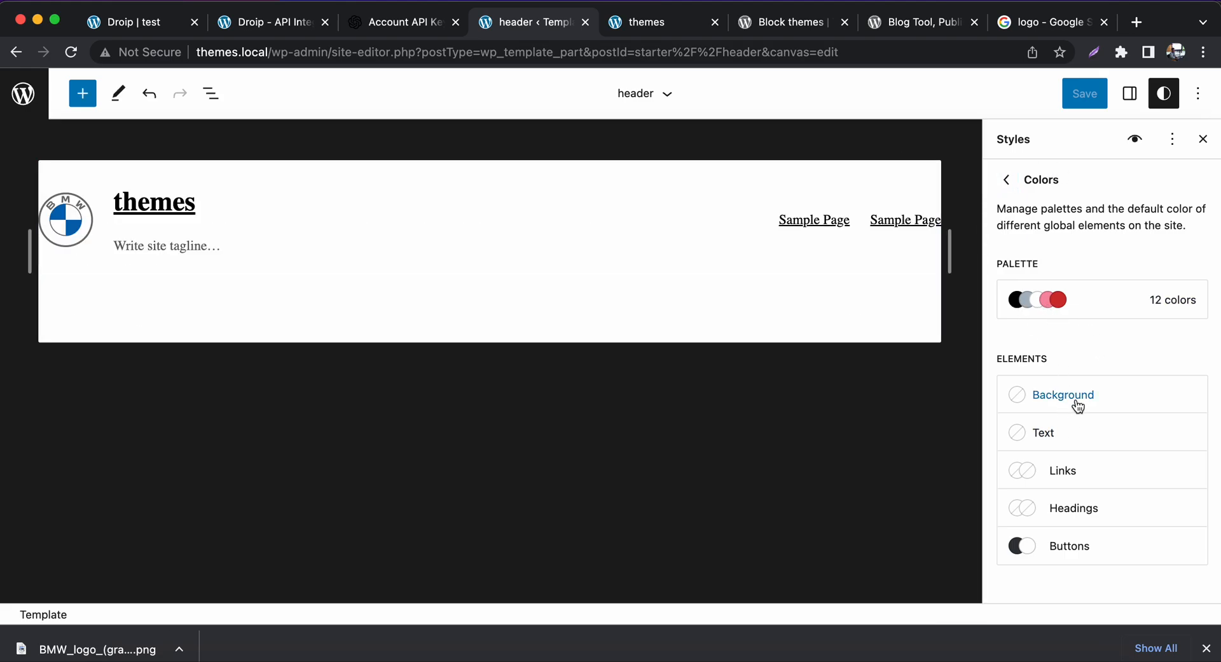
- Set the site background to Light green cyan after trying vivid red and gradients
click(1062, 395)
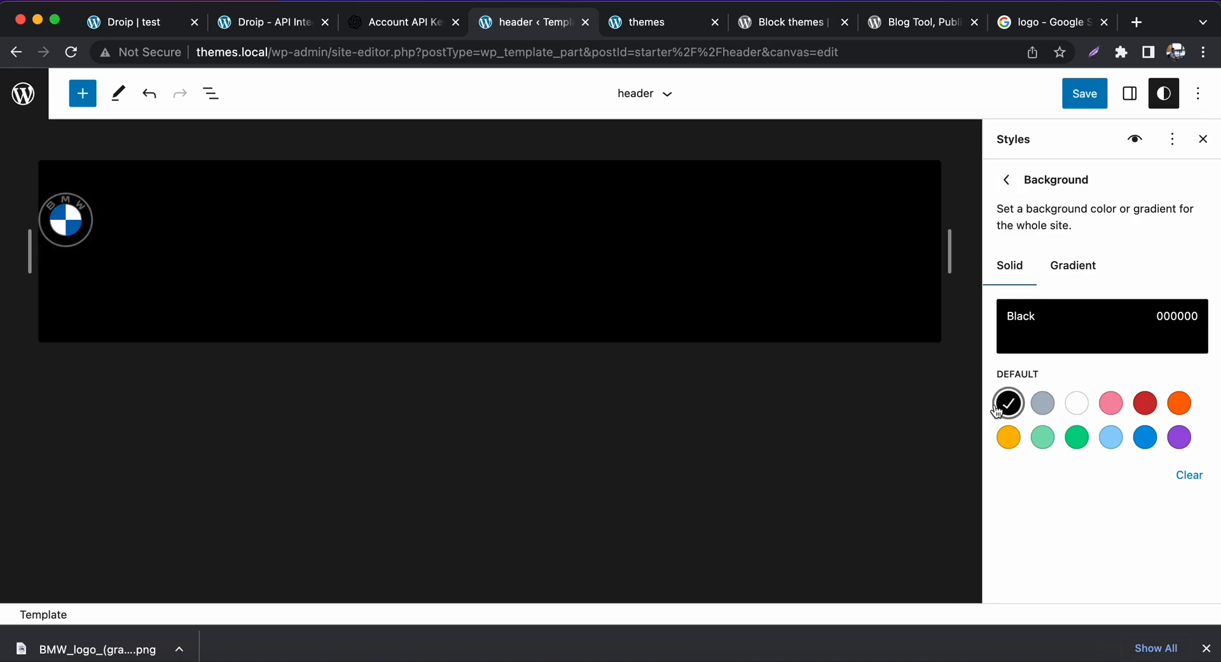
click(1144, 403)
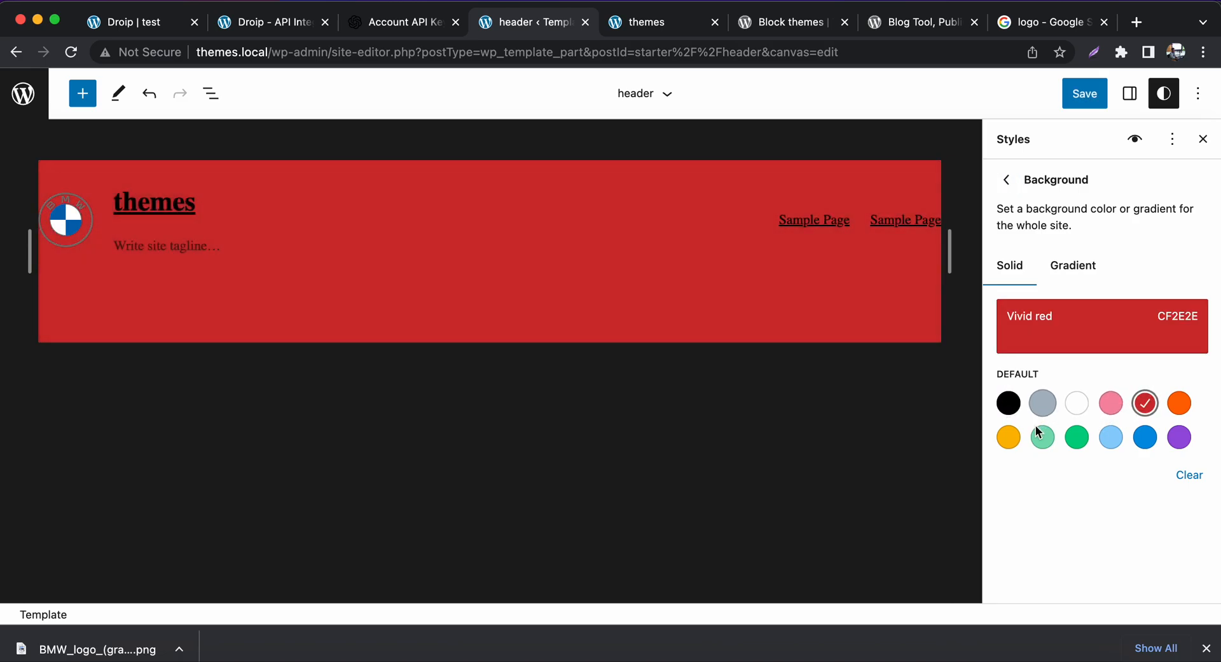
click(1041, 437)
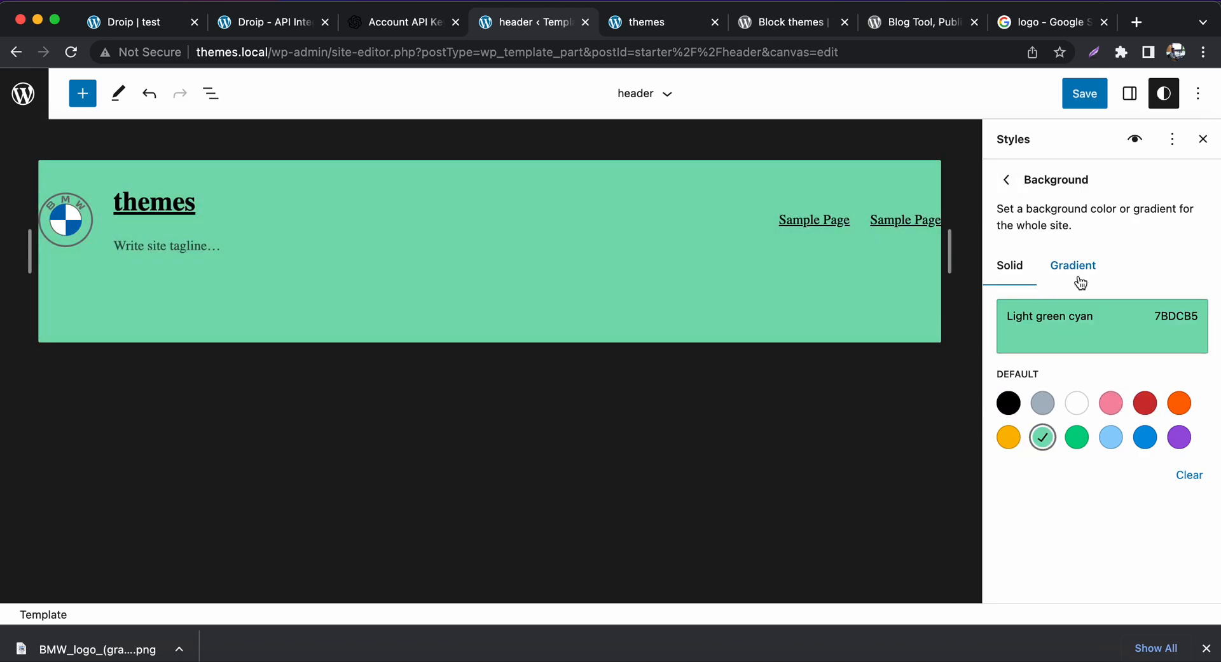
click(1072, 266)
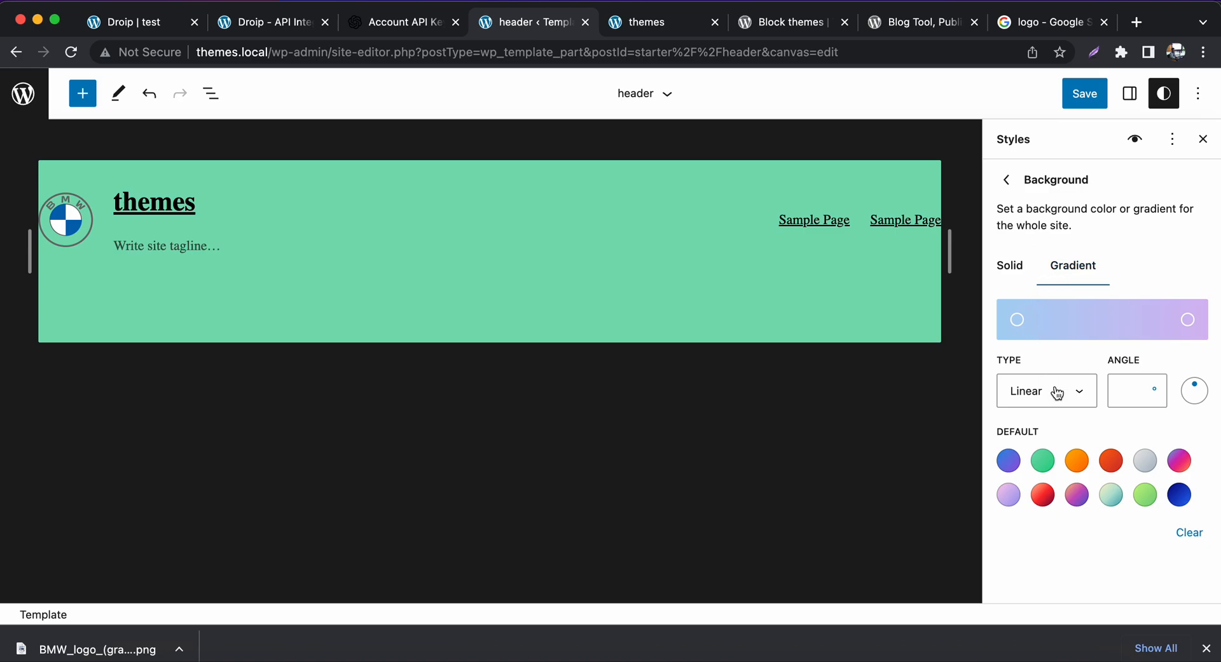
mouse_move(1112, 153)
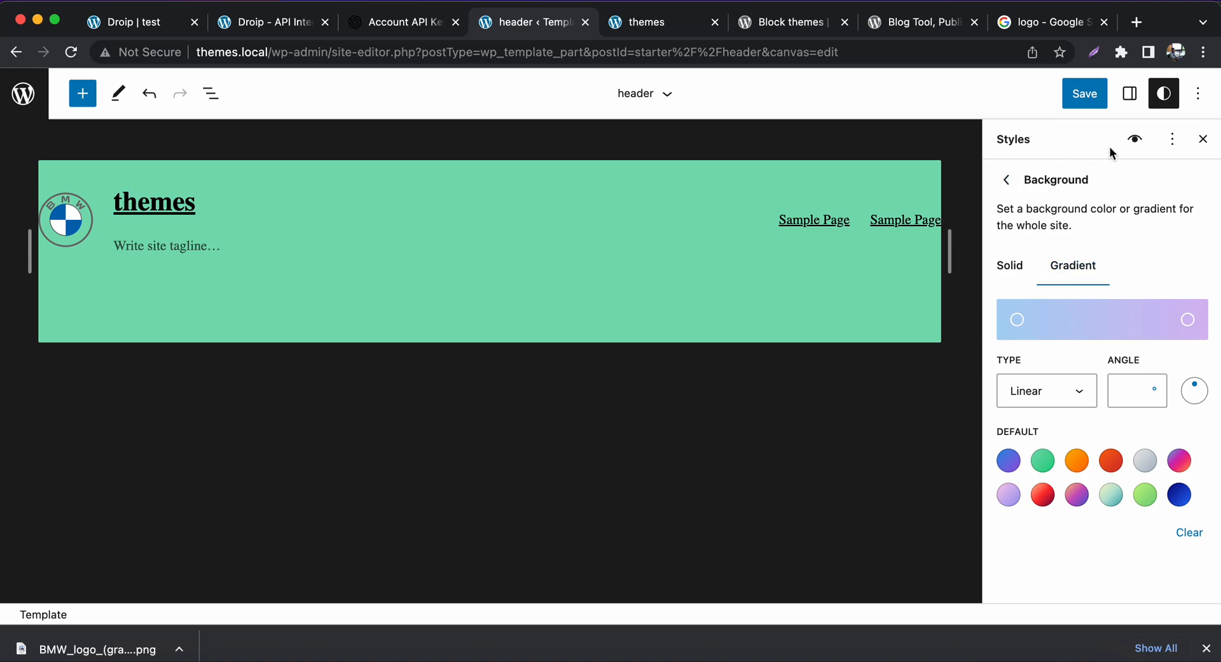
click(1171, 139)
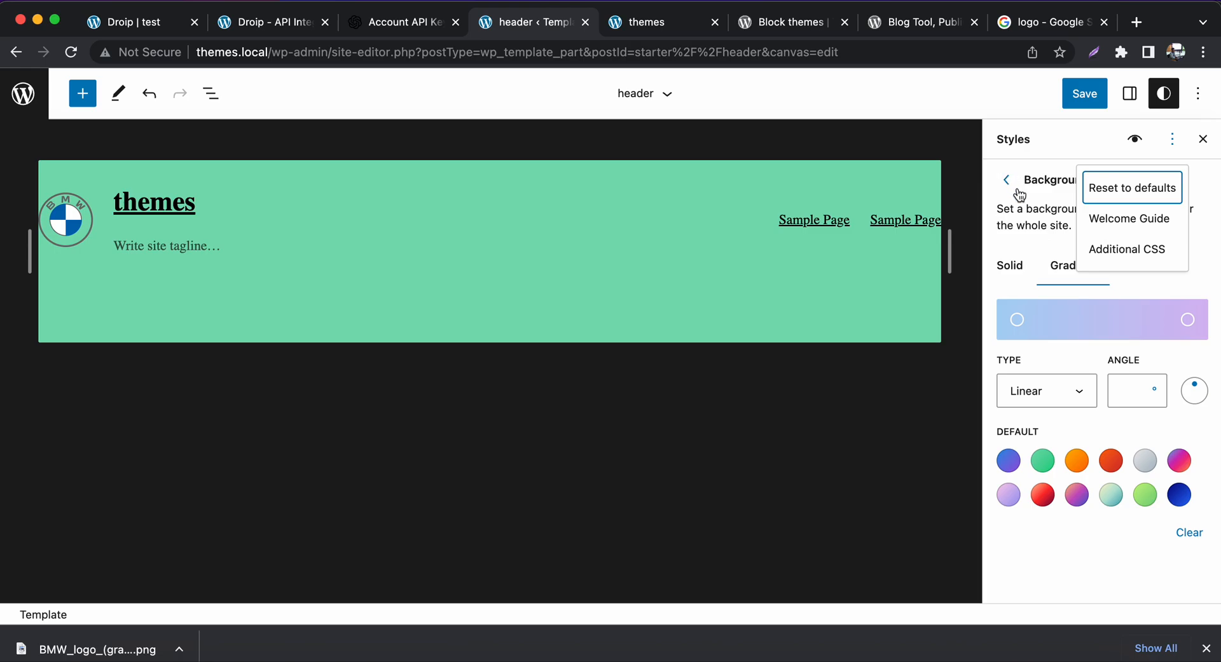
click(1005, 180)
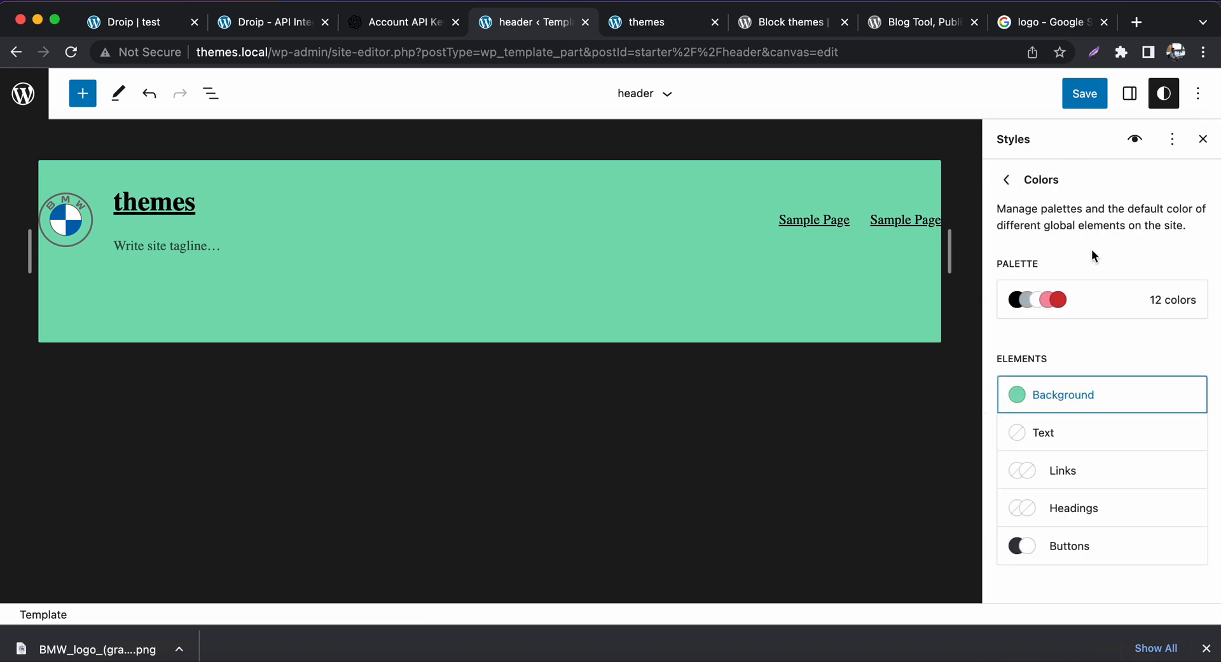
mouse_move(1102, 228)
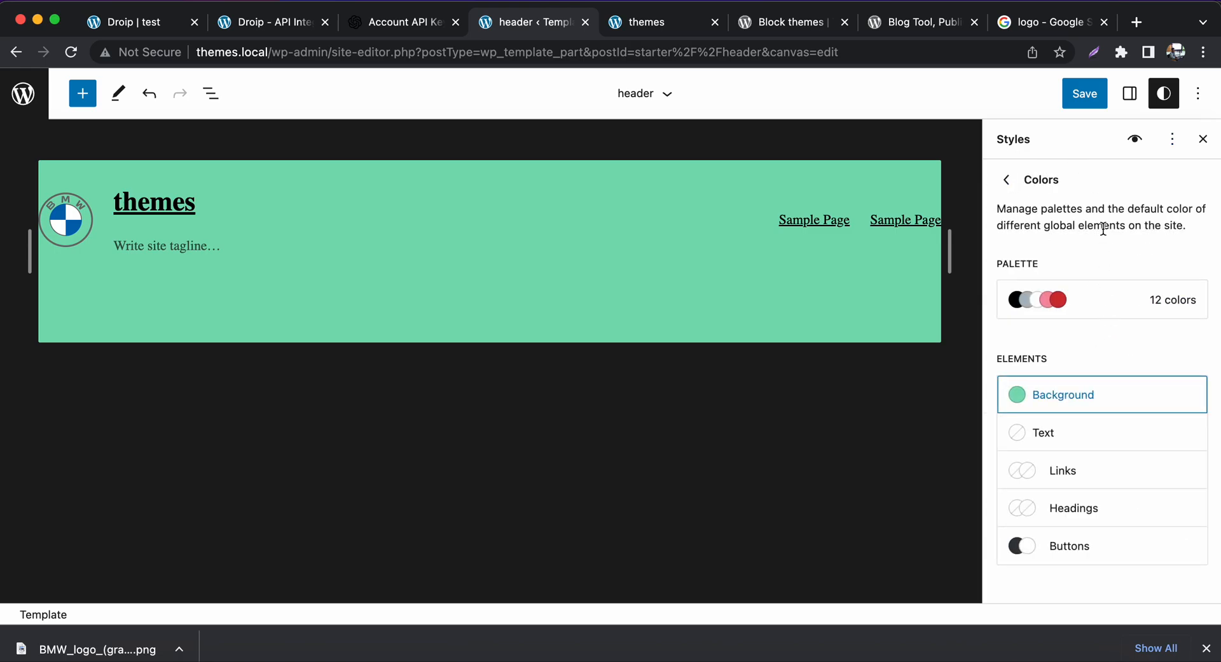
click(1171, 139)
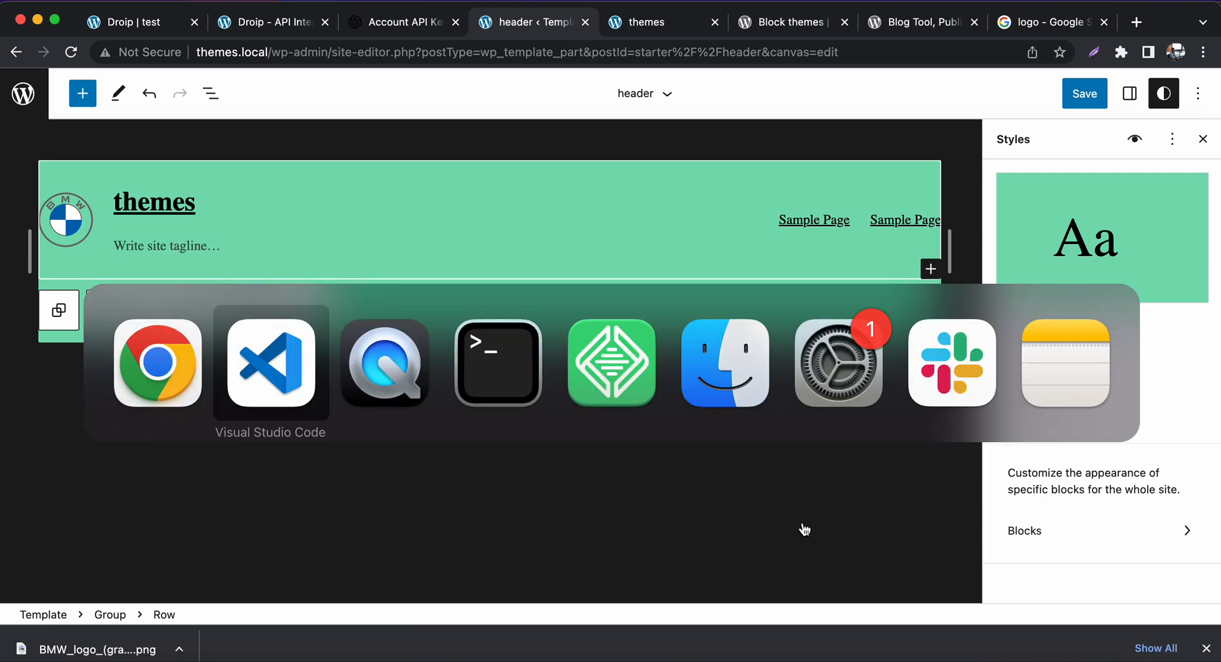
- Paste the header markup into header.html, collapse the parts folder, and return to Chrome
click(270, 363)
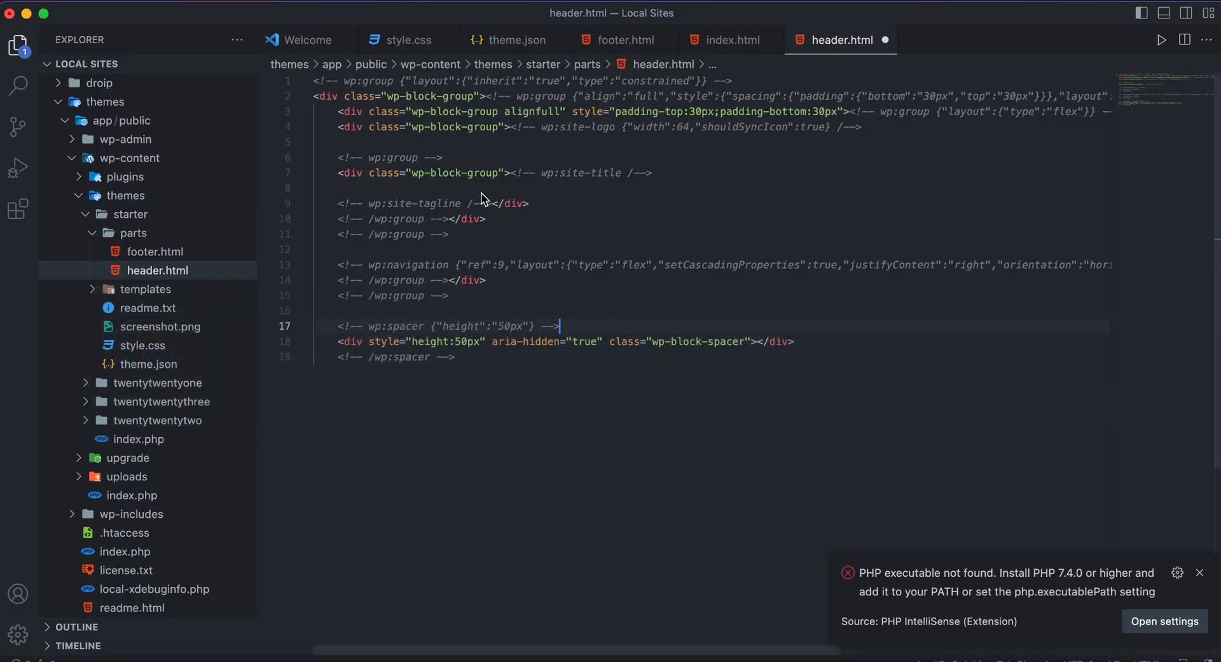
mouse_move(200, 277)
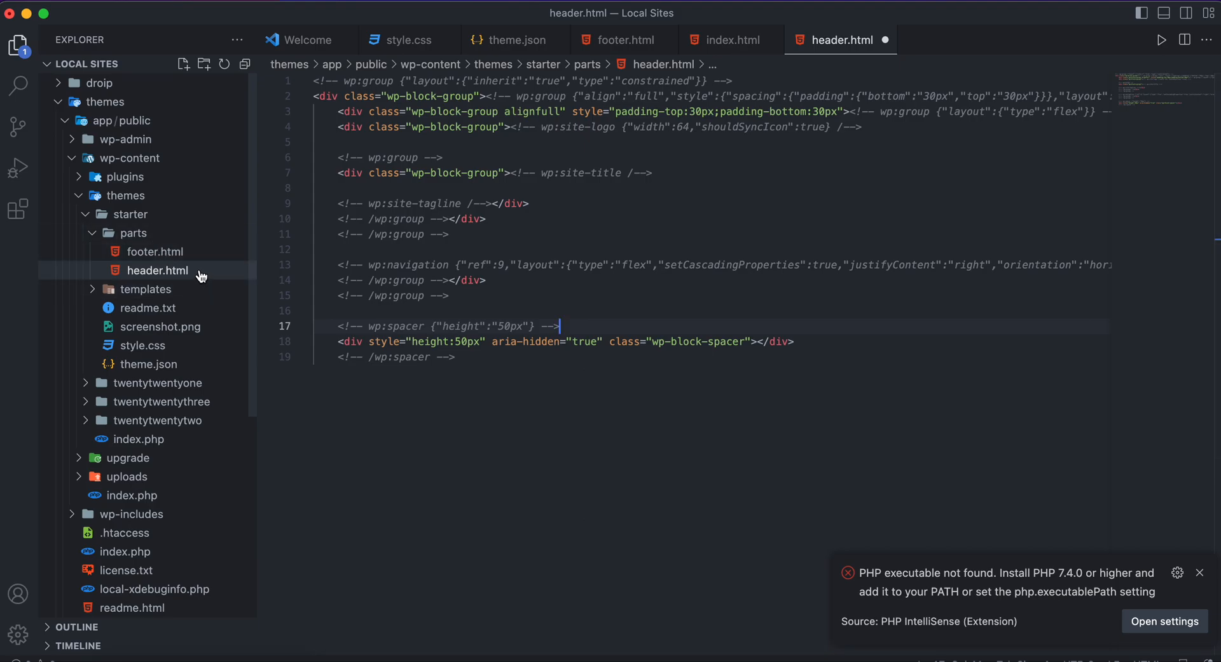
click(133, 233)
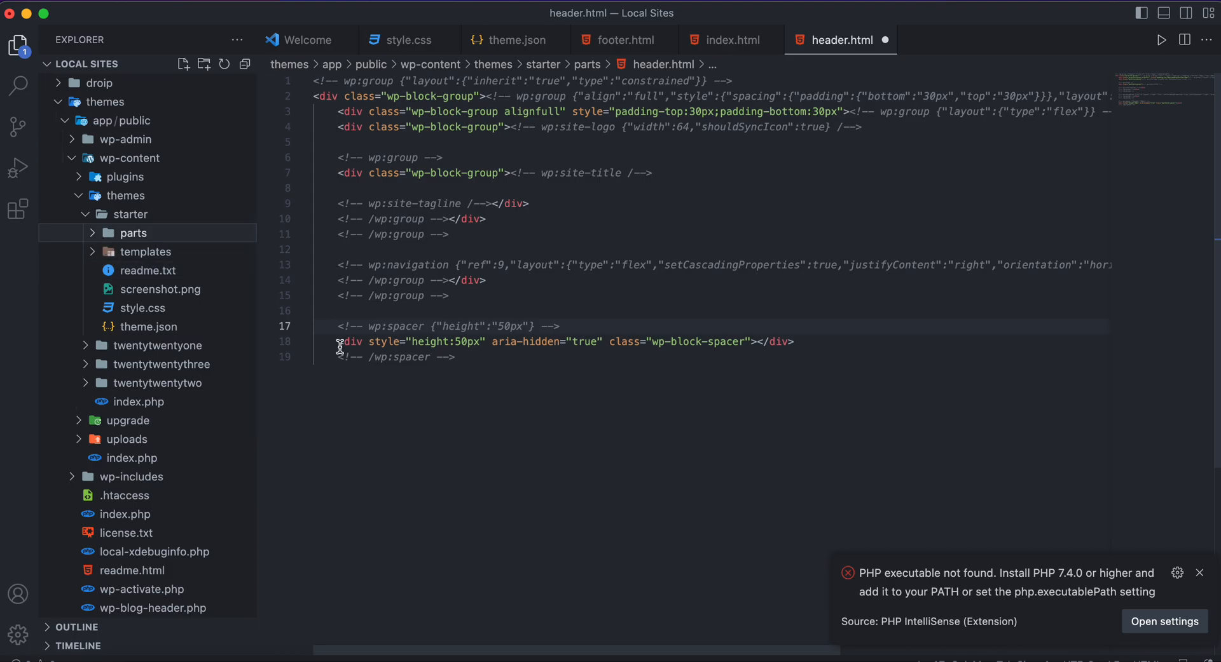
key(cmd+tab)
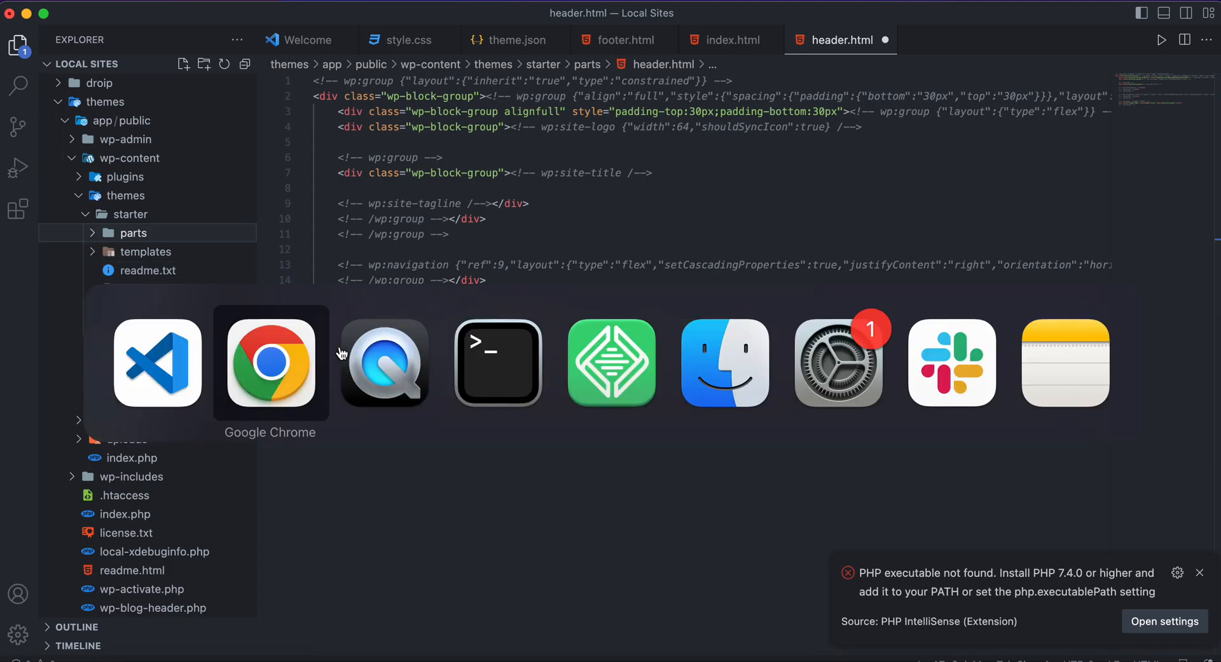
click(270, 363)
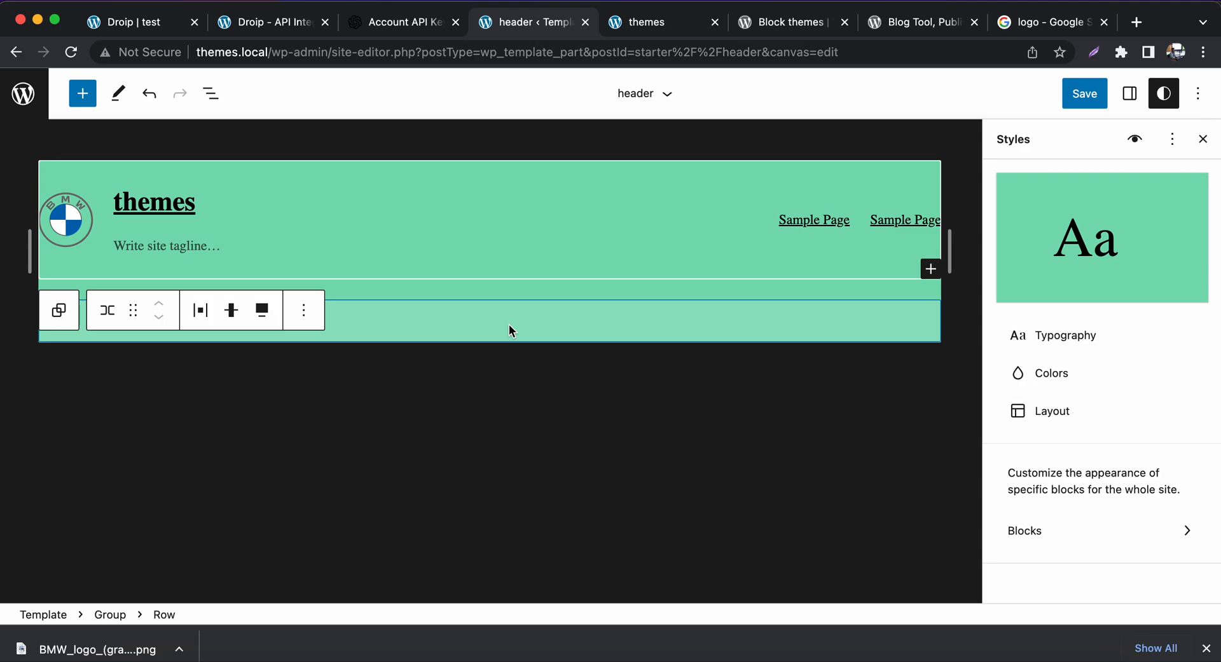